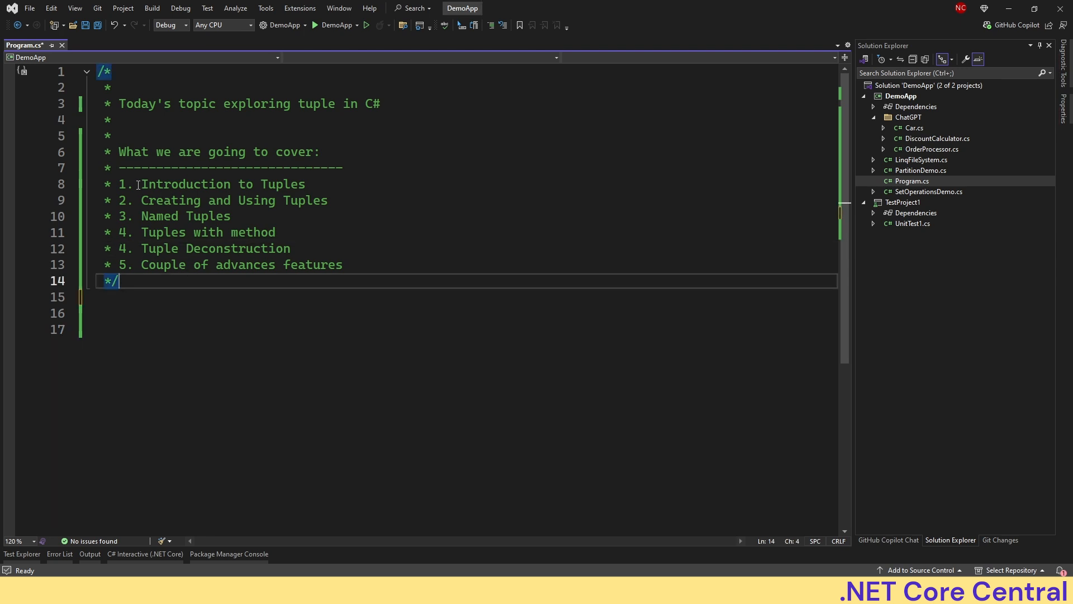
mouse_move(355, 203)
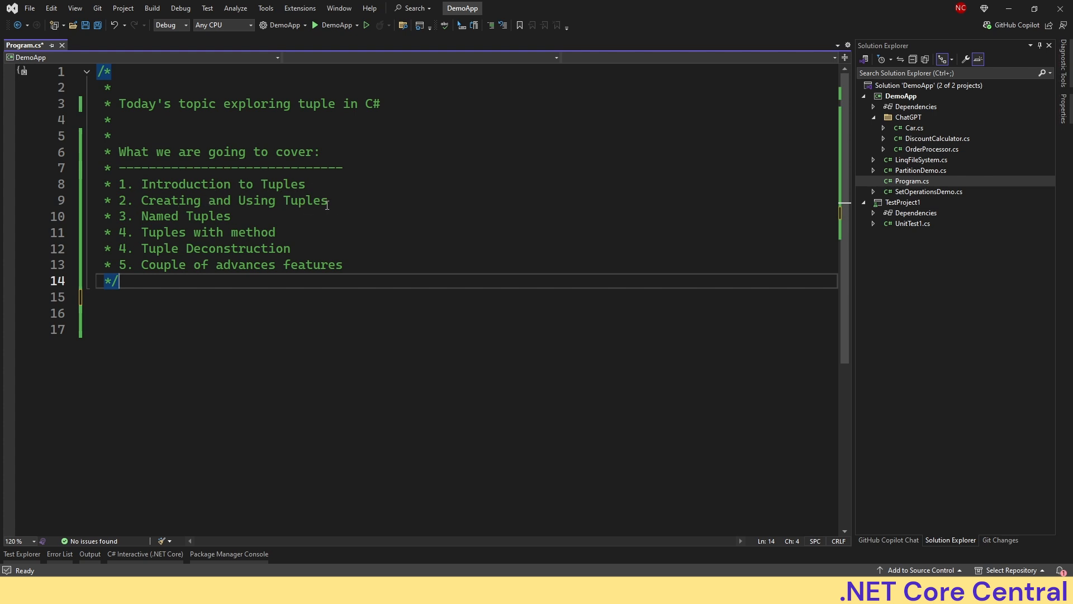
mouse_move(267, 228)
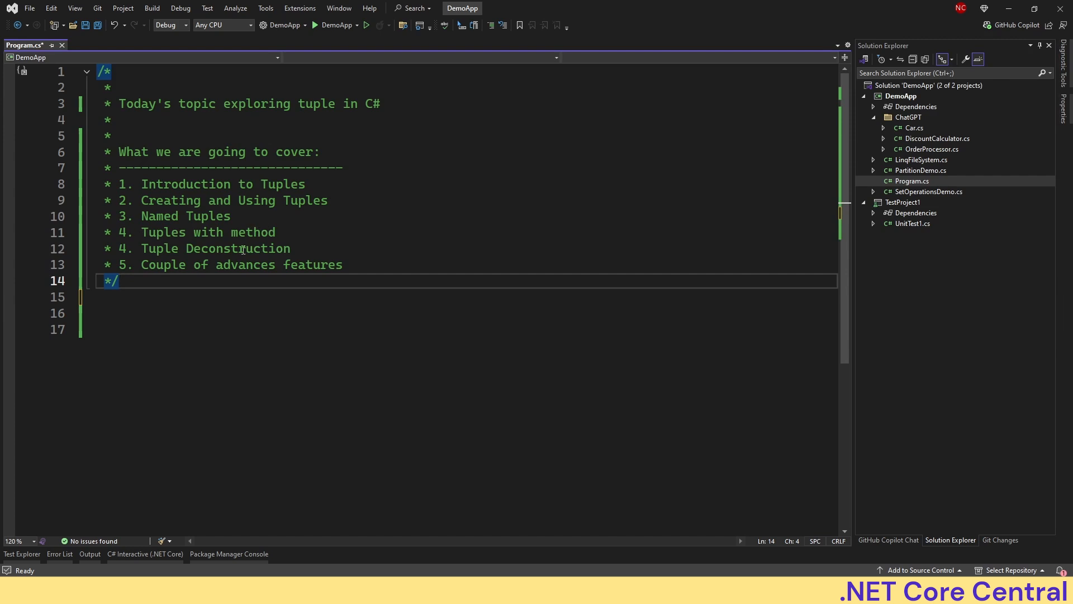
mouse_move(333, 275)
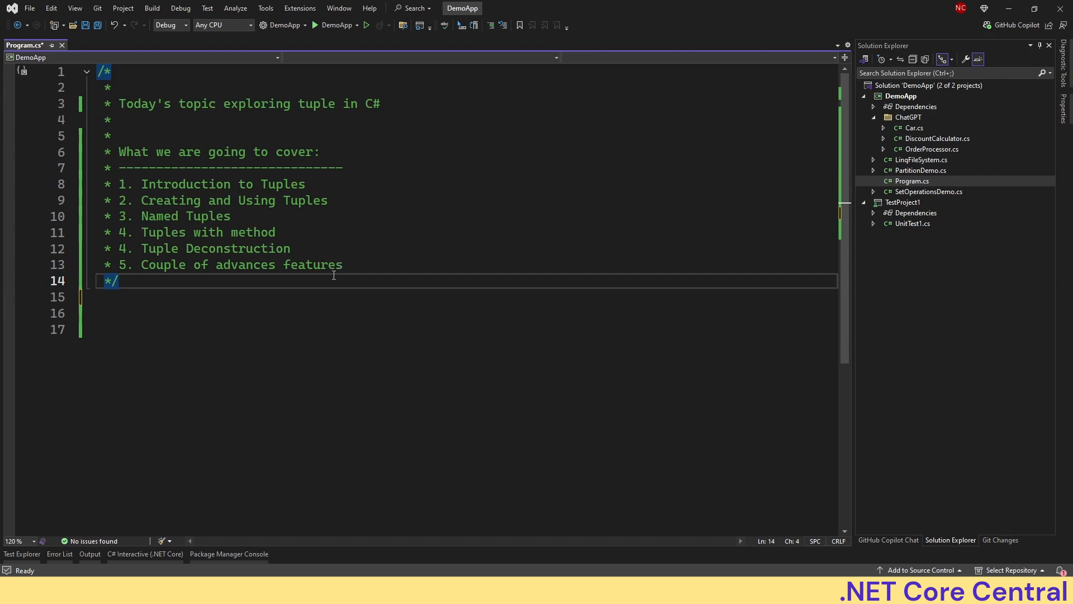
mouse_move(241, 288)
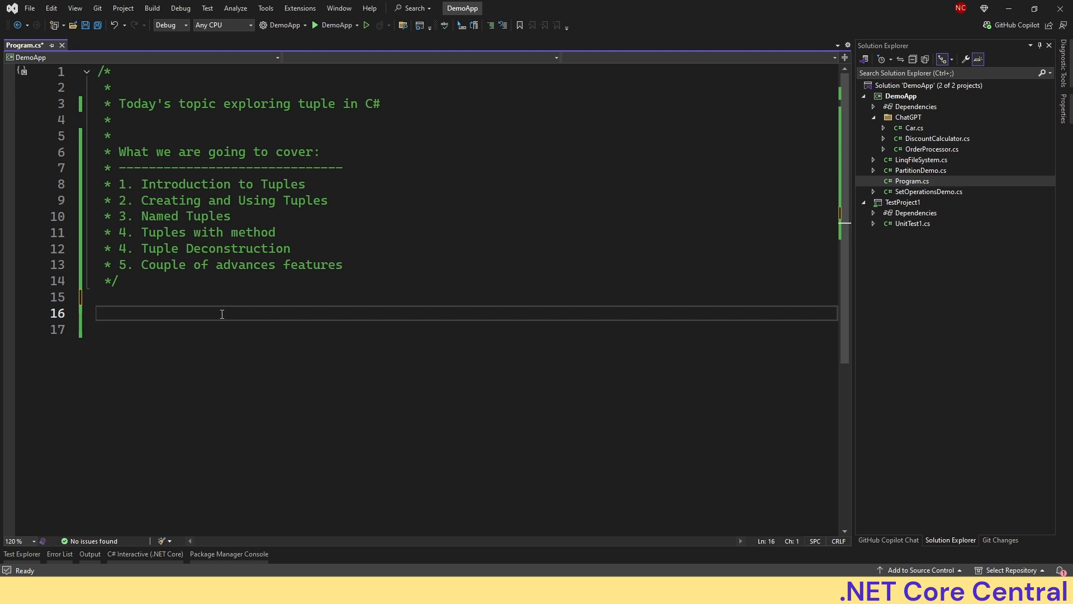
Declare var person = ("John", 30, "New York"), print Item1–Item3, and save Program.cs.
text(var)
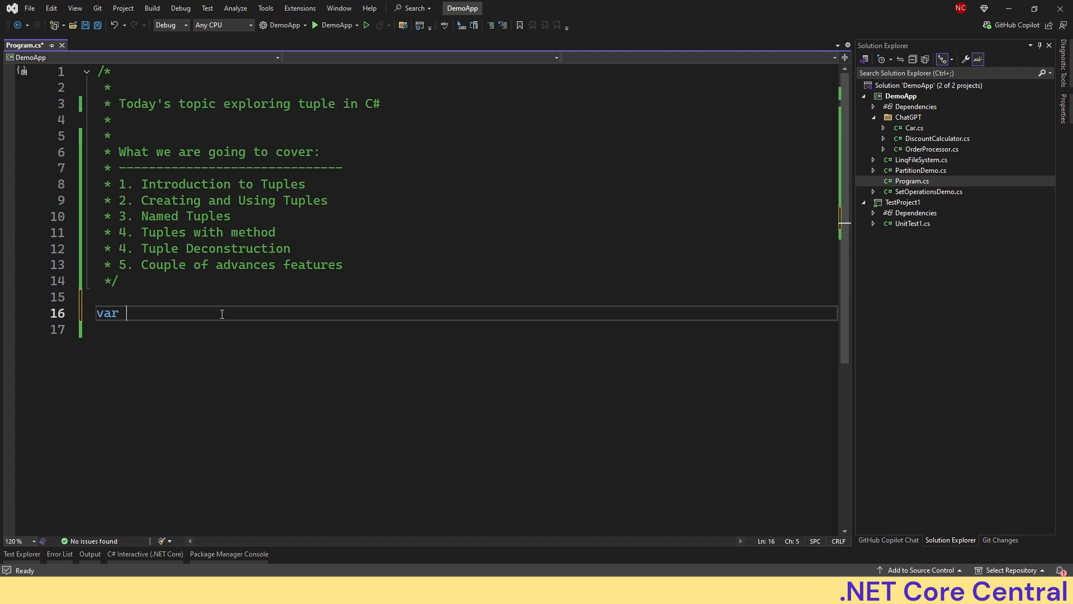
text(p)
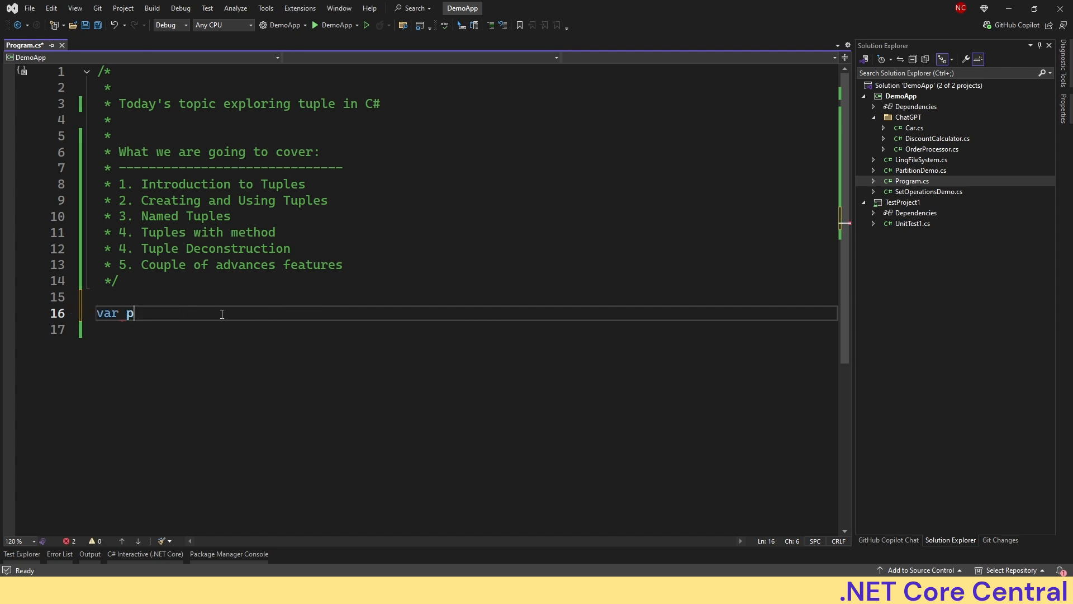
text(erson = ("John", 30, "New York");)
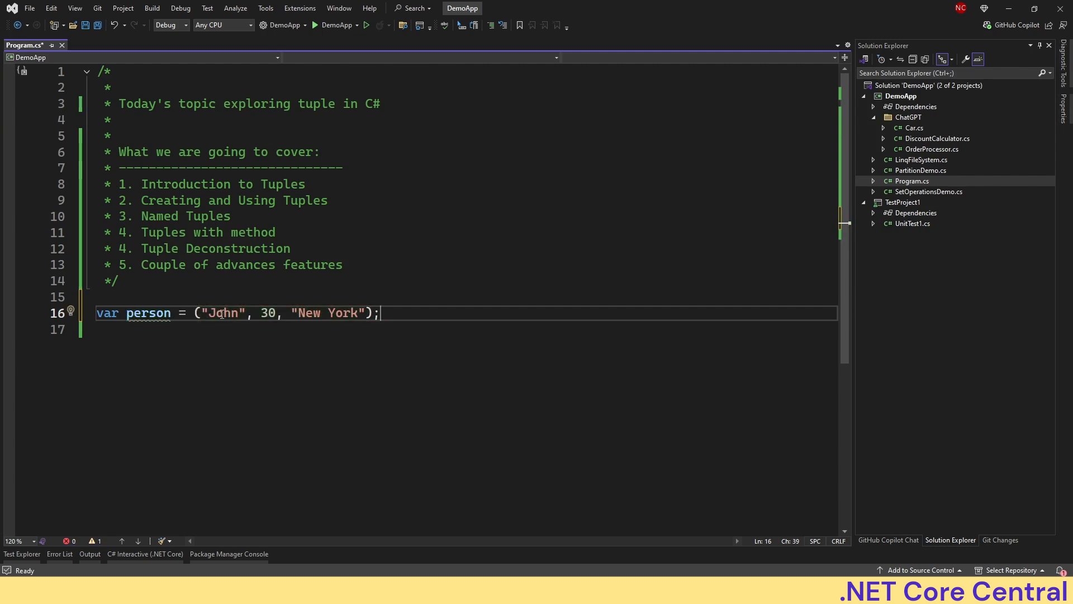
mouse_move(148, 313)
text(Console.WriteLine($"Name: {person.Item1}, Age: {person.Item2}, City: {person.Item3}");)
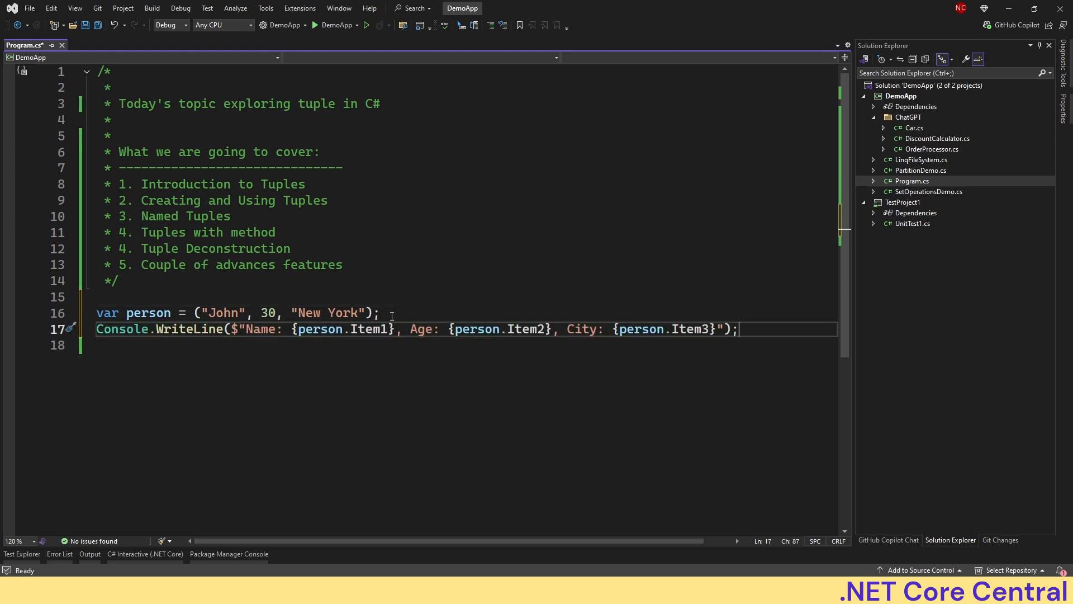
mouse_move(264, 333)
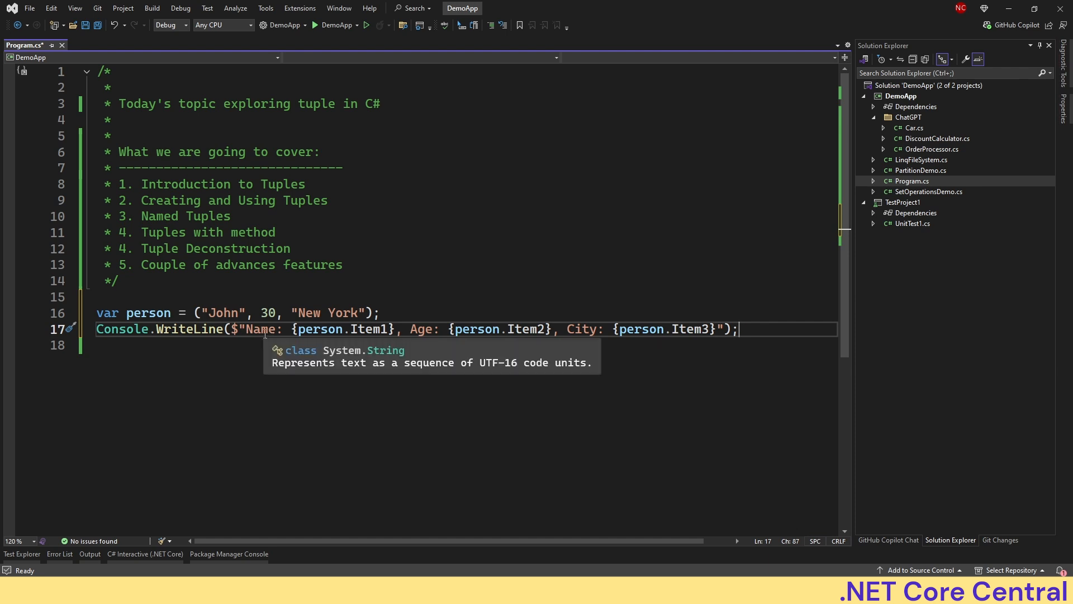
mouse_move(380, 338)
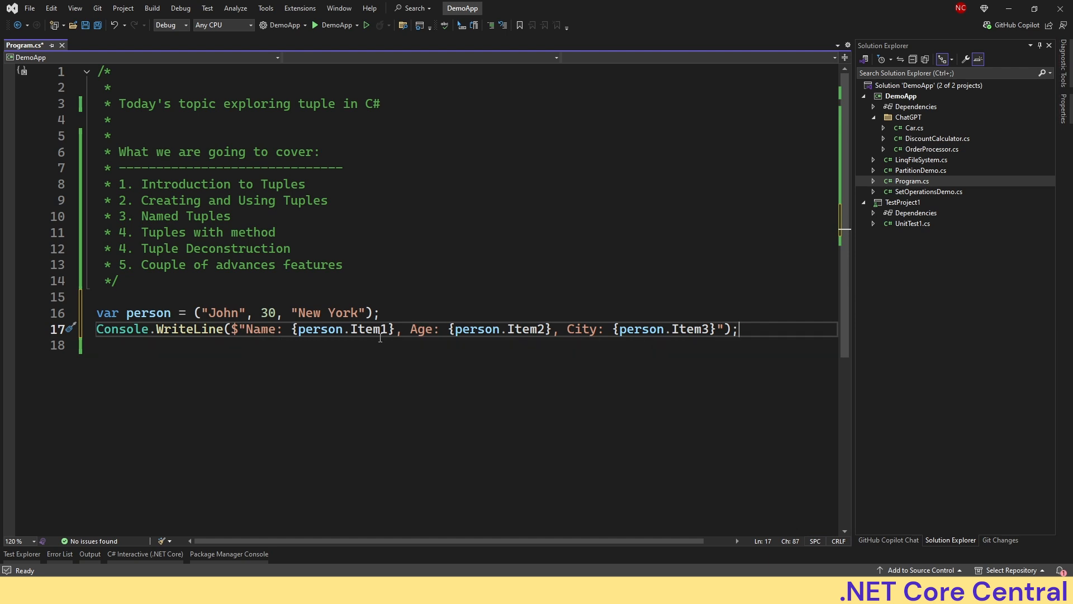
mouse_move(370, 328)
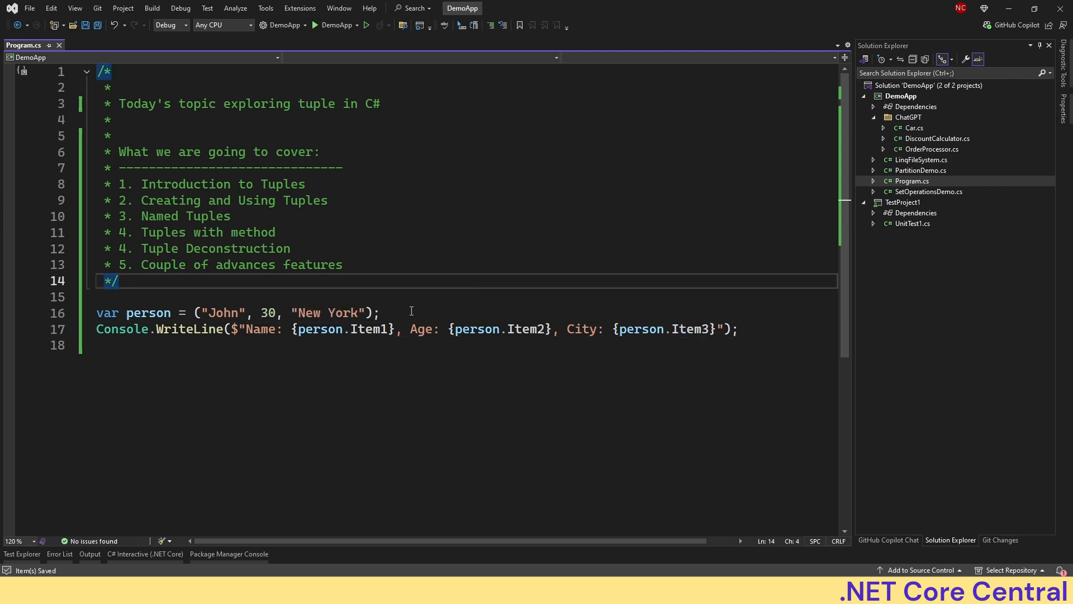
mouse_move(515, 329)
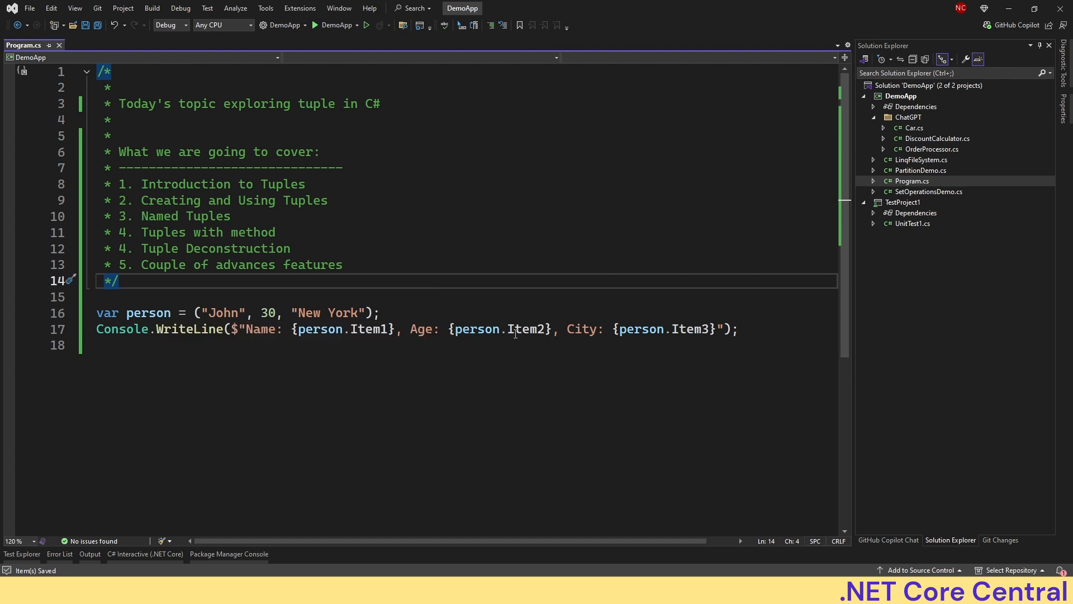
mouse_move(370, 329)
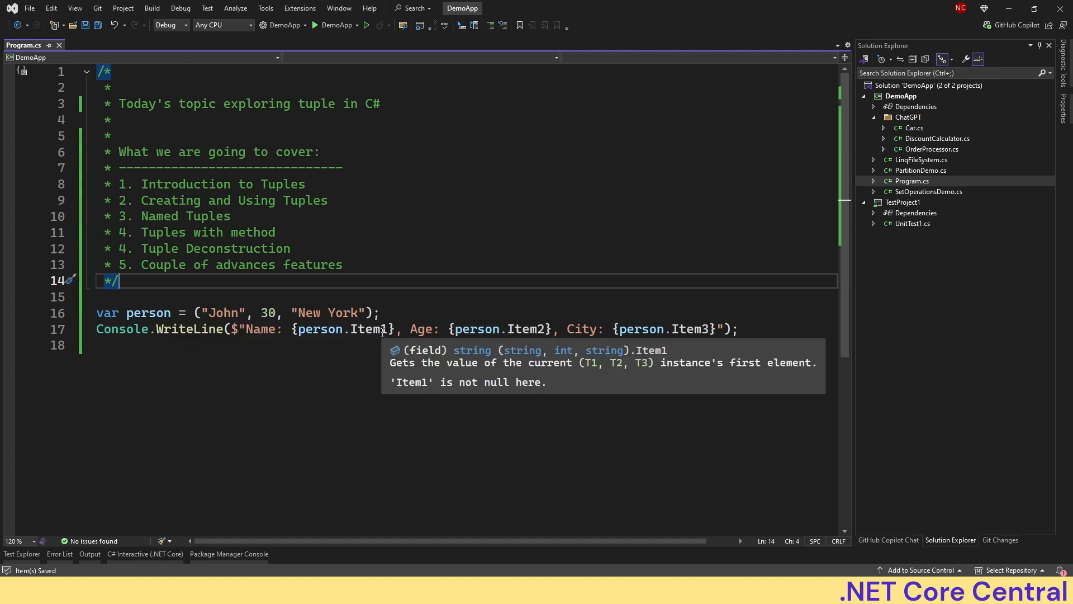
click(380, 313)
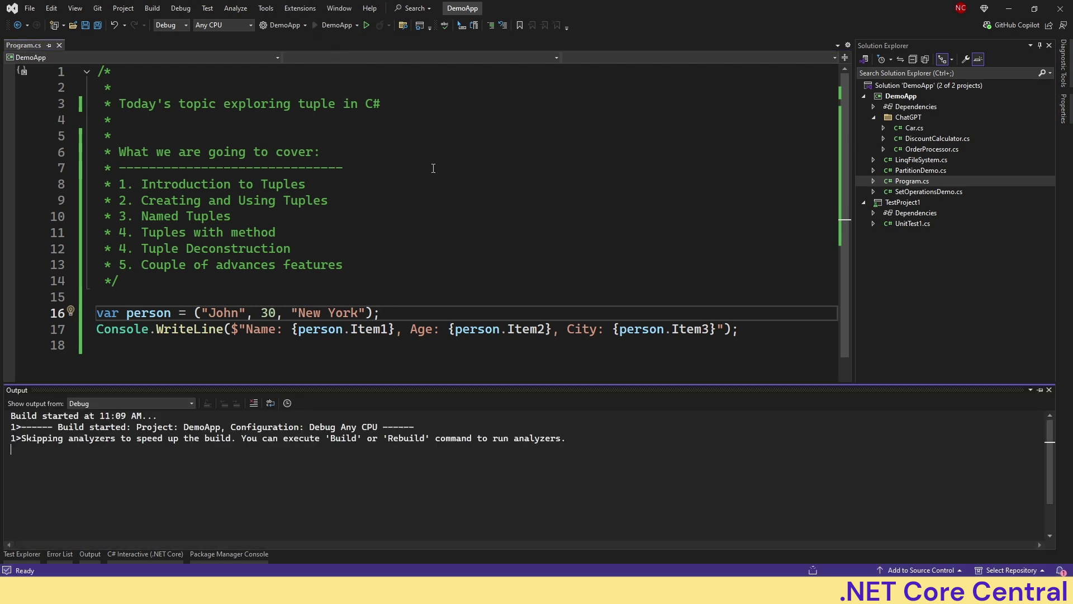
Run DemoApp and read Name: John, Age: 30, City: New York in the console.
click(348, 26)
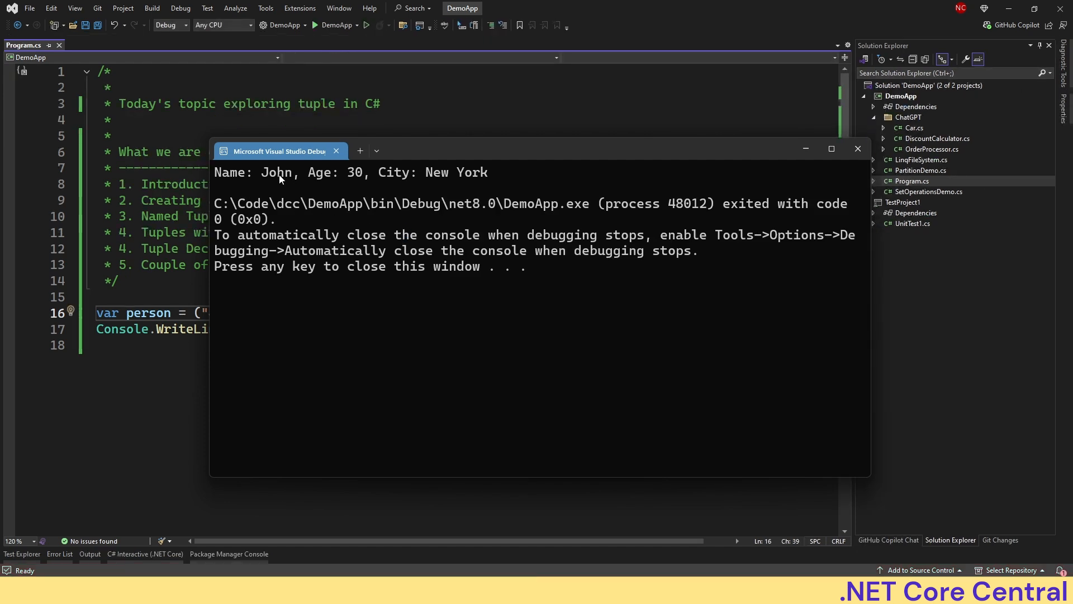
mouse_move(433, 128)
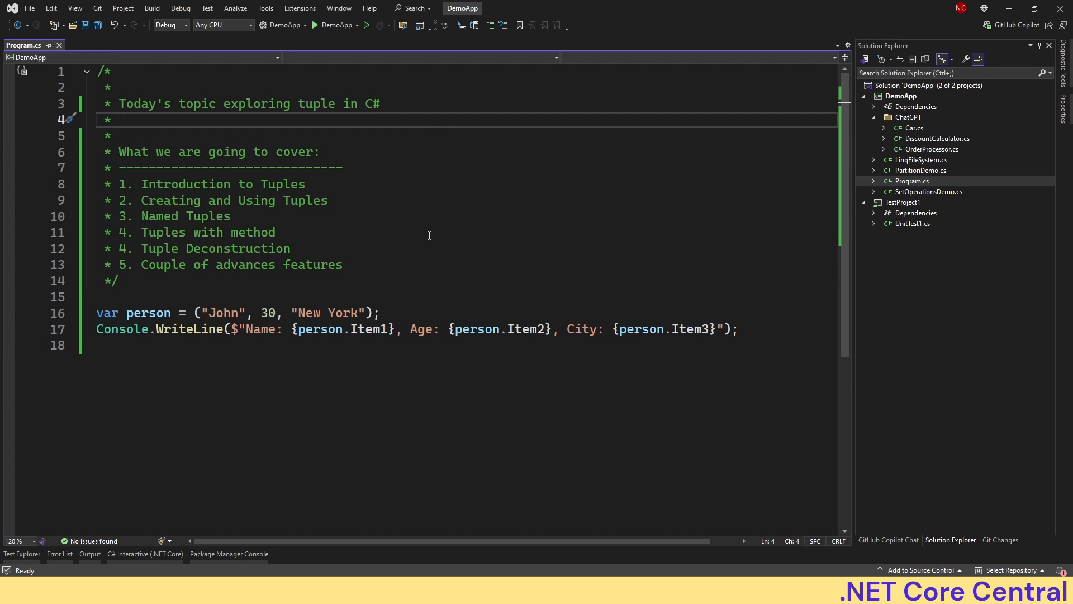
mouse_move(714, 242)
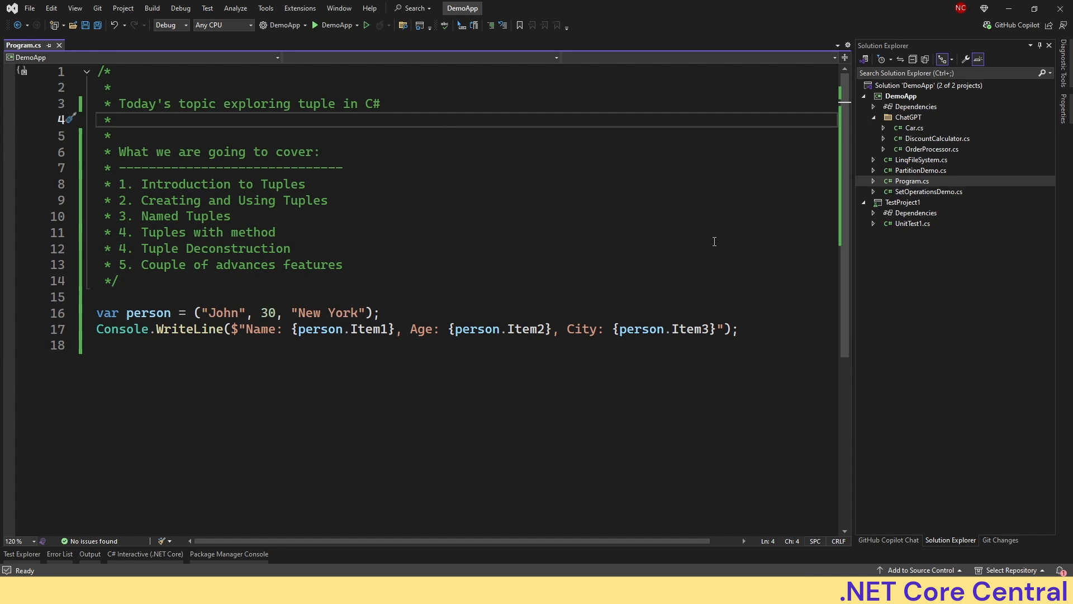
mouse_move(418, 271)
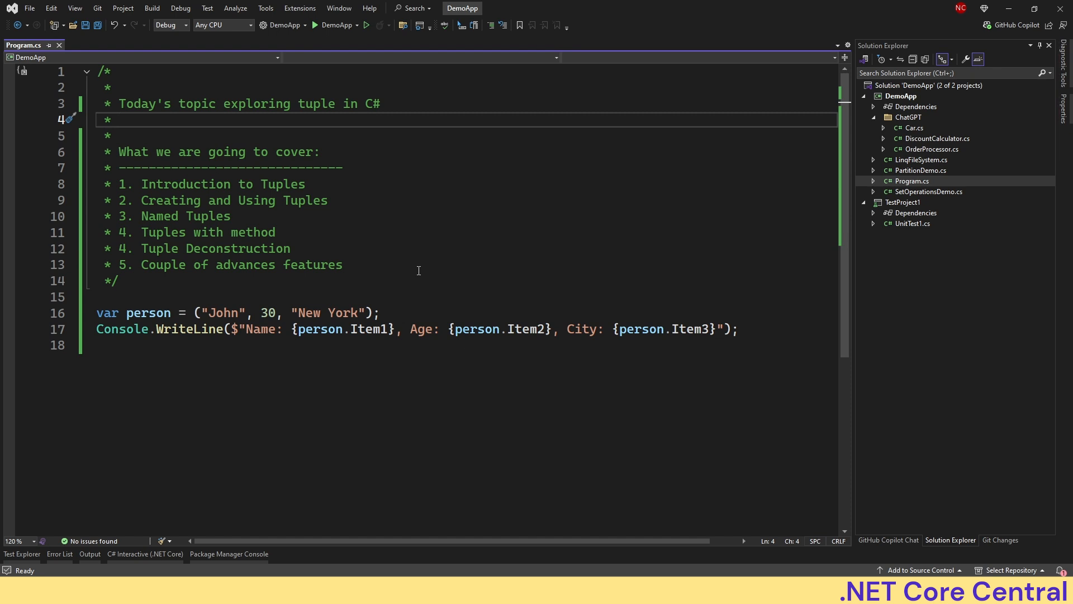
Name the tuple fields Name, Age, City, print them by name instead of Item1–Item3, and run.
click(121, 119)
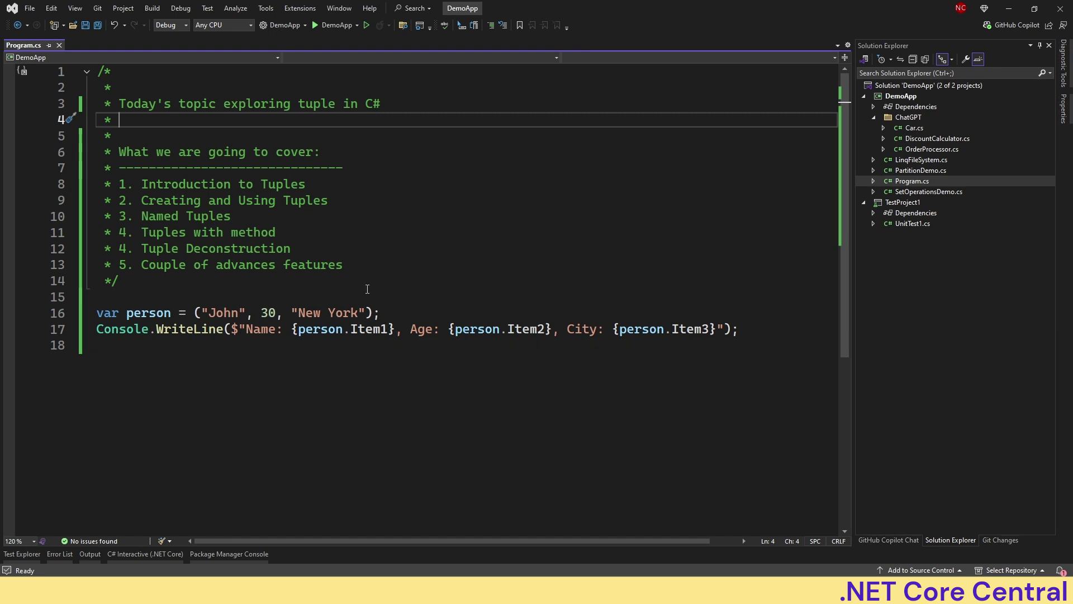
mouse_move(359, 289)
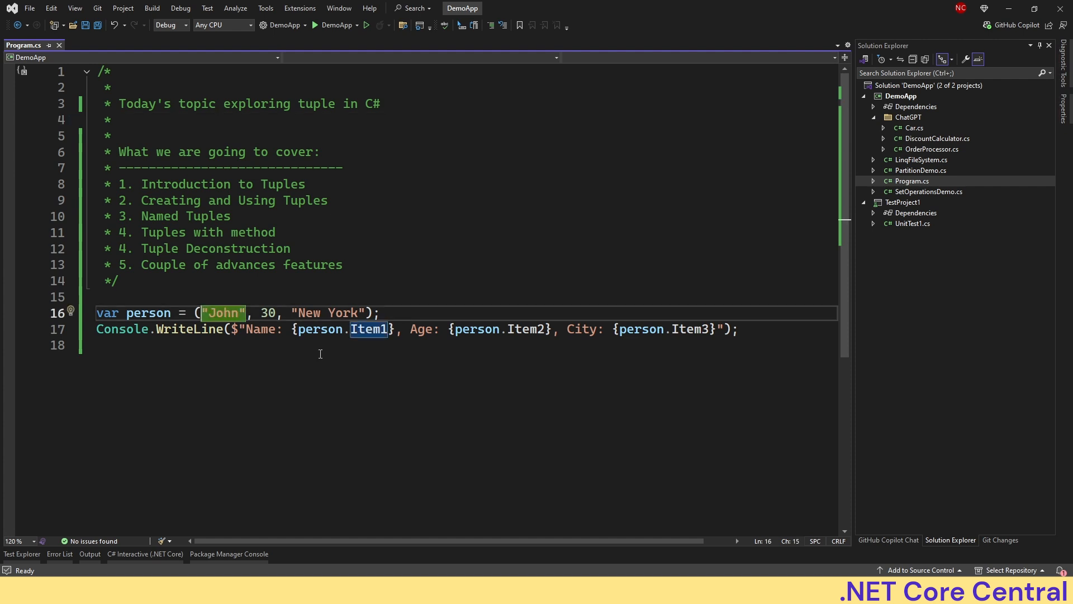
text(Na)
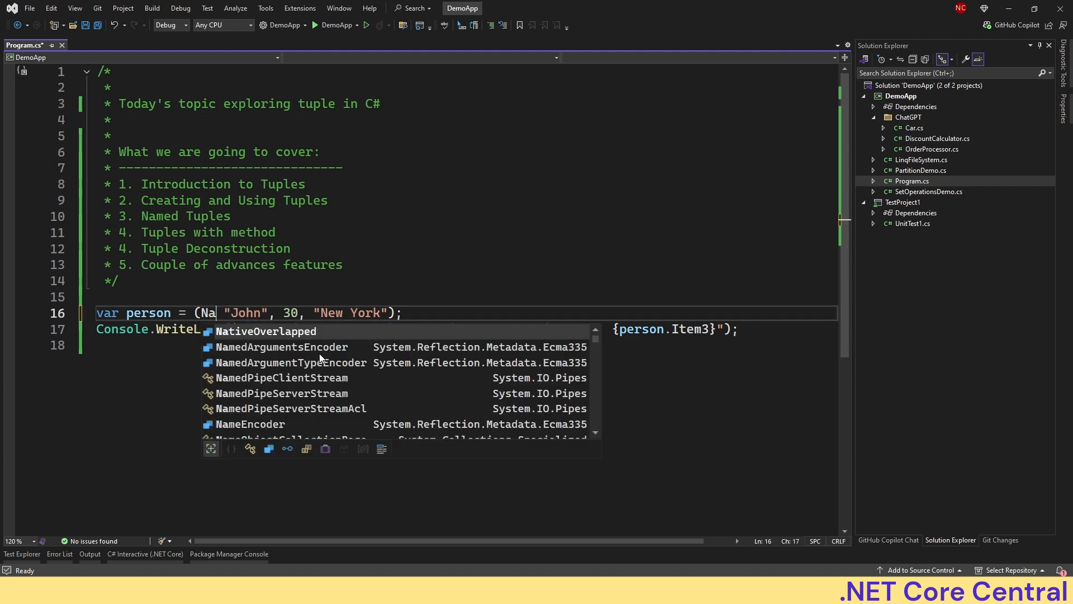
text(me:)
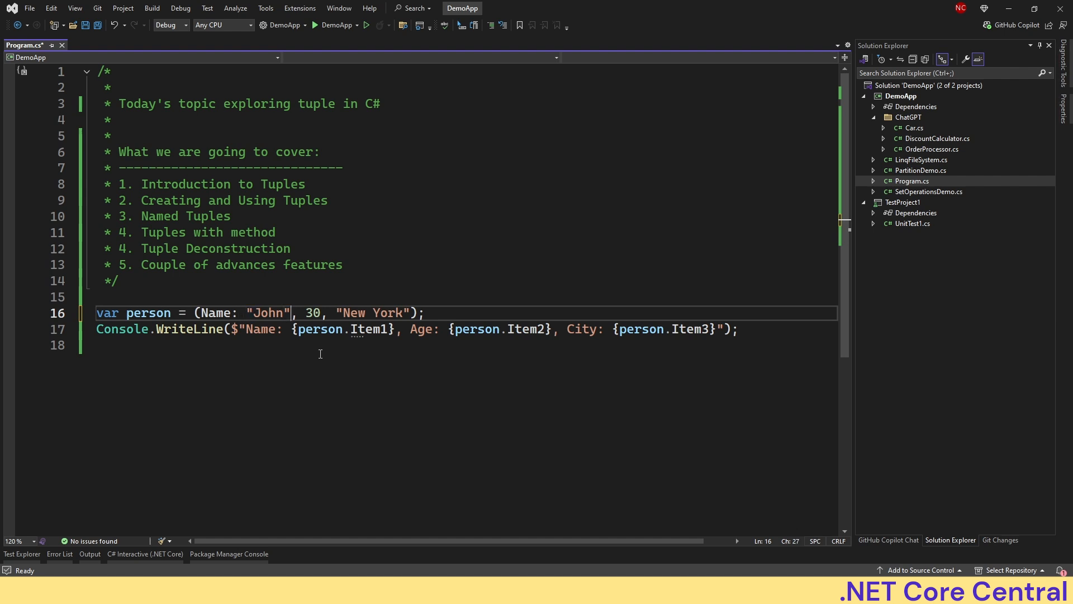
text(Age:)
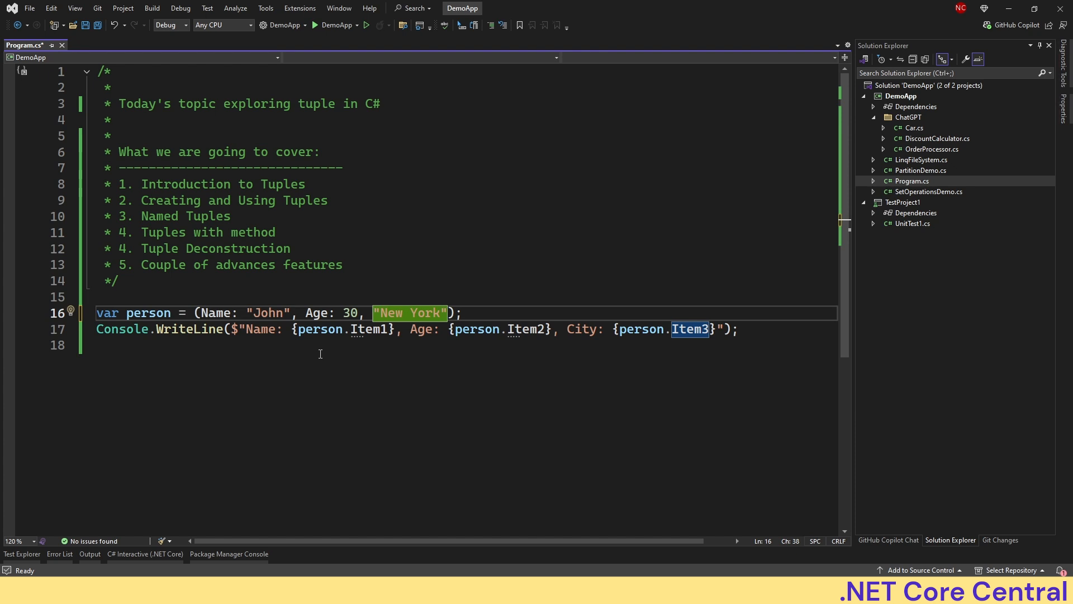
text(City:)
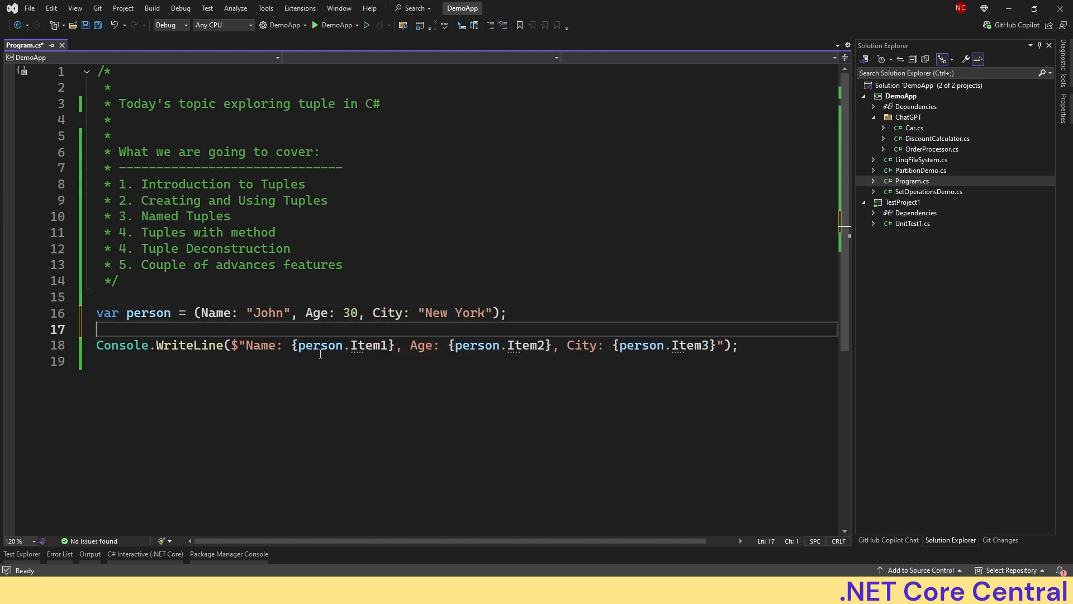
text(console.WriteLine($"Name: {person.Name}, Age: {person.Age}, City: {person.City}");)
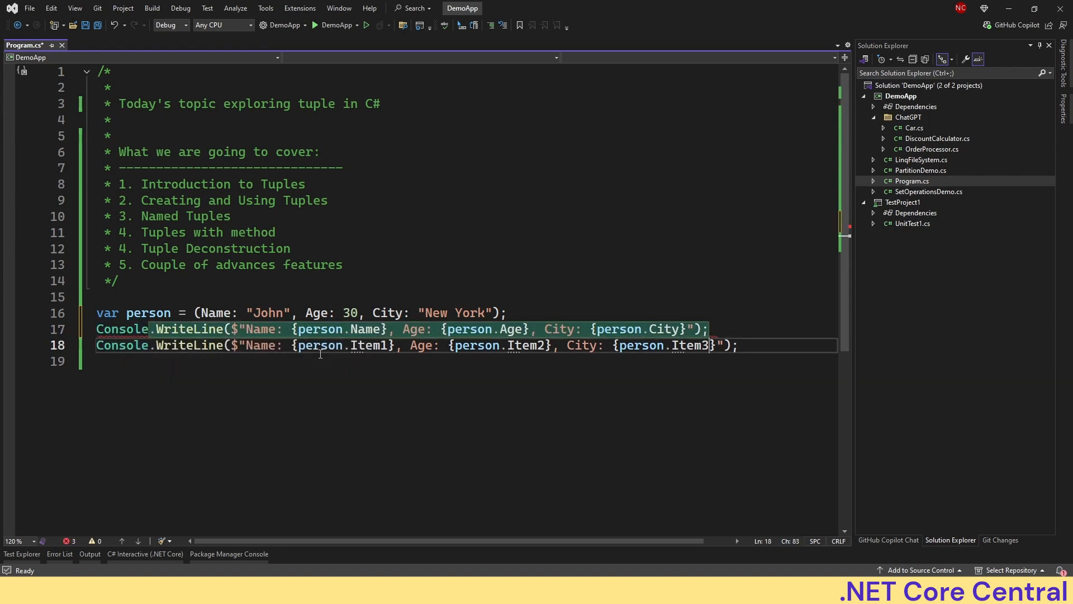
key(Delete)
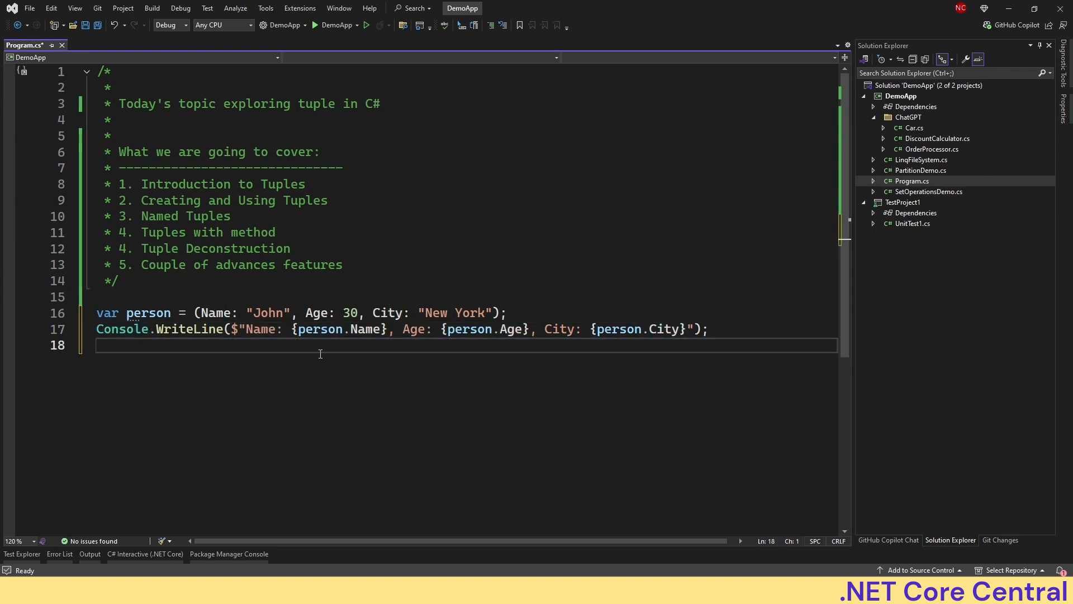
mouse_move(364, 328)
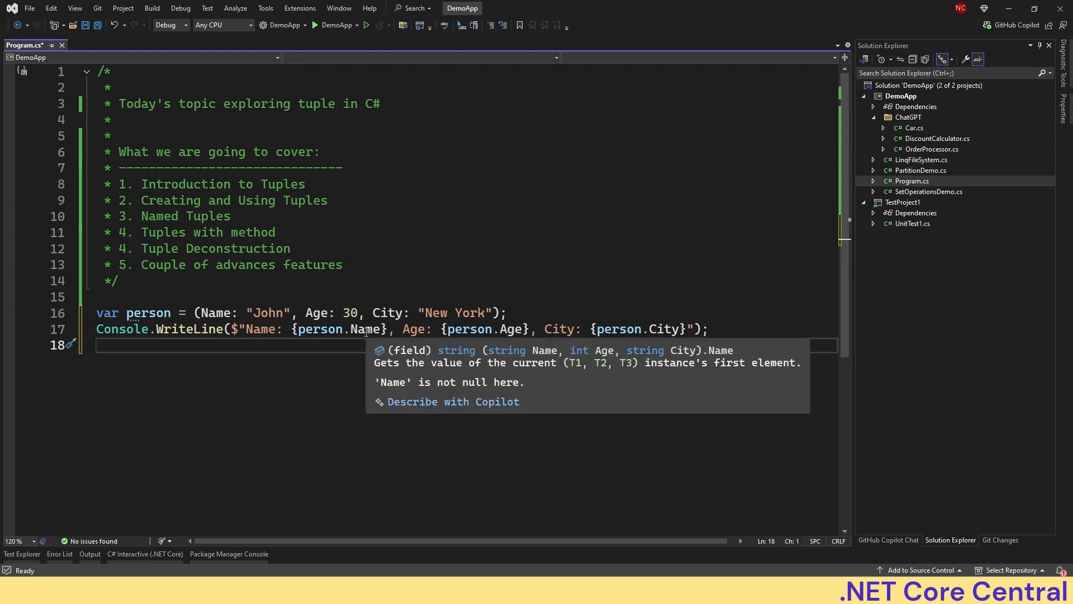
mouse_move(667, 328)
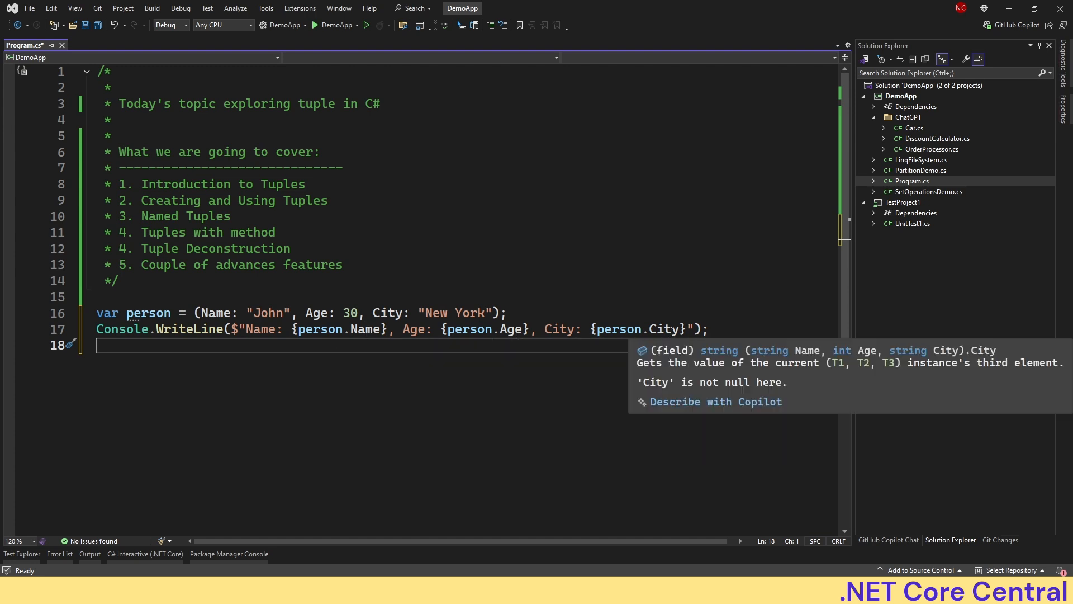
click(331, 26)
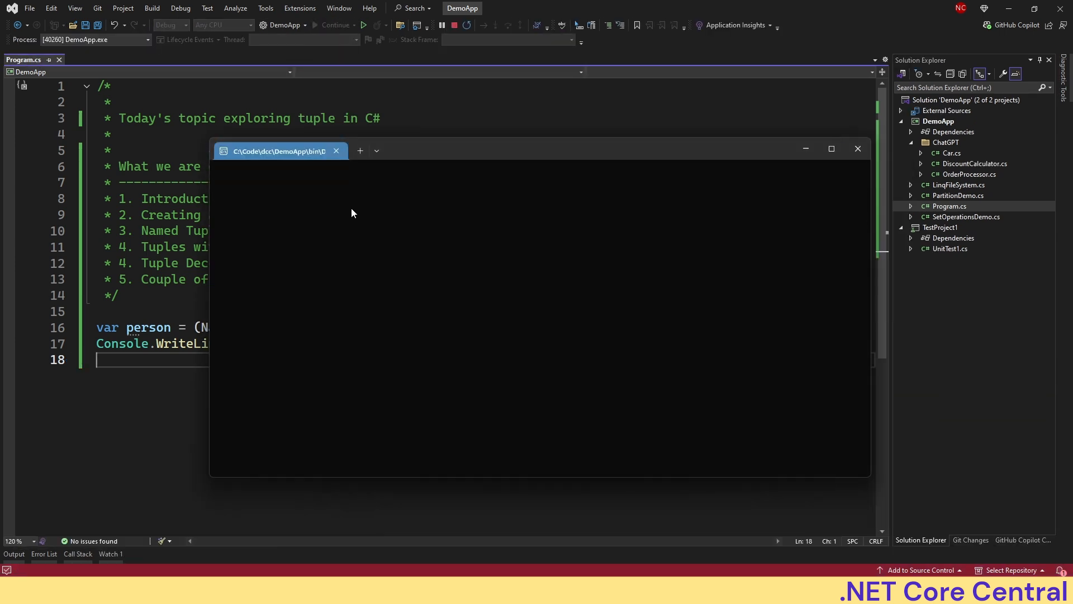
click(363, 25)
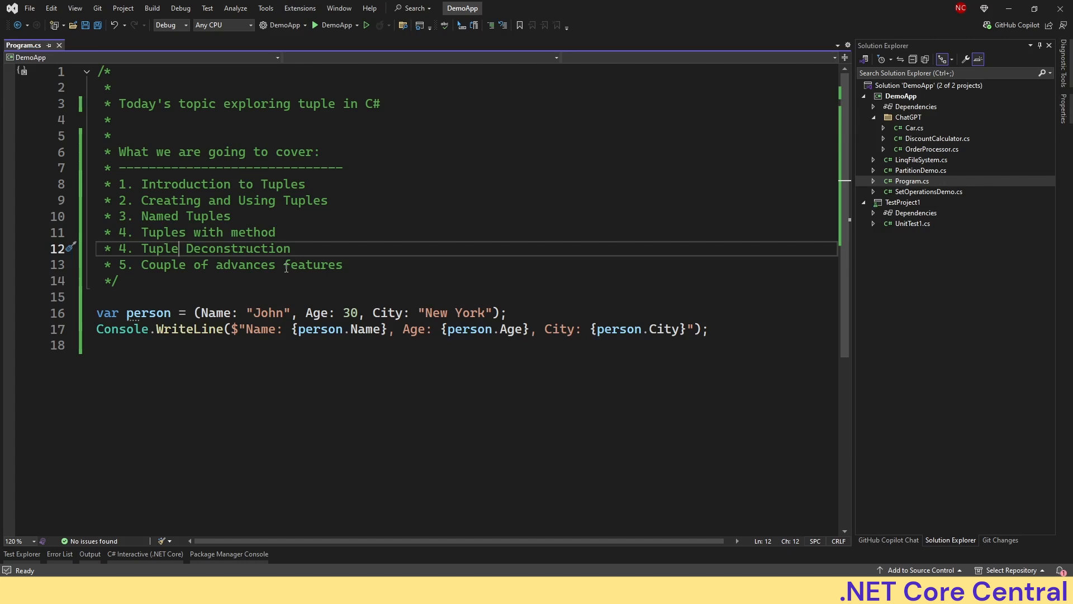
mouse_move(197, 236)
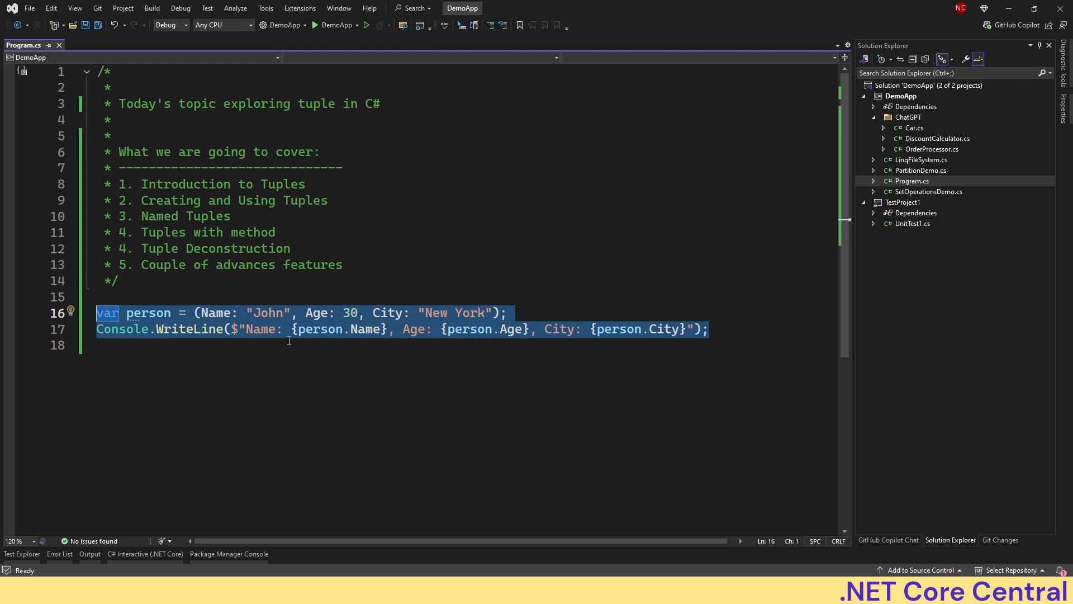
Replace the inline tuple with GetPerson() returning (string Name, int Age, string City).
key(Delete)
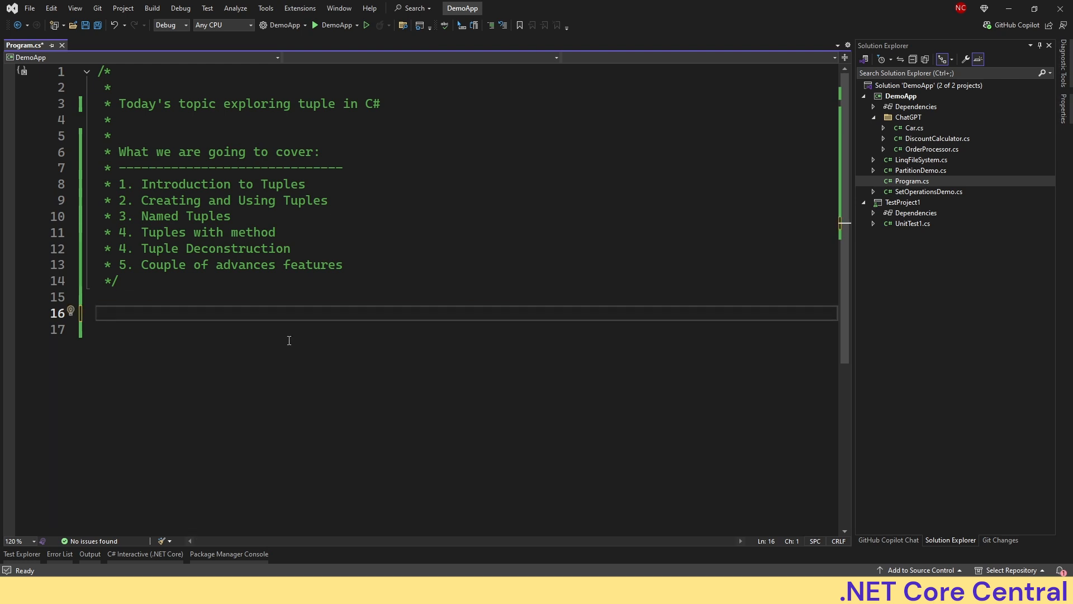
text(())
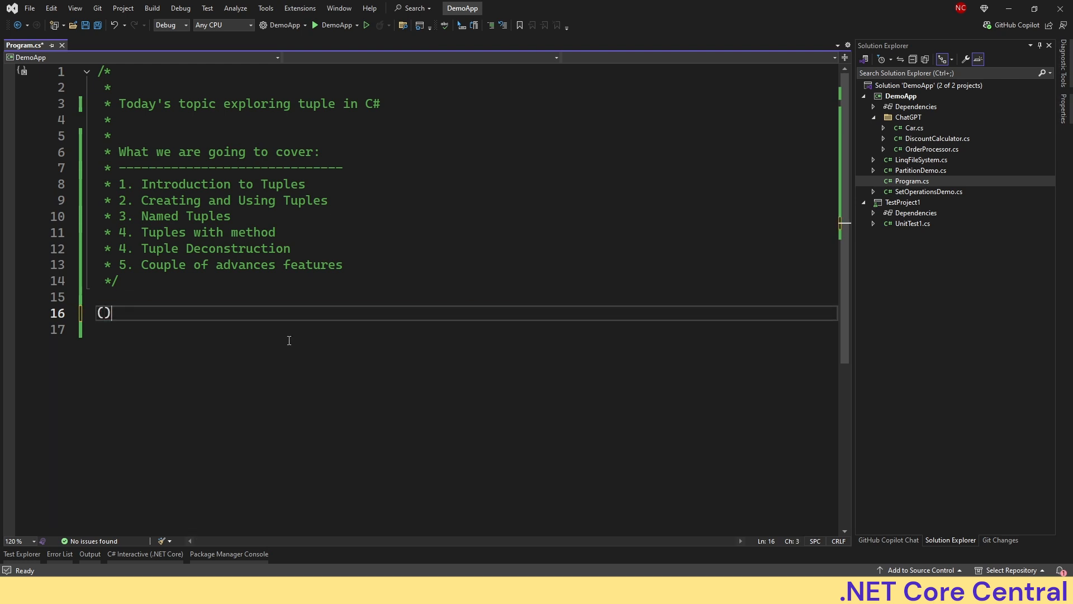
text(string)
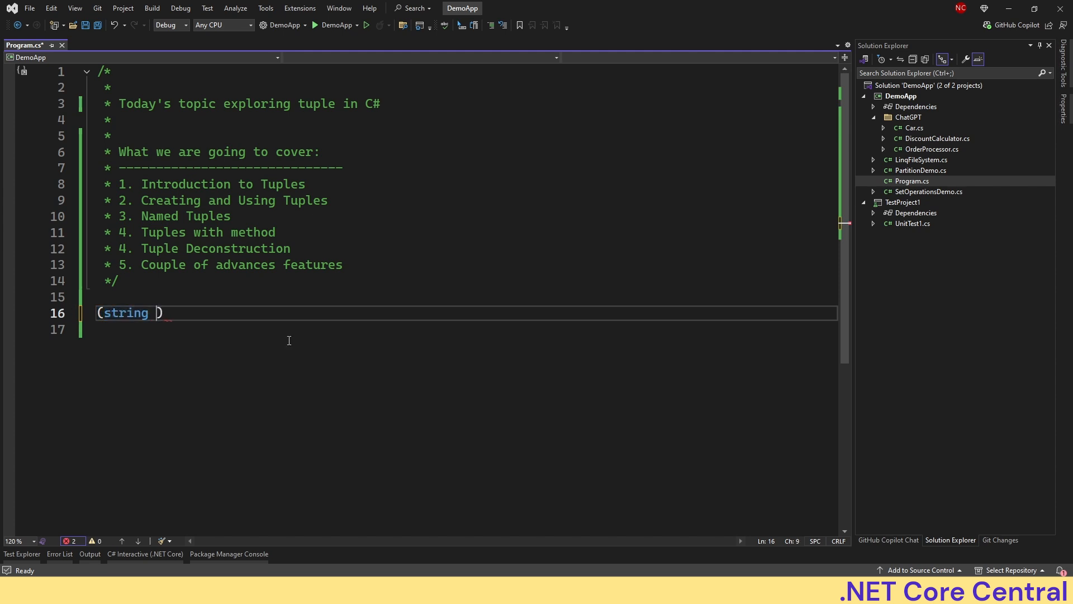
text(Name, int)
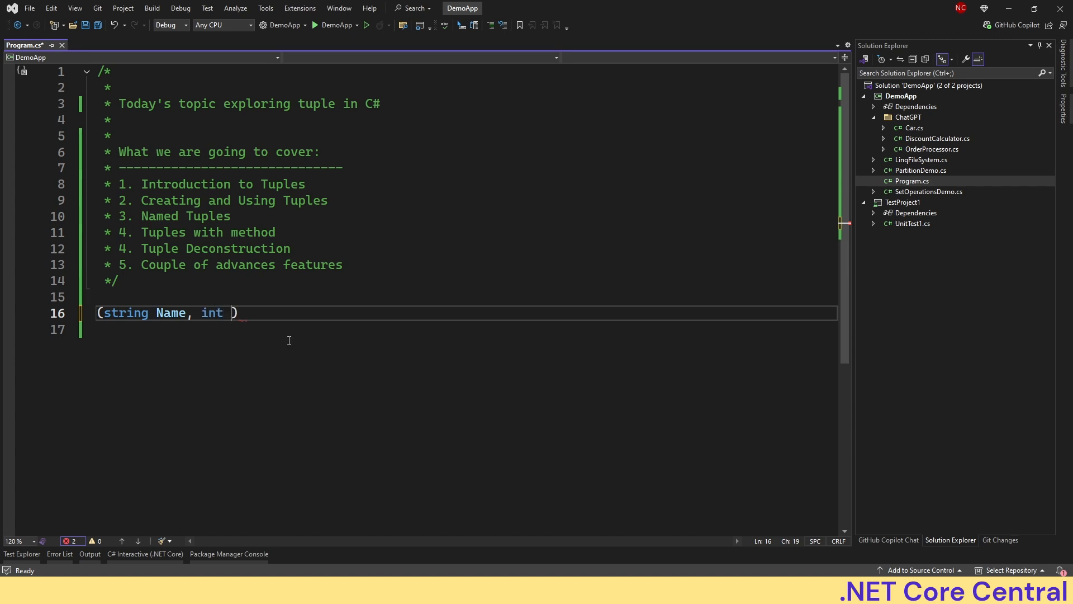
text(Age,)
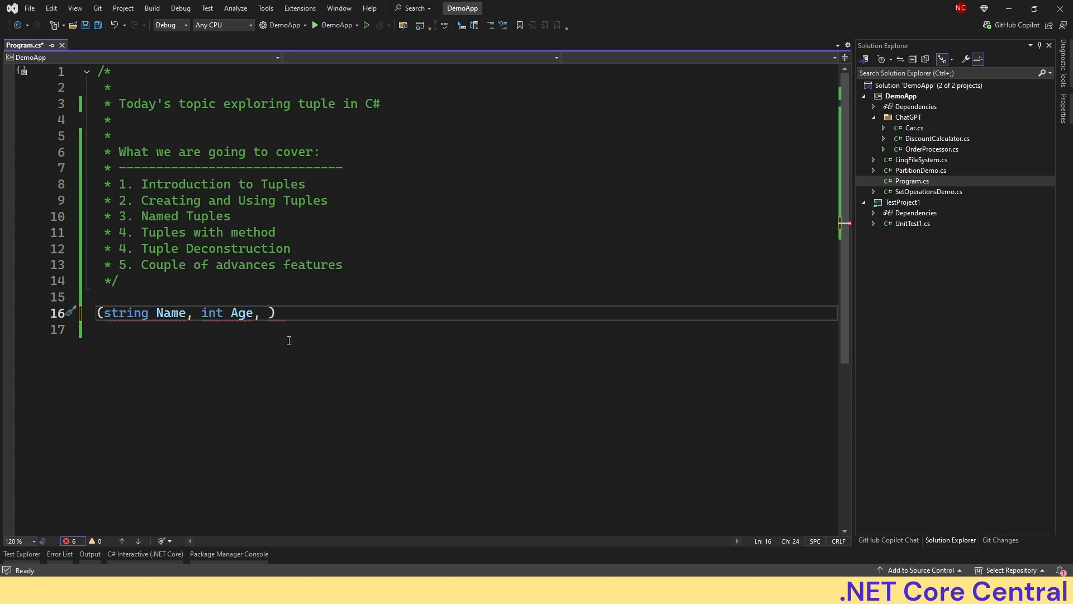
text(string Ci)
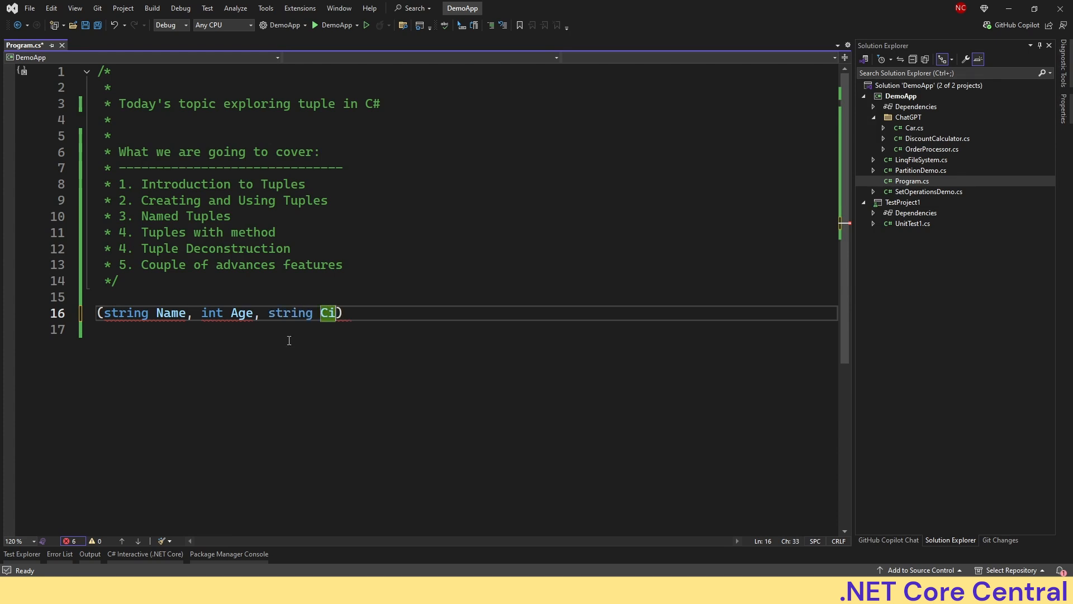
text(ty)
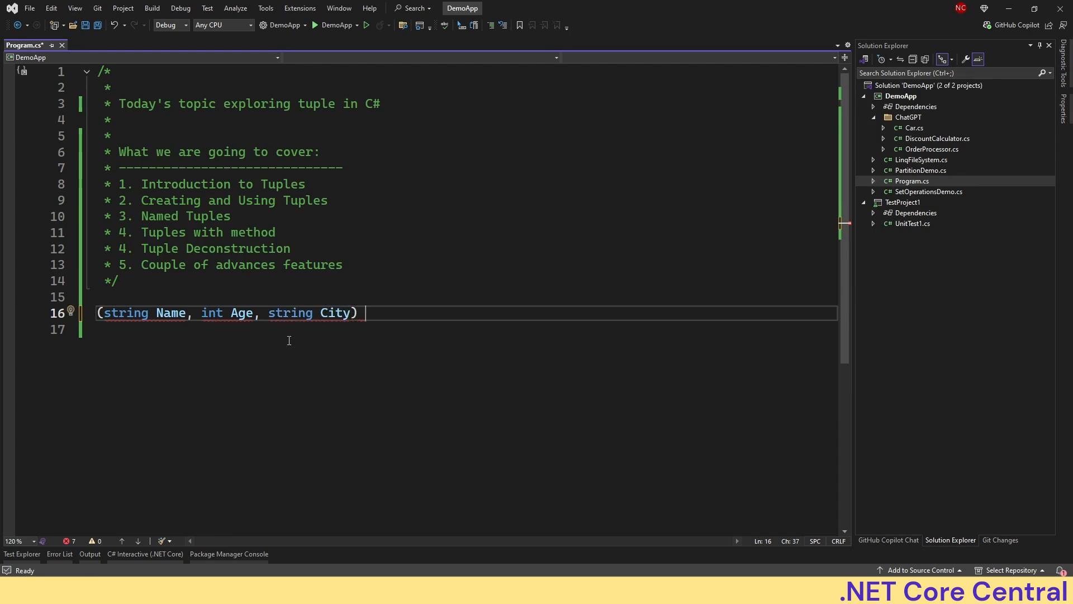
text(GetPerson())
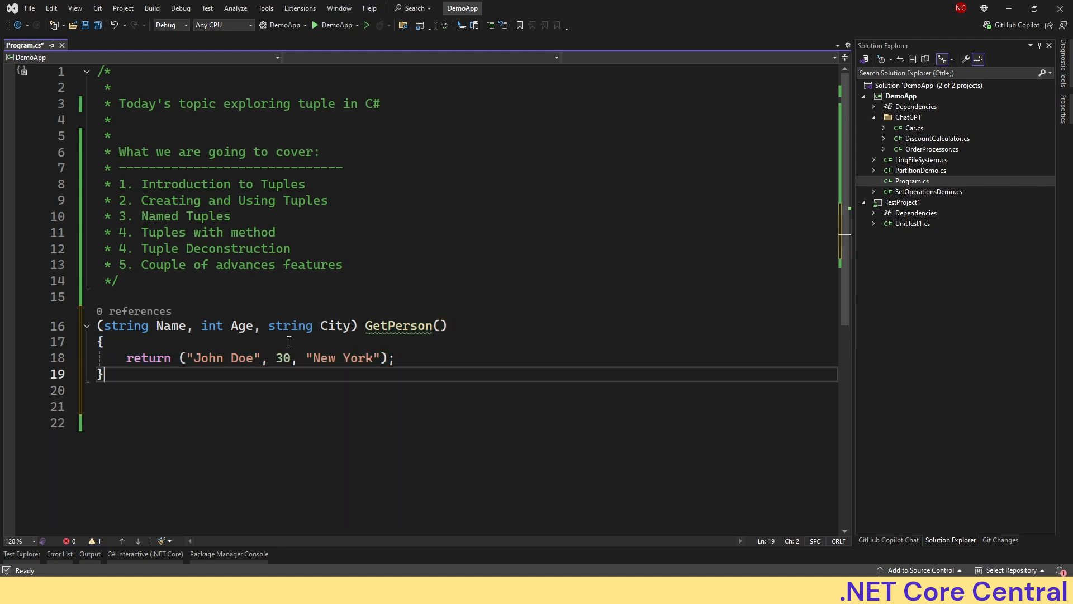
Add PrintPerson taking the named tuple, print Name, Age and City, and save.
text(void PrintPerson((string Name, int Age, string City) person))
text(var pers)
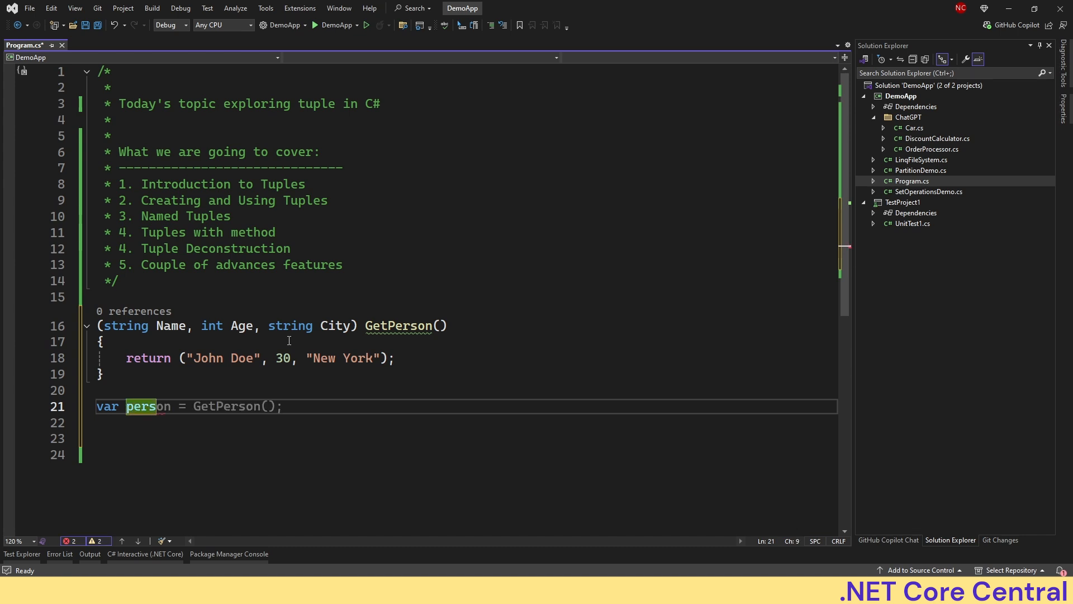
text(Console.WriteLine($"Name: {person.Name}, Age: {person.Age}, City: {person.City}");)
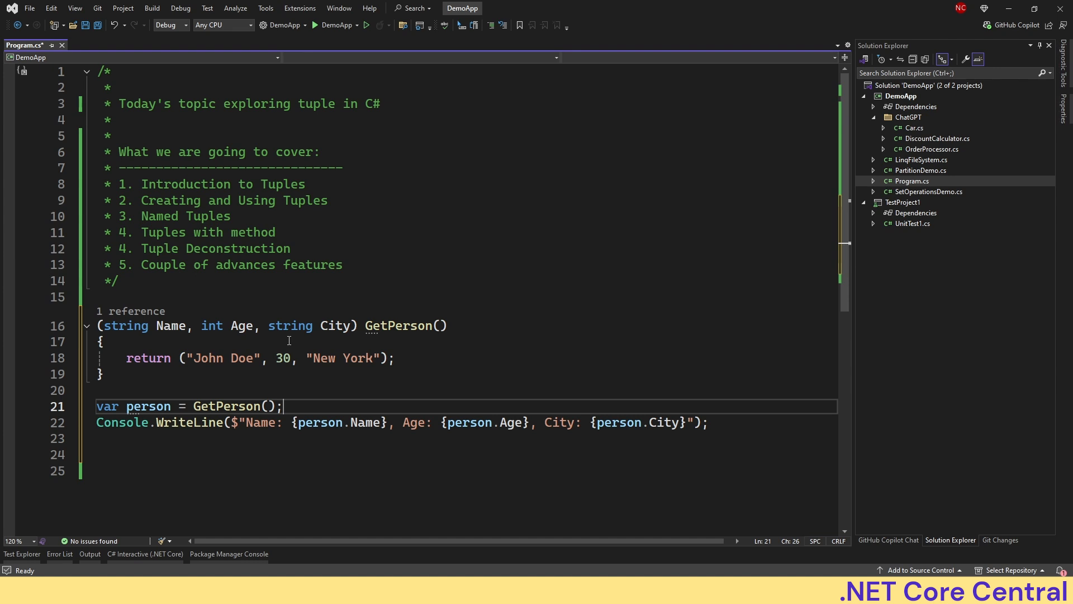
key(ctrl+s)
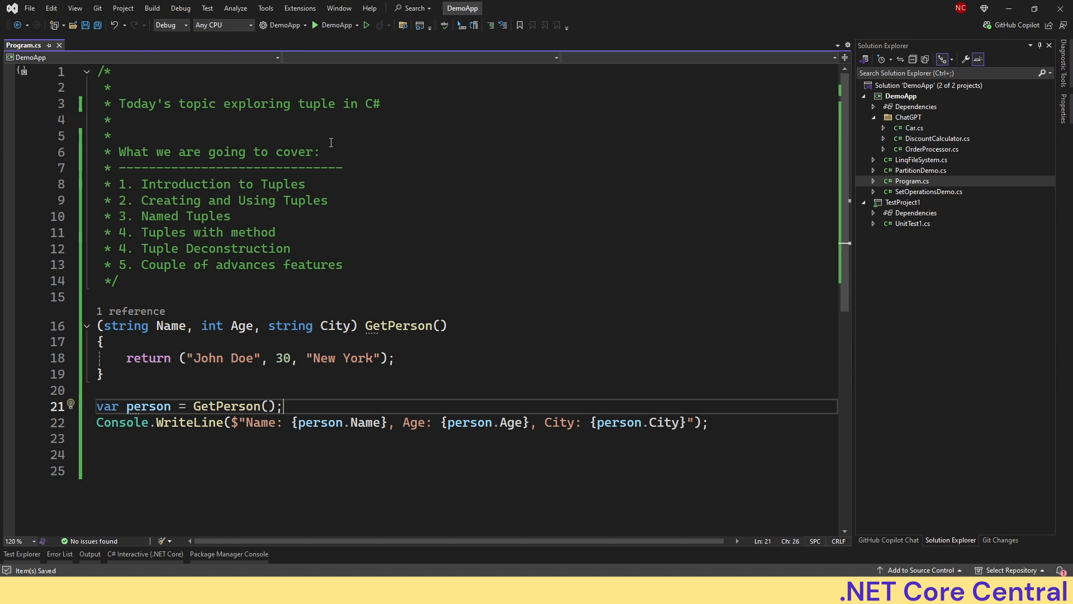
click(365, 26)
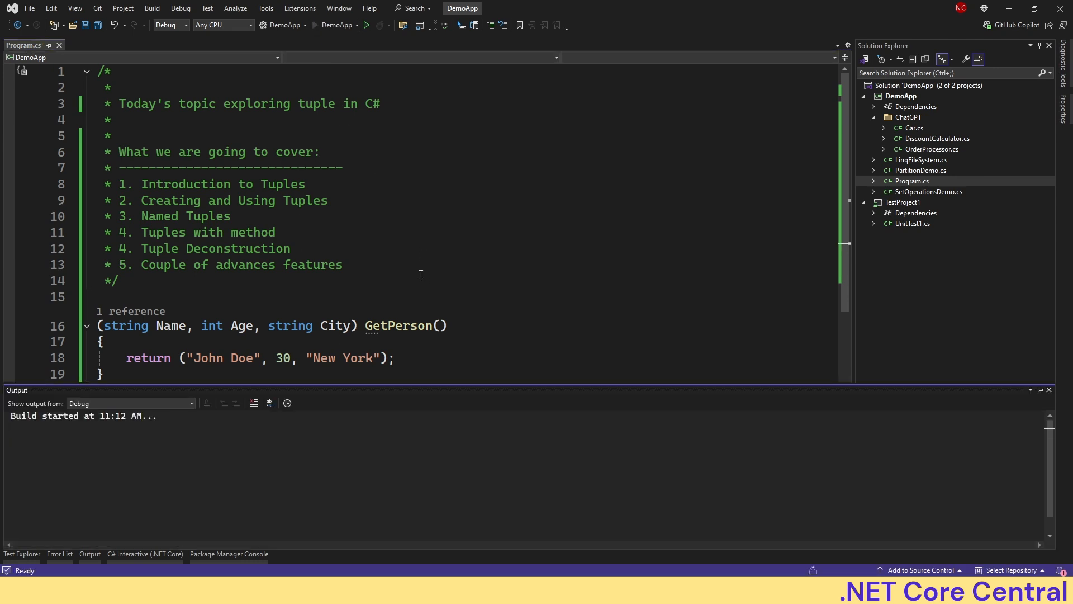
click(347, 26)
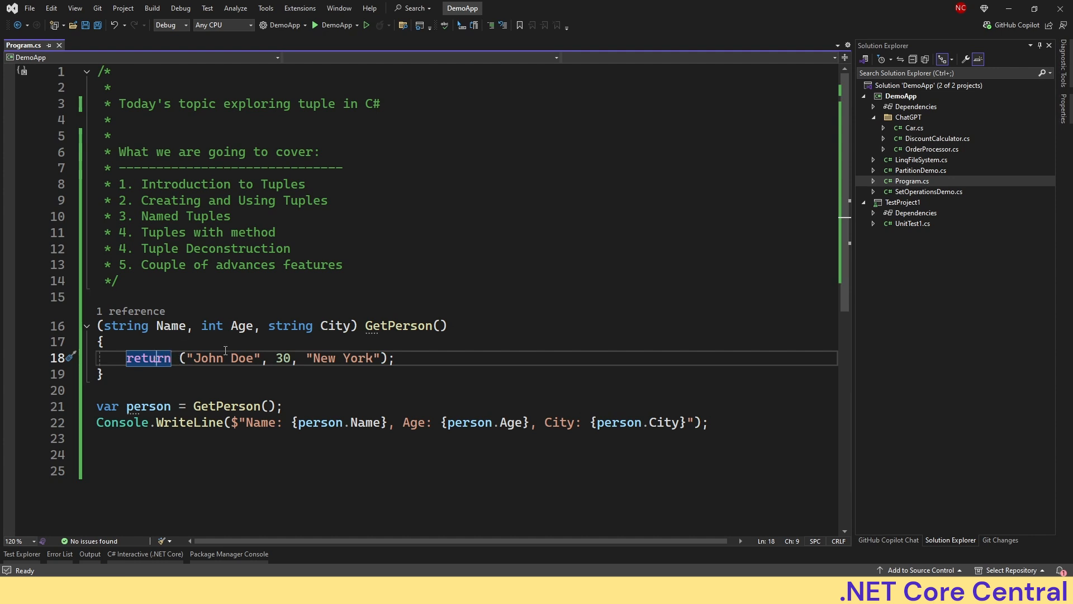
click(101, 343)
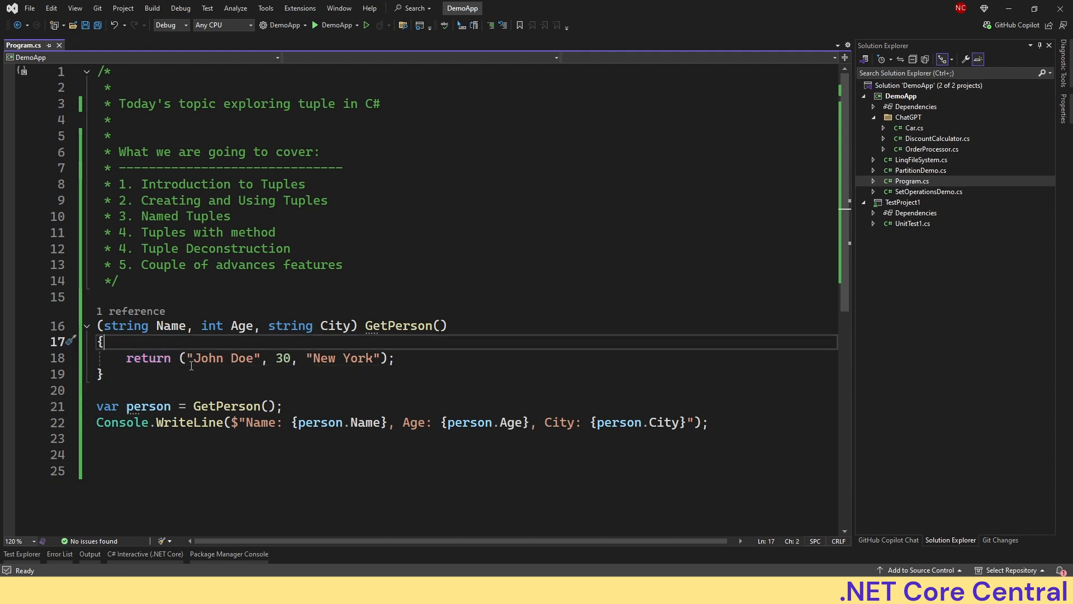
mouse_move(152, 370)
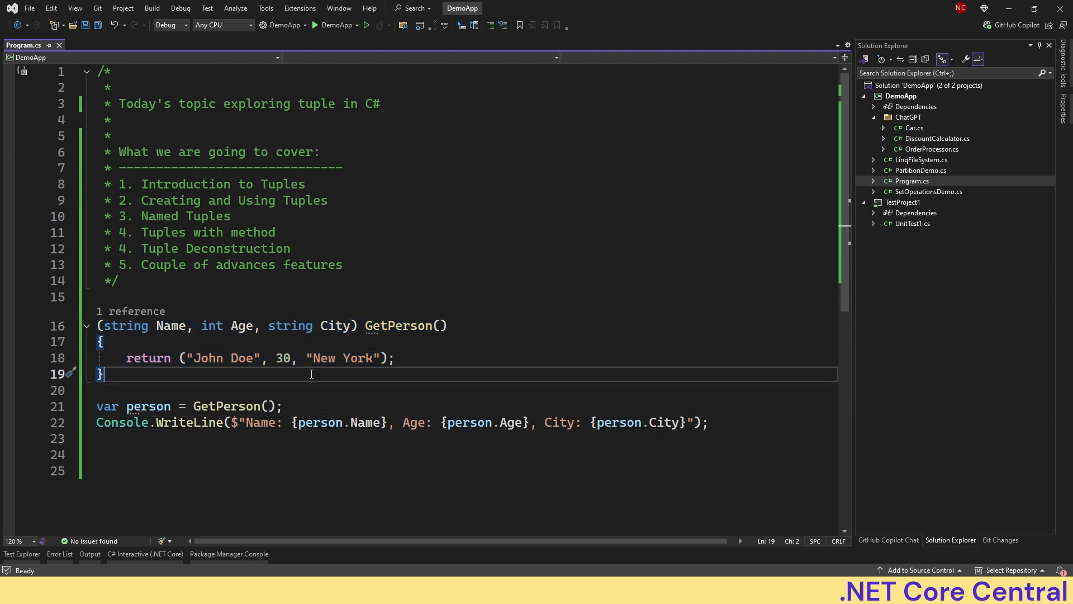
mouse_move(282, 358)
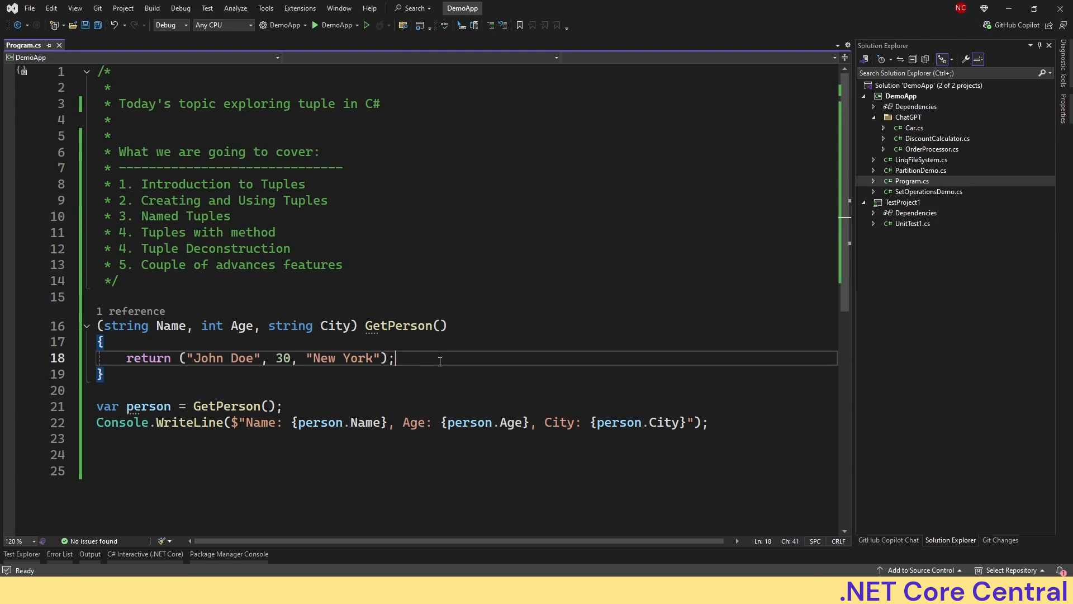
Deconstruct person into var (name, age, city) and print those three variables.
double_click(148, 358)
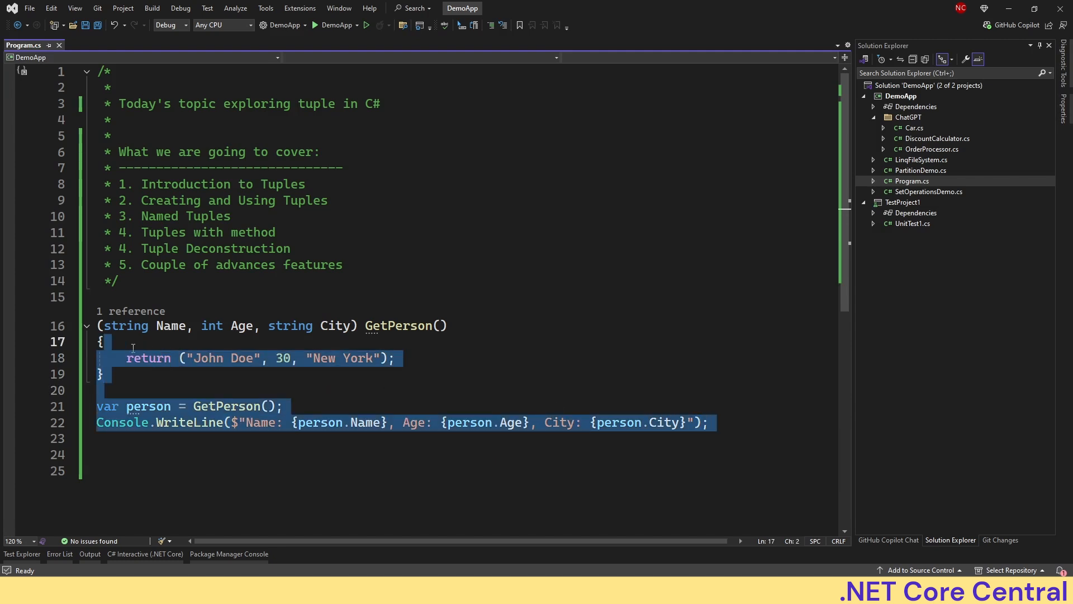
click(442, 423)
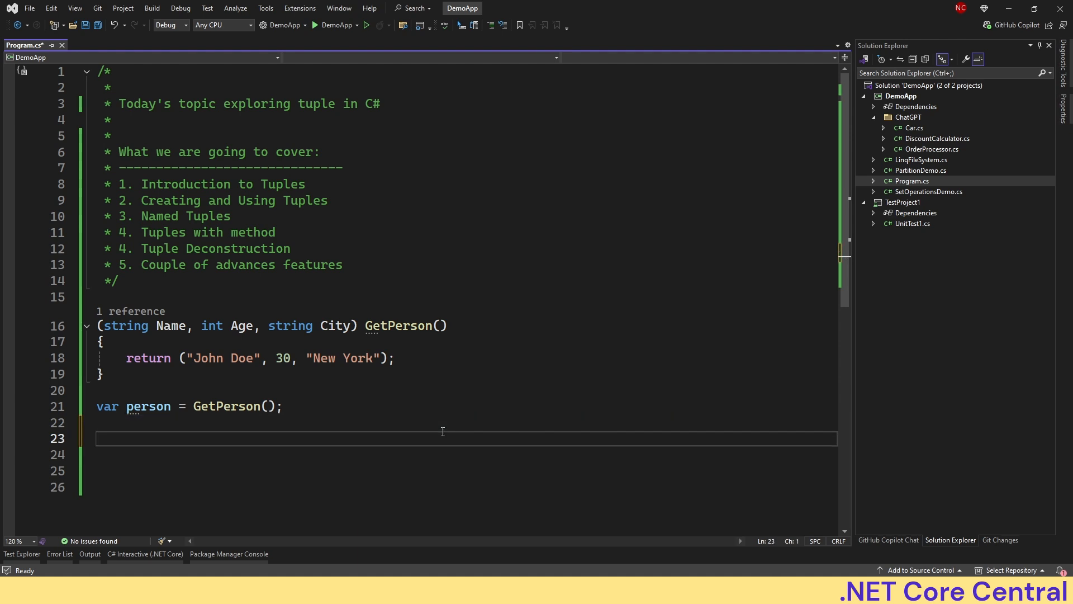
text(var (name, age, city) = person;)
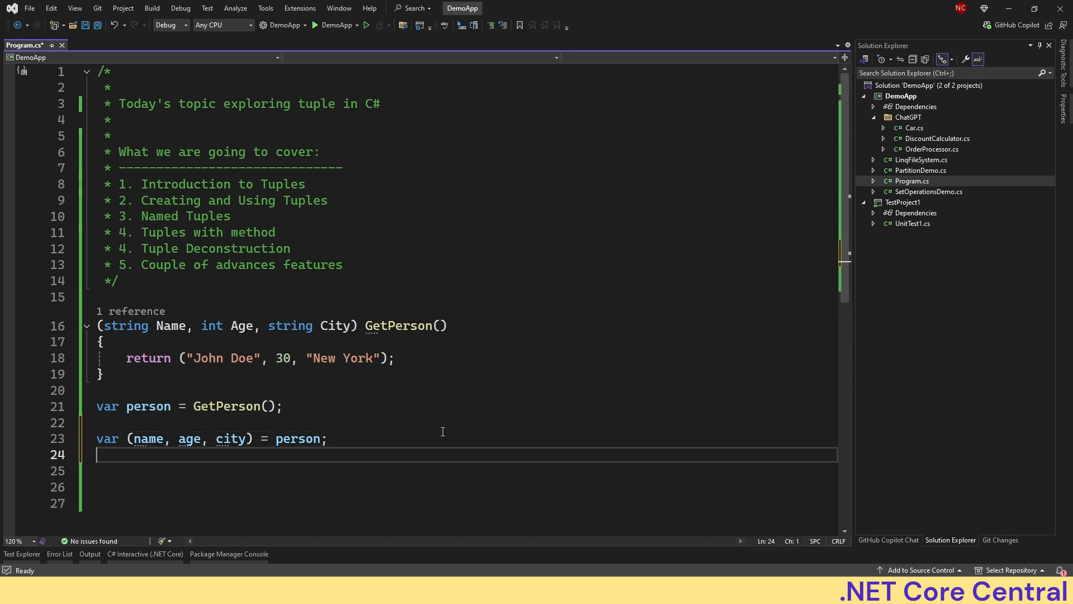
text(Console.WriteLine($"Name: {name}, Age: {age}, City: {city}");)
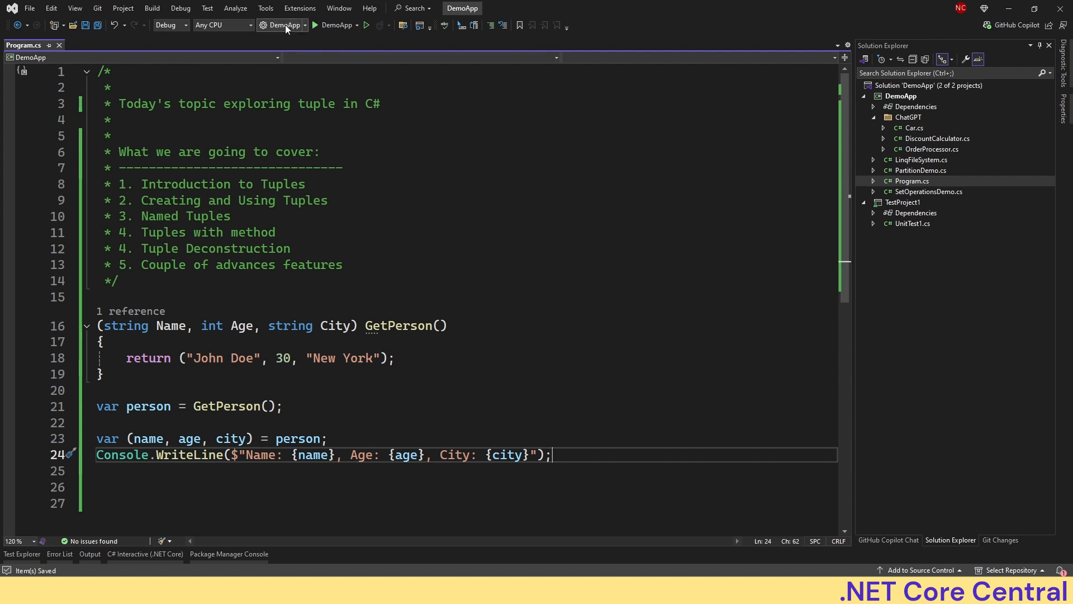
mouse_move(231, 438)
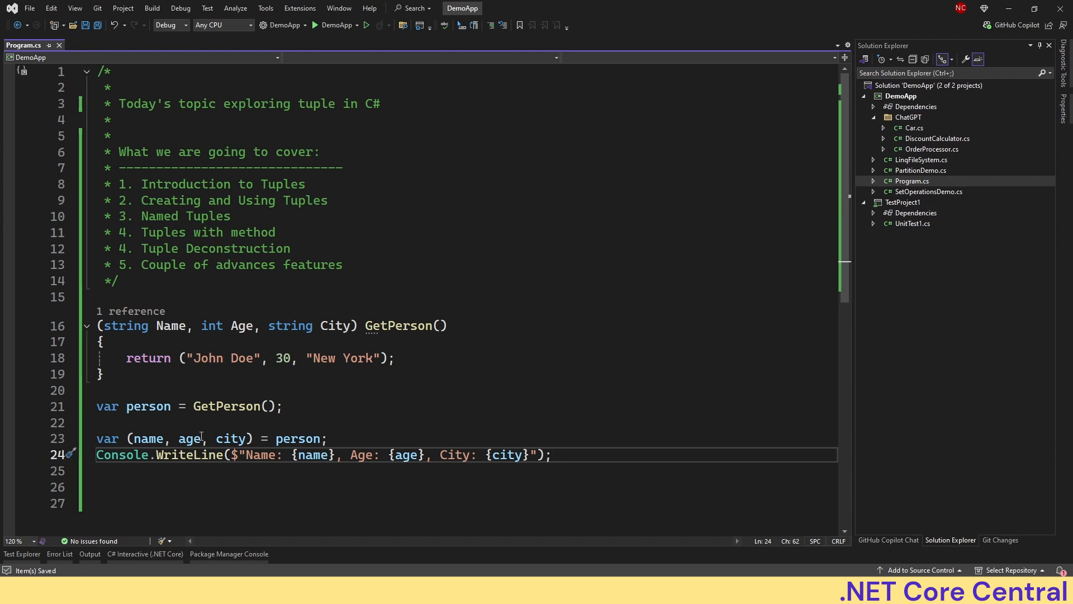
mouse_move(297, 439)
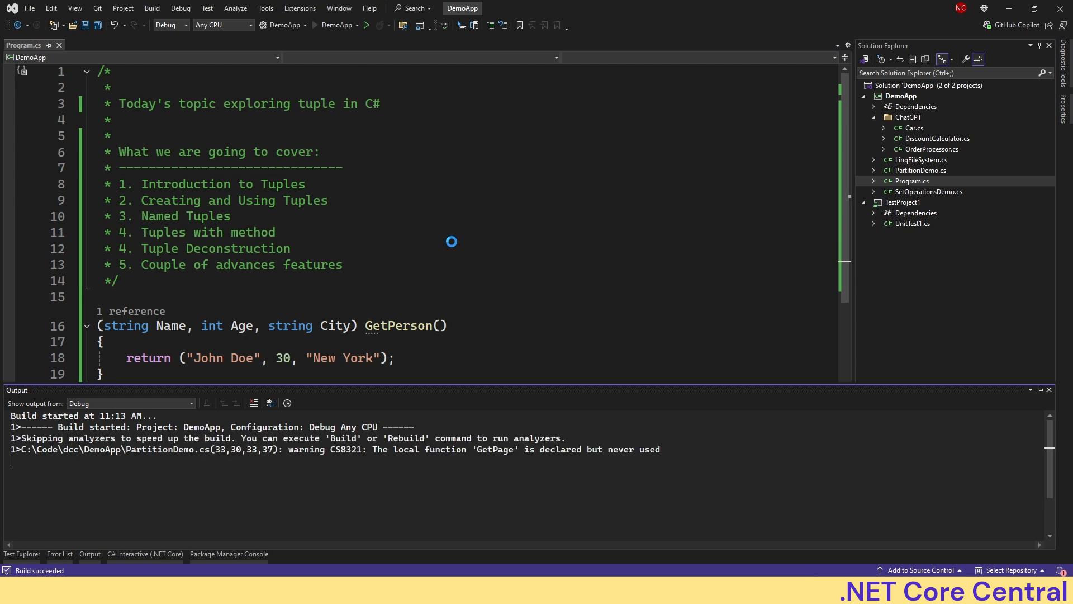
click(347, 25)
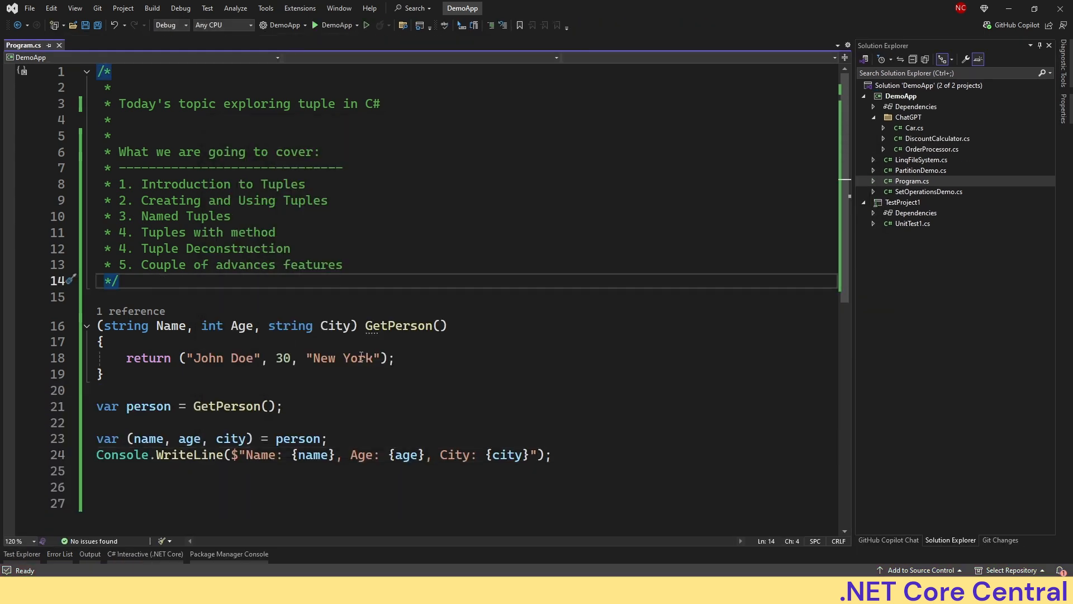
mouse_move(591, 374)
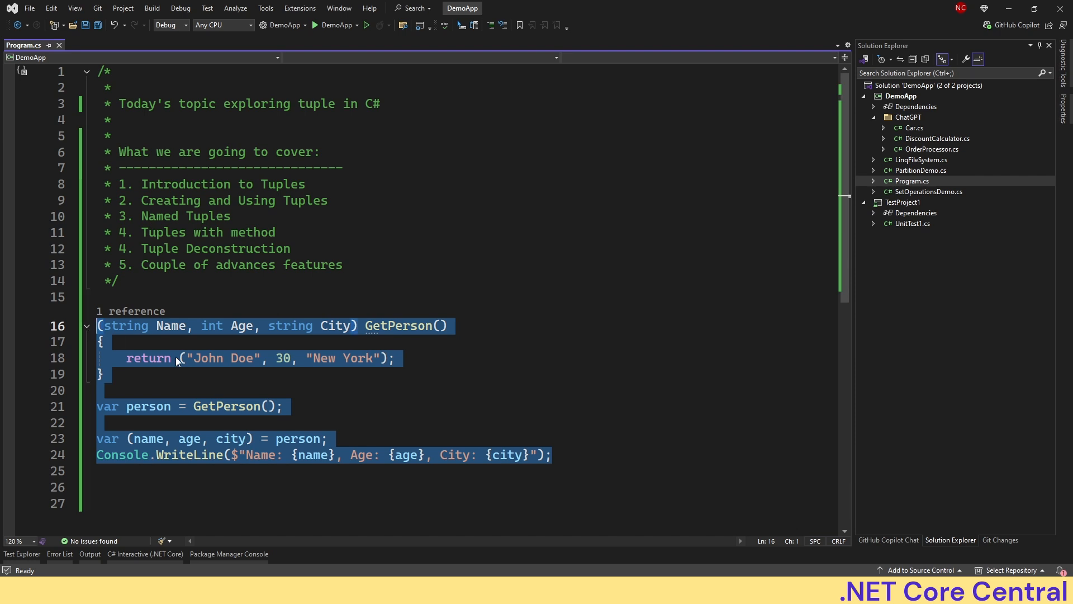
Declare person1, person2 and person3 tuples, copying ("John", 30, "New York") into person3.
key(Delete)
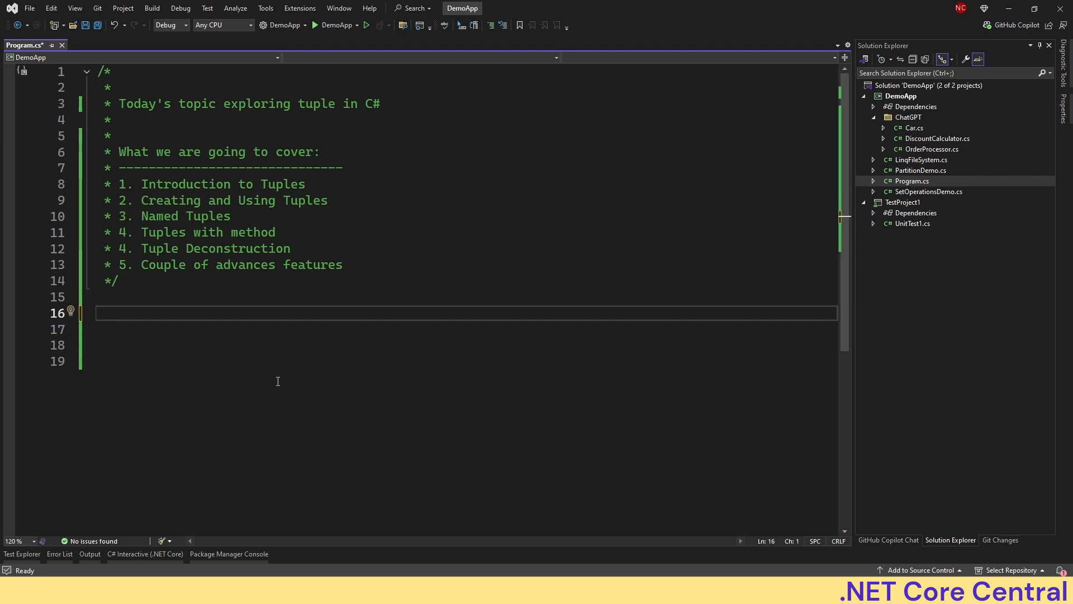
text(var pers)
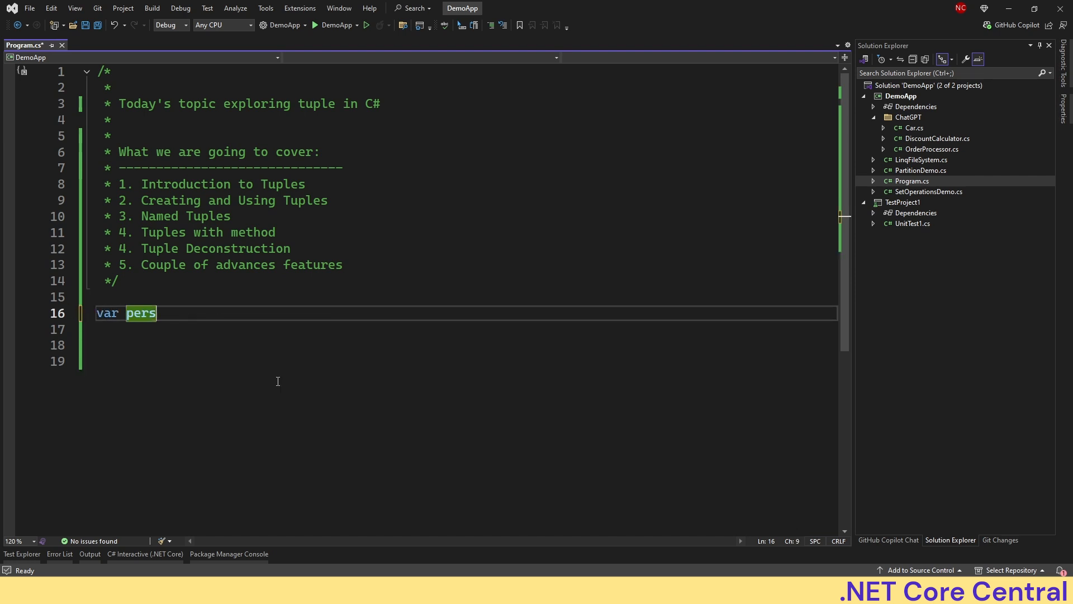
text(on1 = new Person("John", "Doe", 30);)
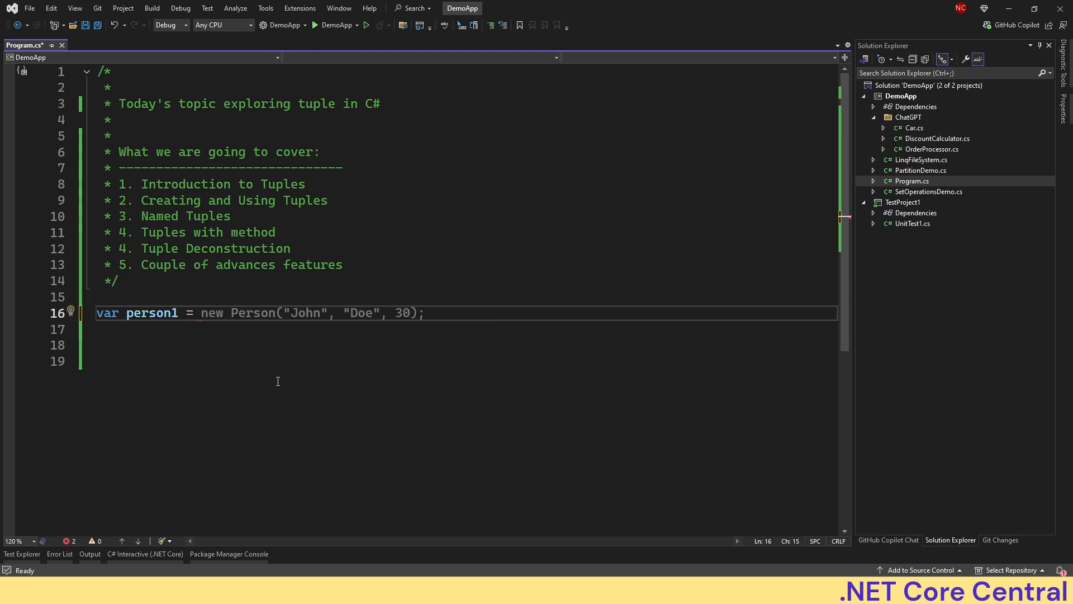
text(()
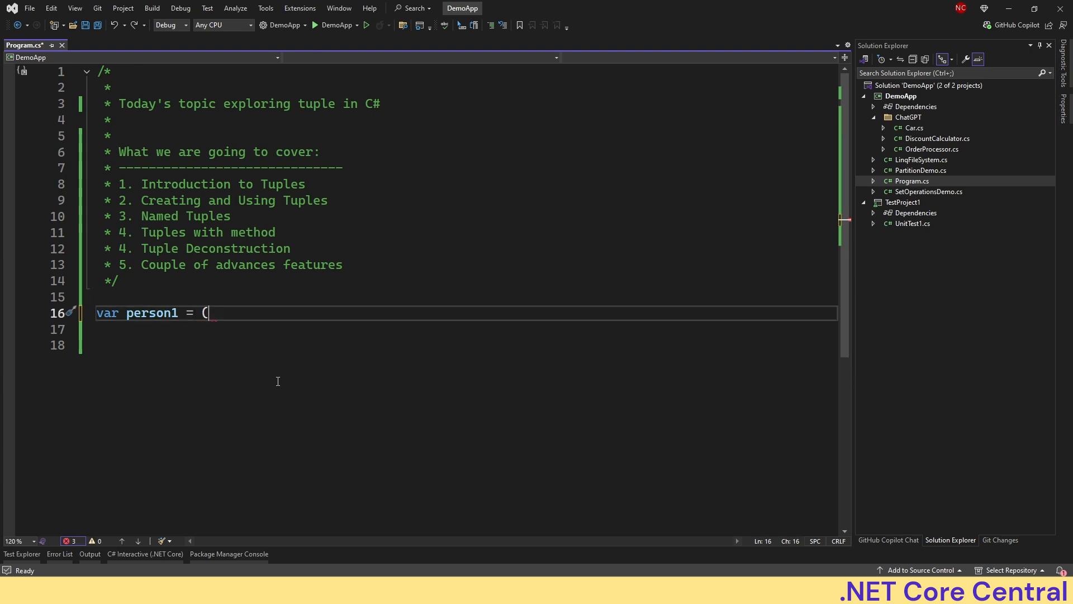
text("John", 30, "New York");)
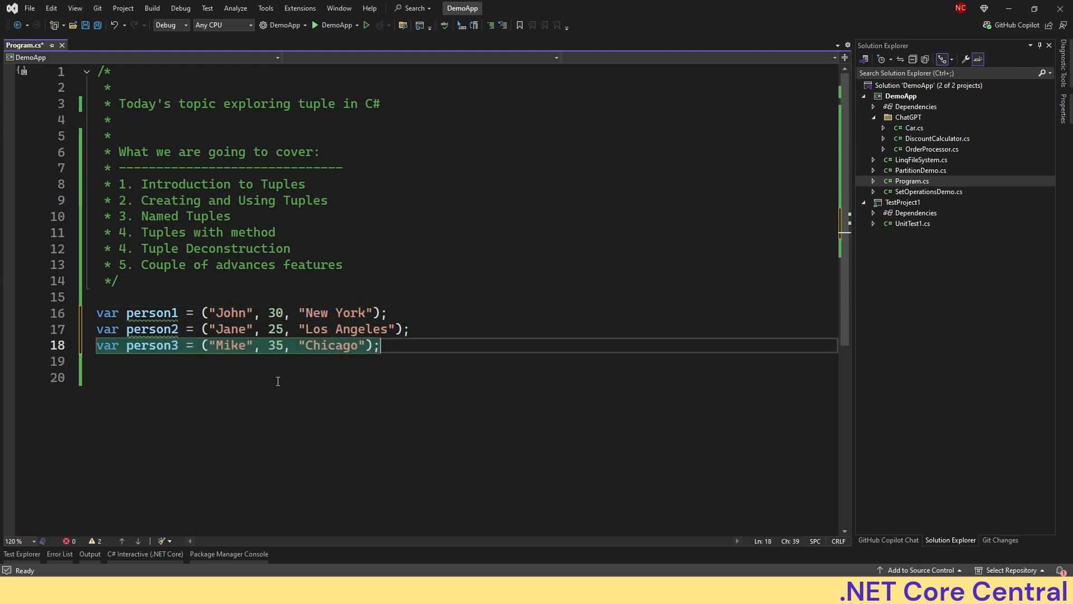
click(254, 345)
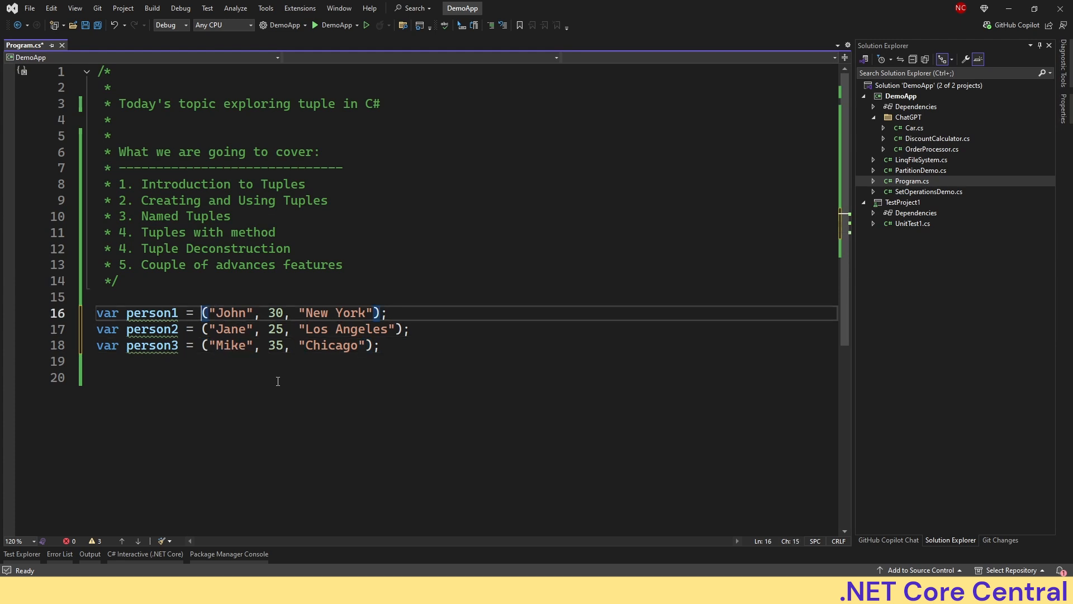
click(380, 346)
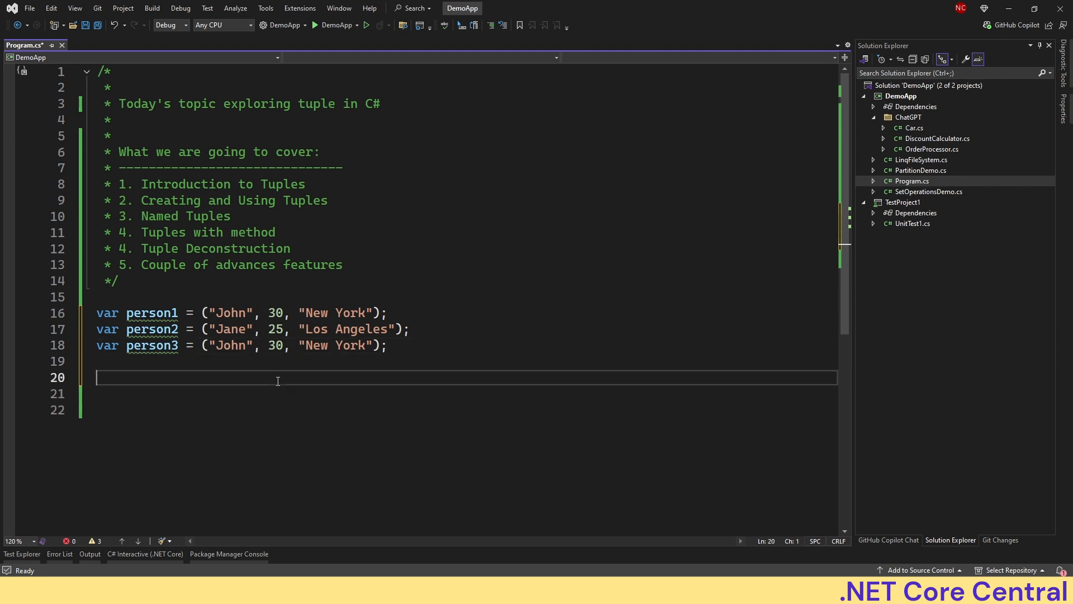
Print person1 == person2 and person1 == person3 // True, then save Program.cs.
text(Console)
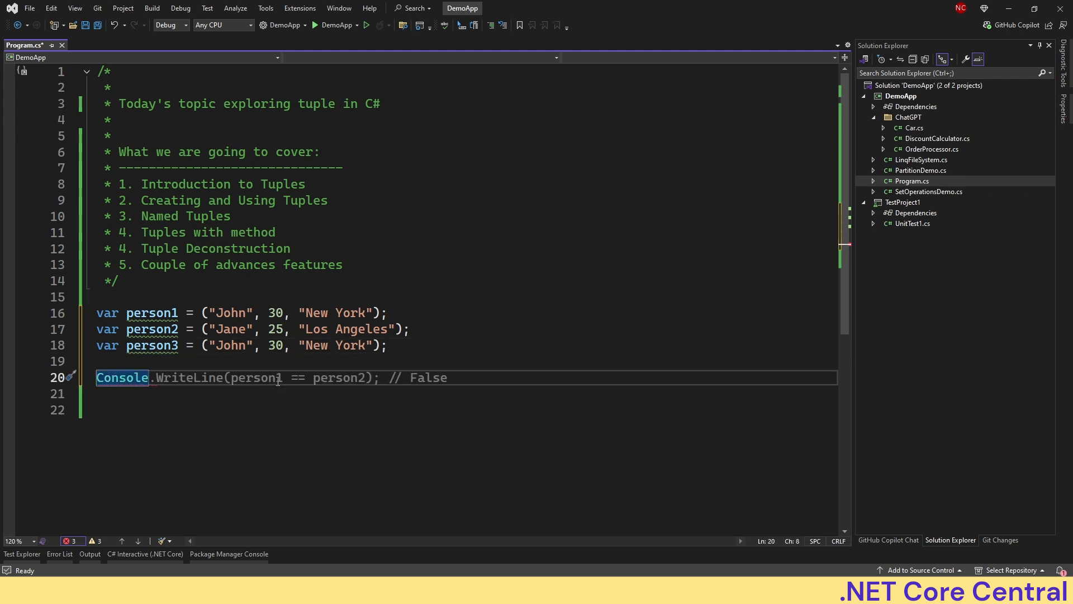
text(Console.WriteLine(person1 == person3); // True)
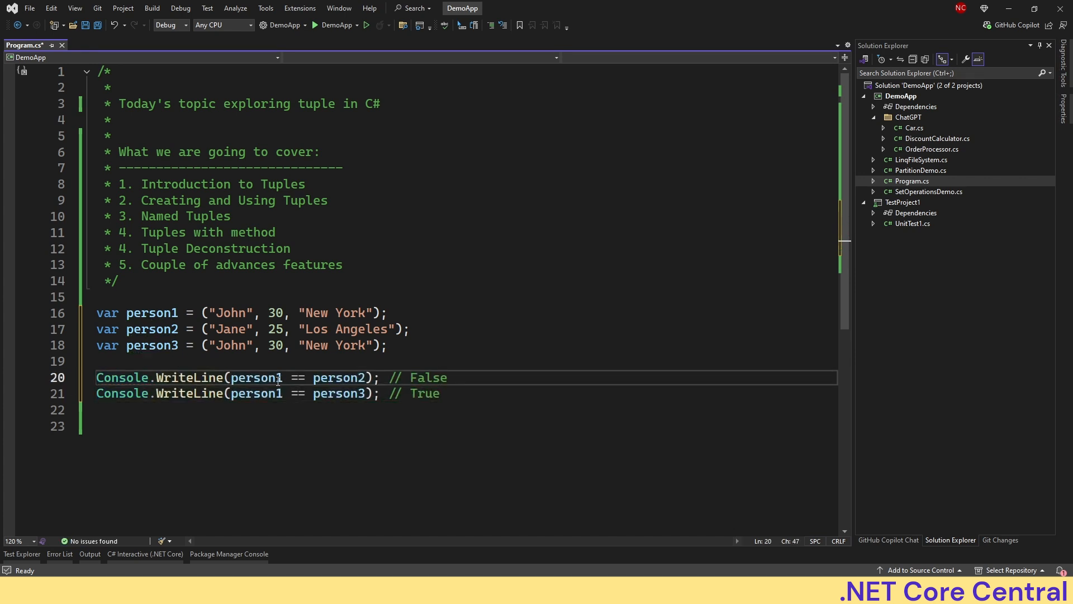
key(ctrl+s)
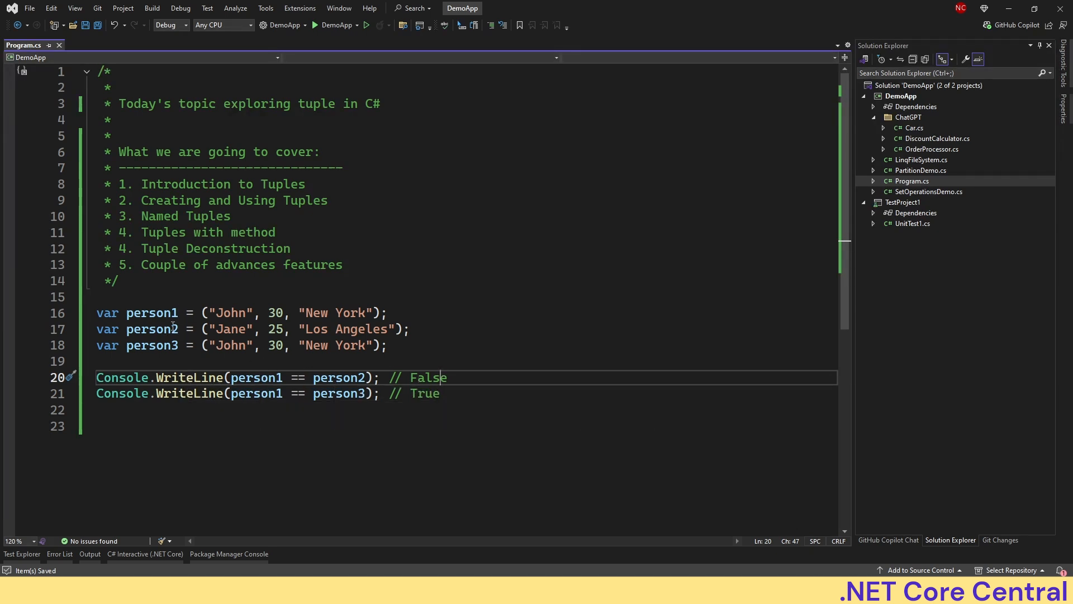
mouse_move(255, 392)
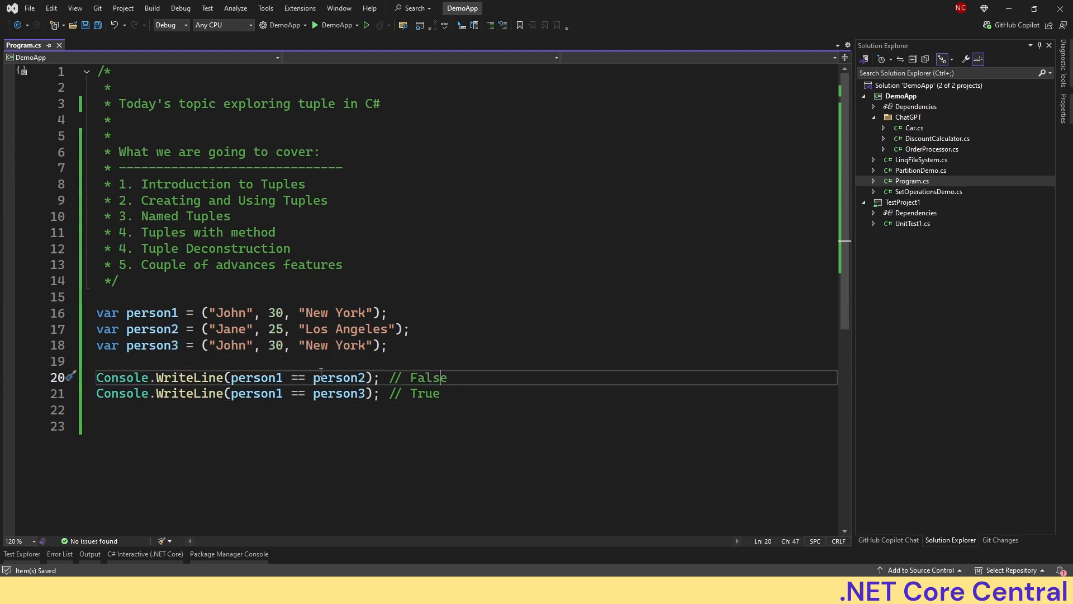
mouse_move(332, 112)
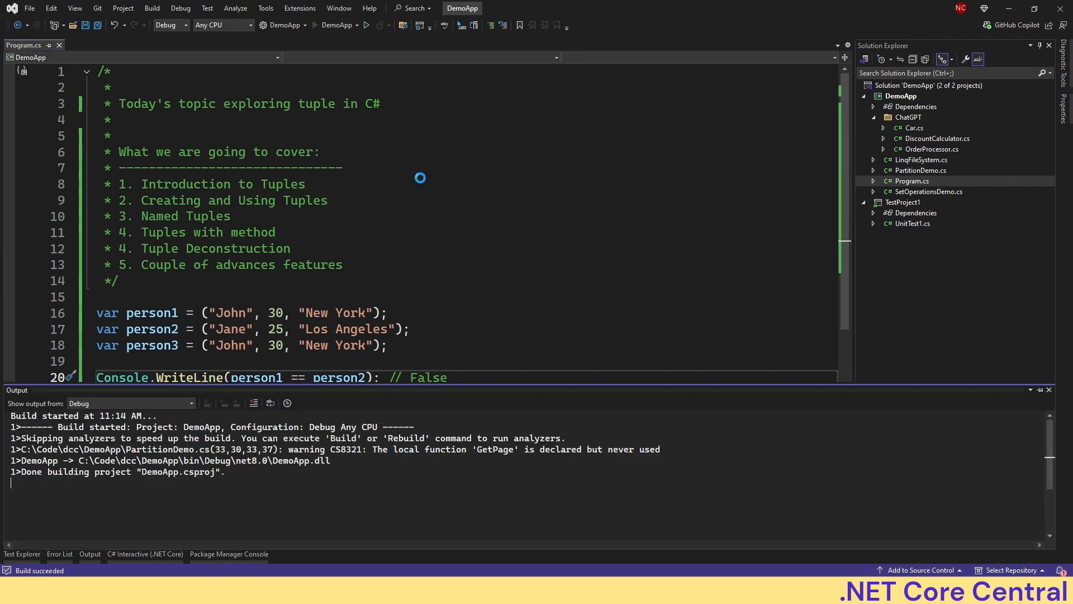
Run the app and read False then True for the two tuple comparisons.
click(366, 25)
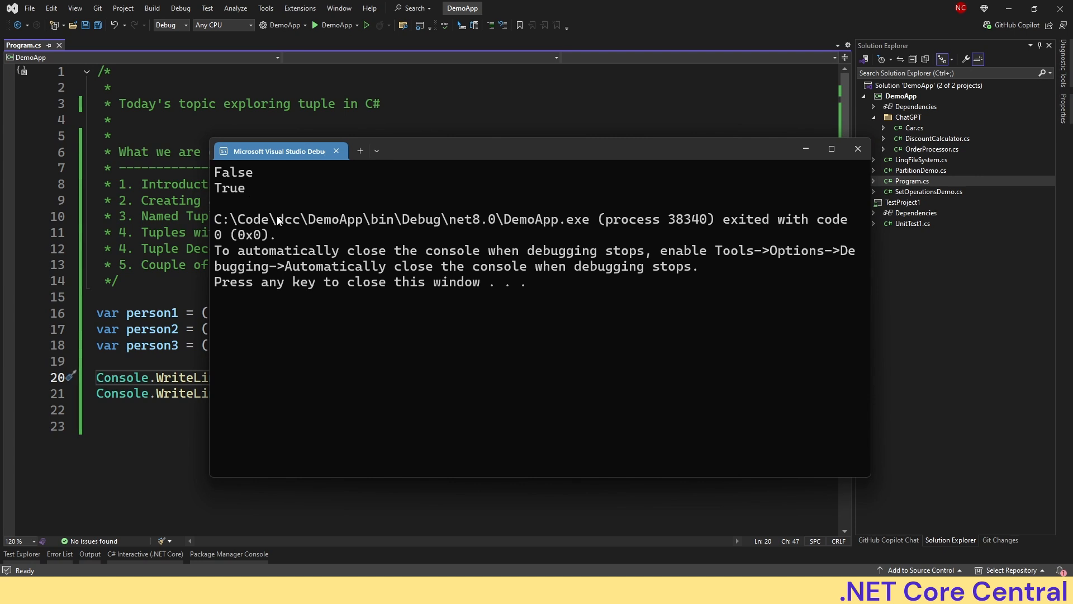
mouse_move(173, 281)
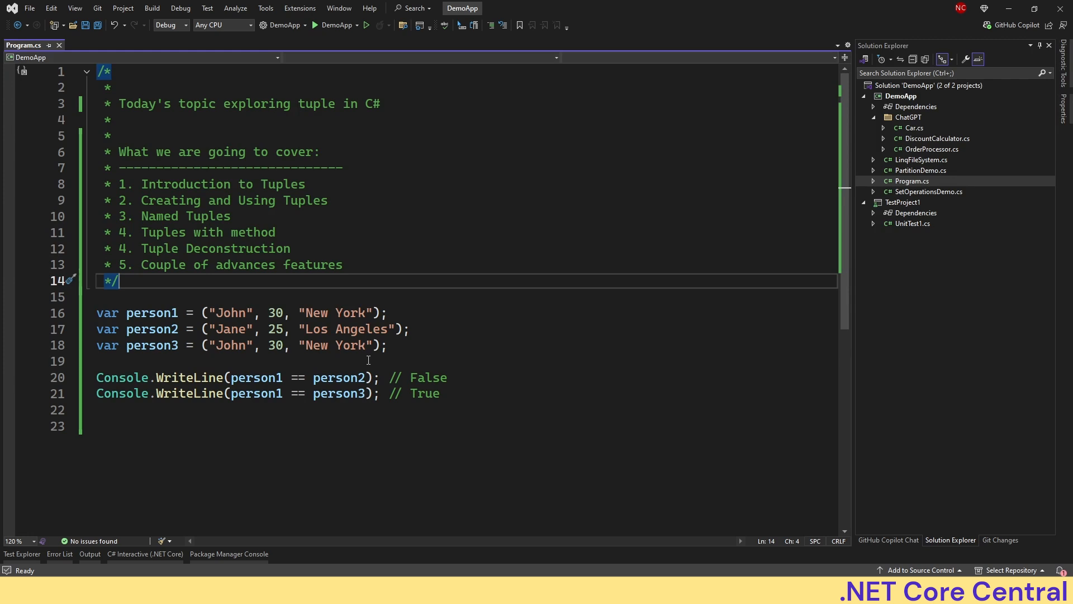
mouse_move(480, 417)
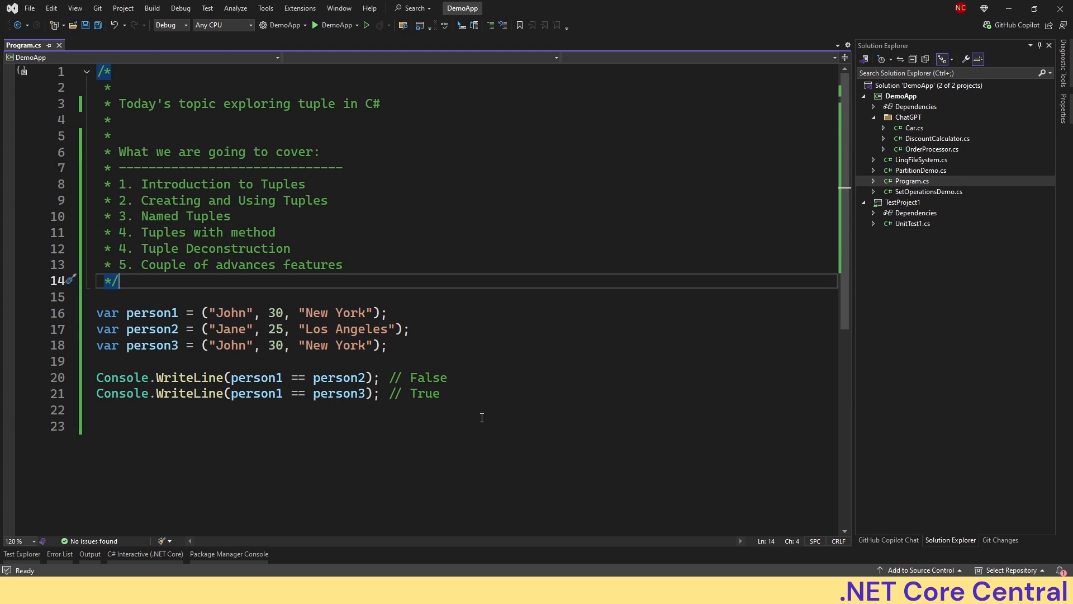
mouse_move(527, 411)
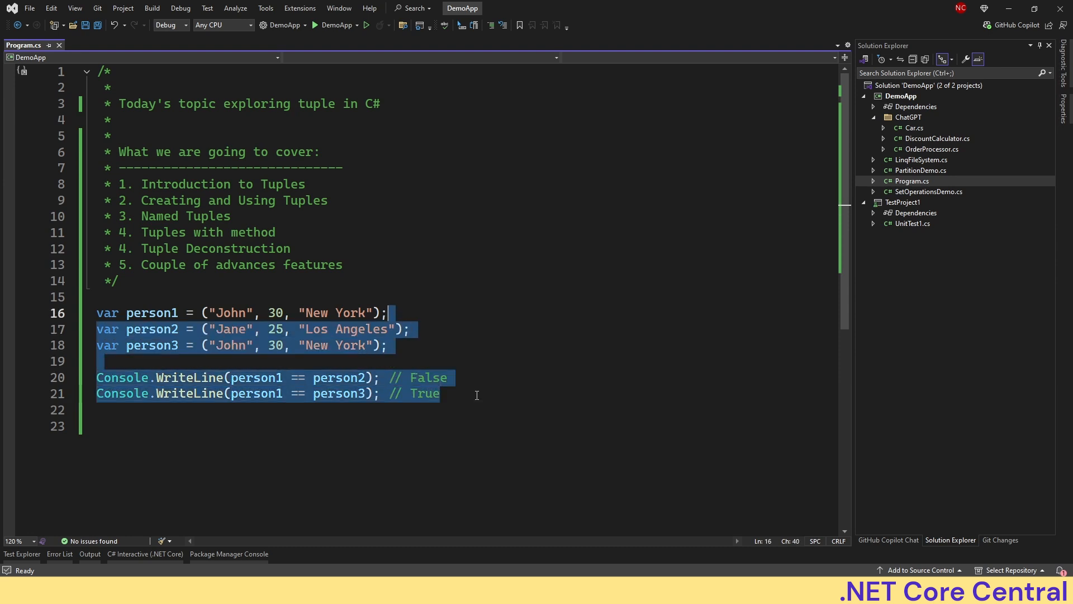
Replace the comparison code with var largeTuple = (1, 2, 3, 4, 5, 6, 7, 8, 9, 10).
key(Delete)
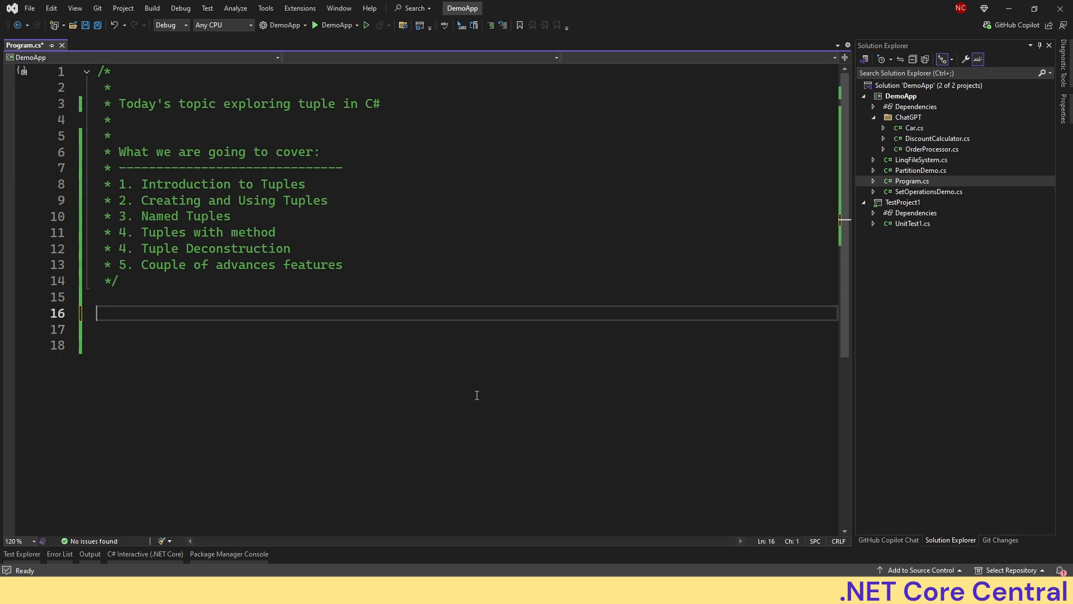
text(var tuple = (1, "Hello", 3.14);)
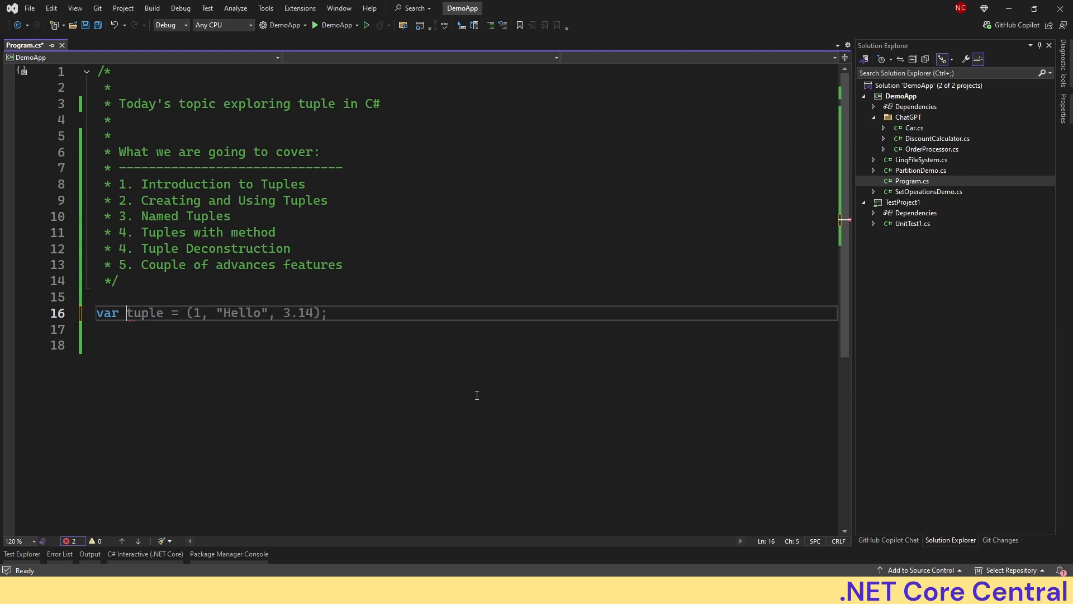
text(largeT)
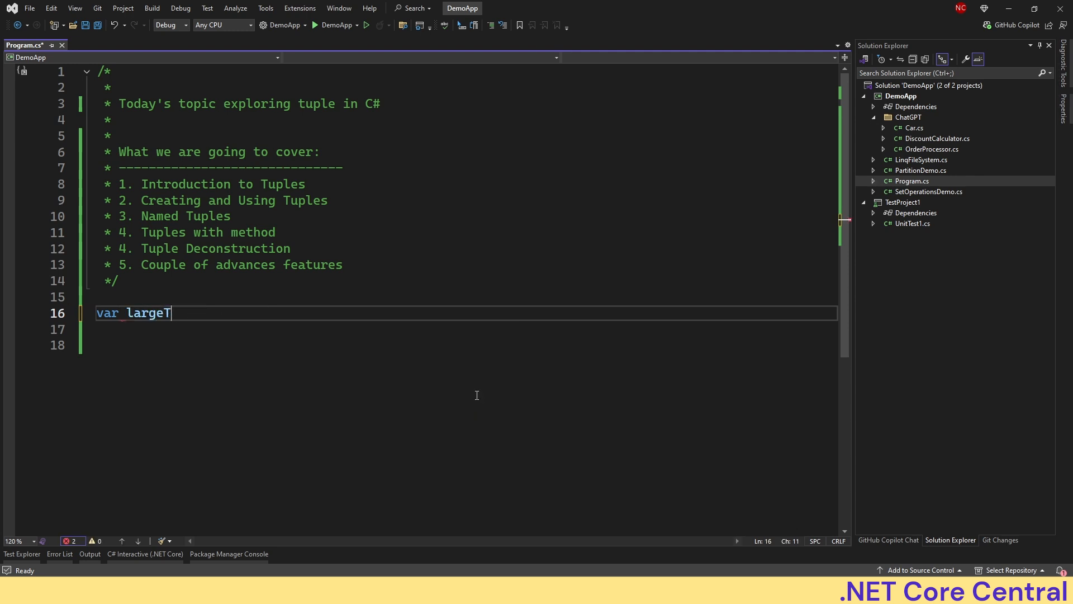
text(uple = (1, 2, 3, 4, 5, 6, 7, 8, 9, 10);)
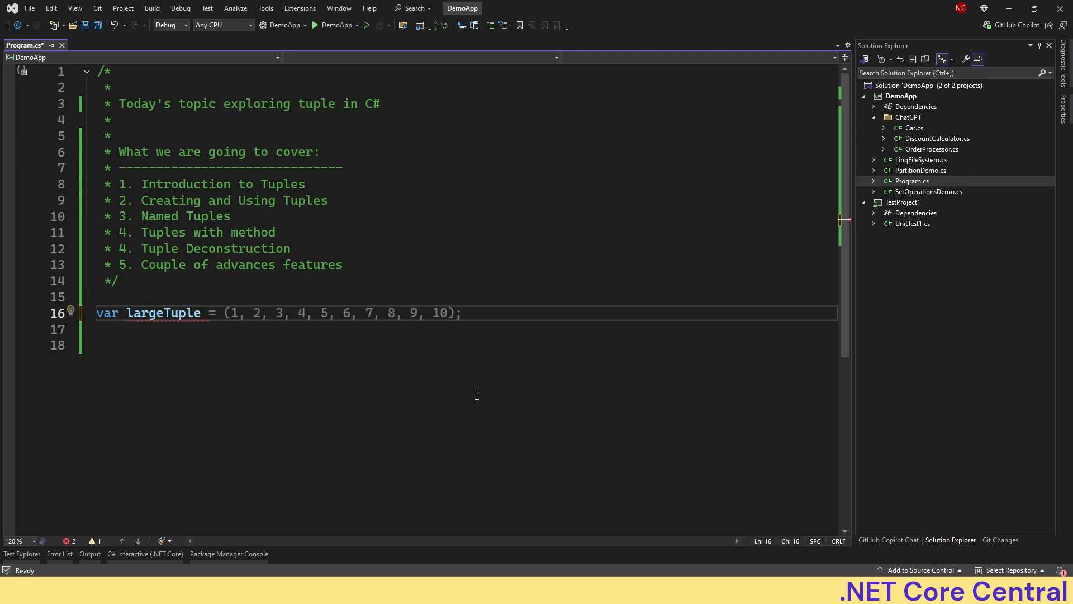
Print largeTuple.Item1, Item2 and Item10, then run to see 1, 2, 10.
text(Console.WriteLine(largeTuple.Item1);)
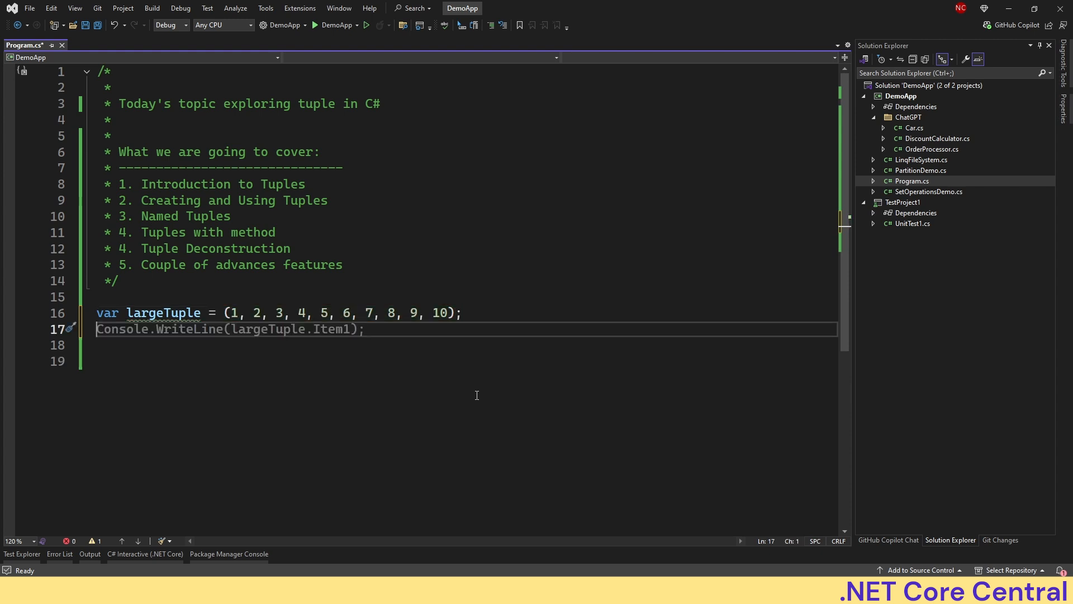
text(Console.WriteLine(largeTuple.Item2);)
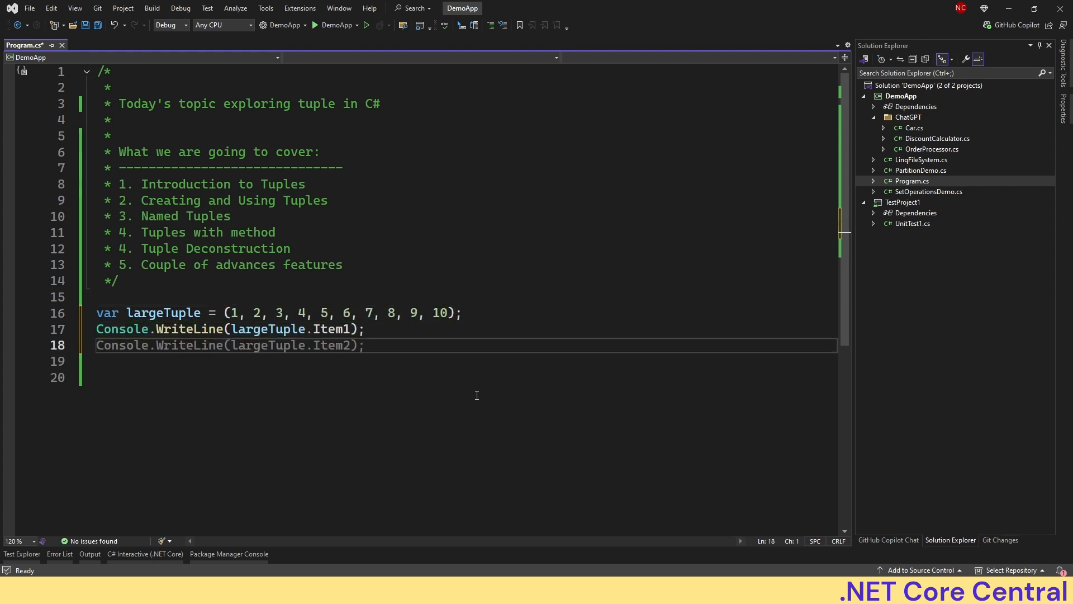
text(Console.WriteLine(largeTuple.Item3);)
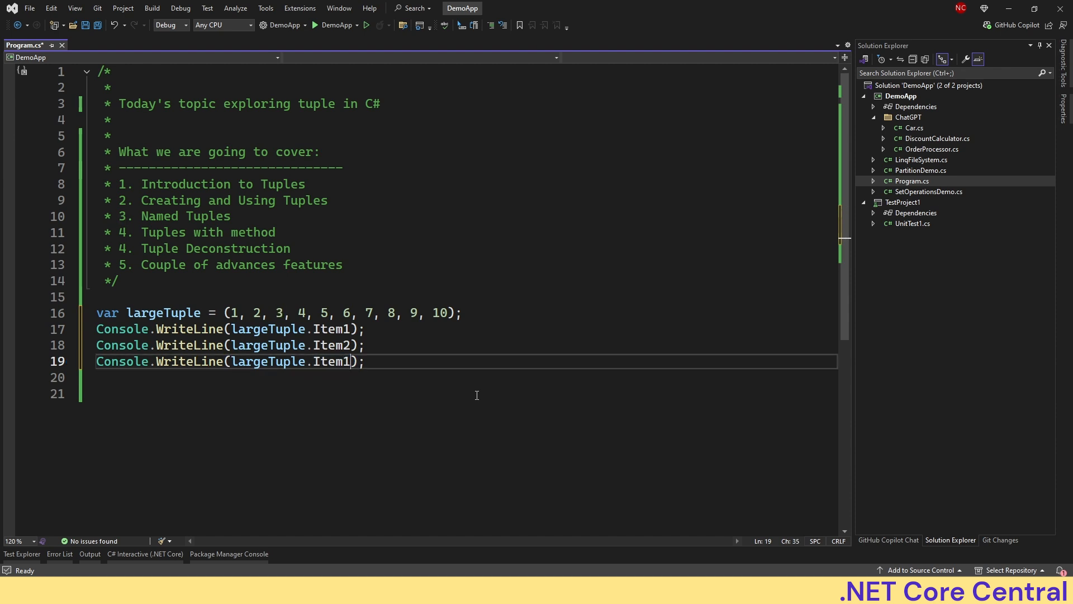
text(0)
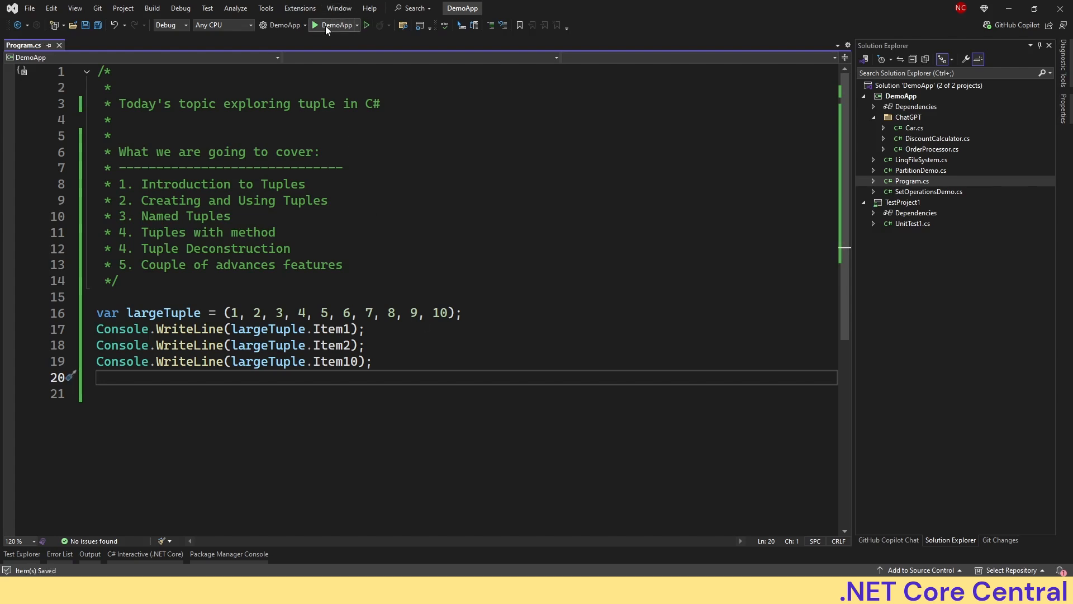
click(335, 25)
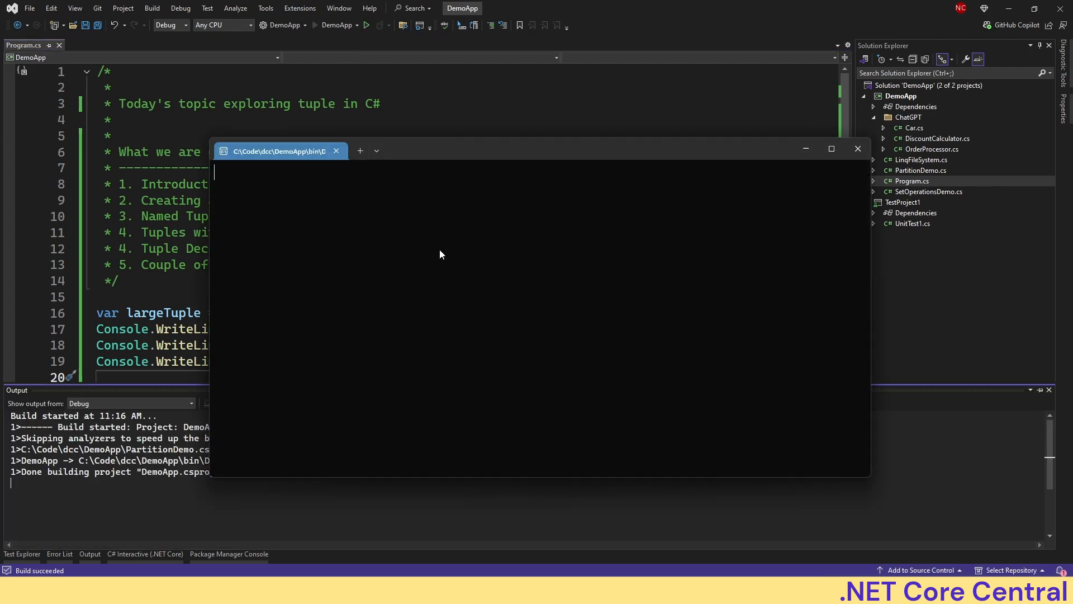
click(367, 25)
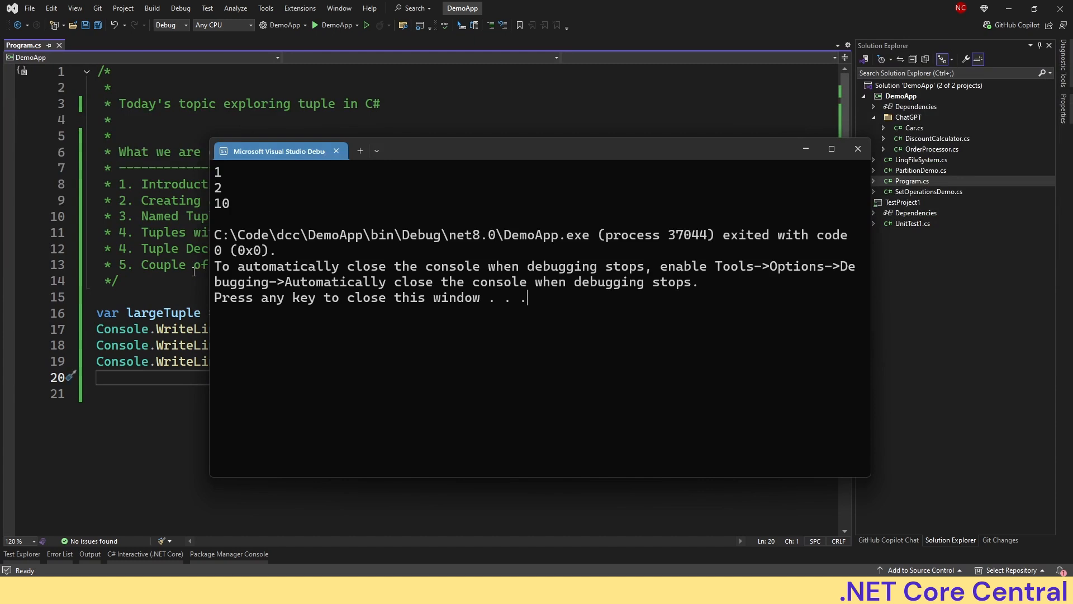
Wrap largeTuple's last values in Tuple.Create(8, 9, 10) and hide the build output.
click(857, 149)
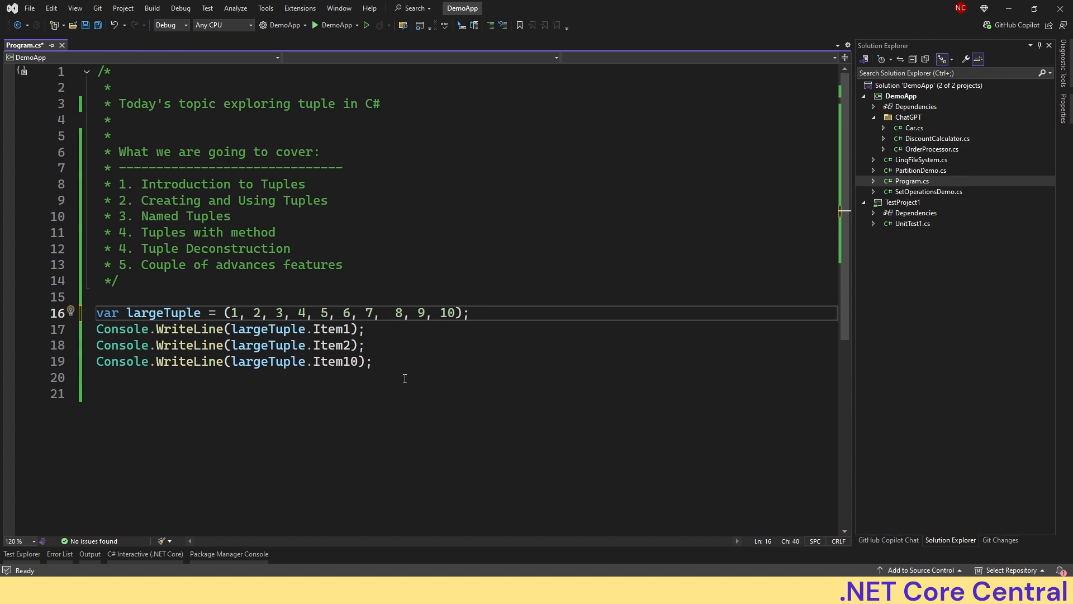
text(Tuple)
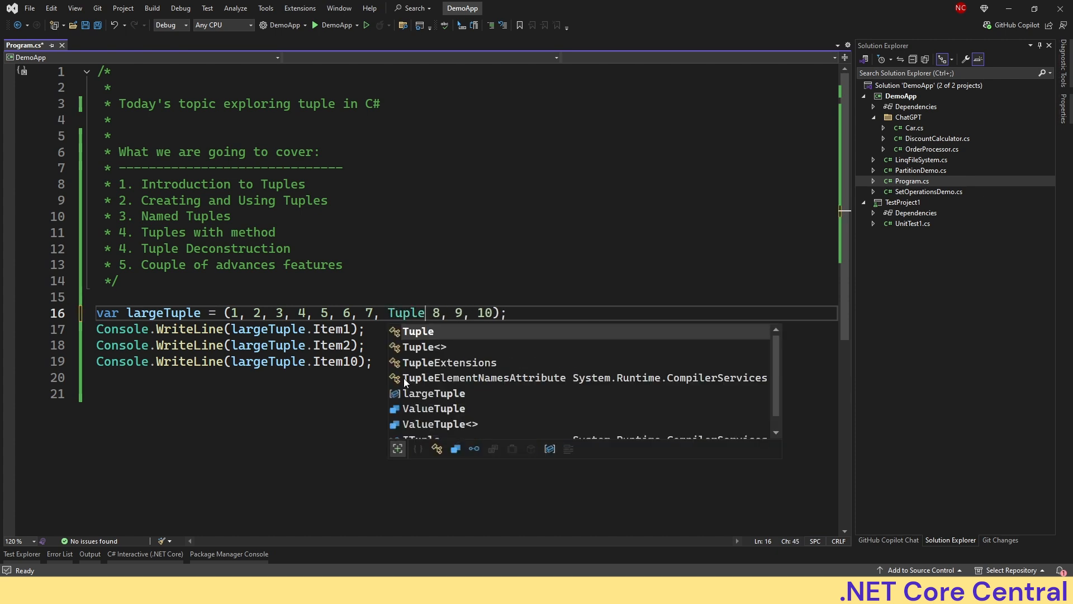
text(.cr)
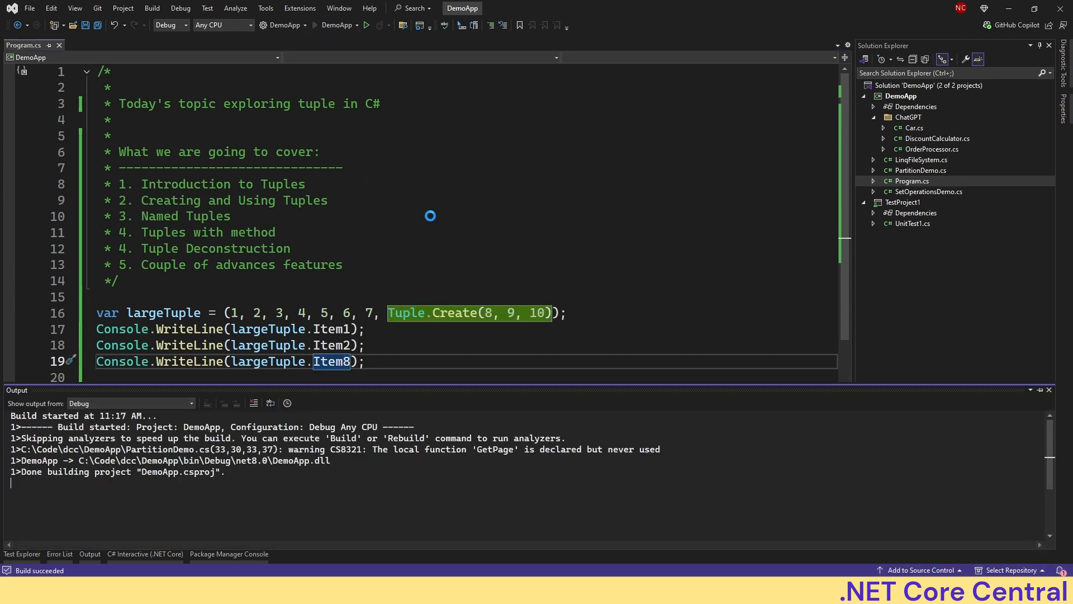
click(365, 26)
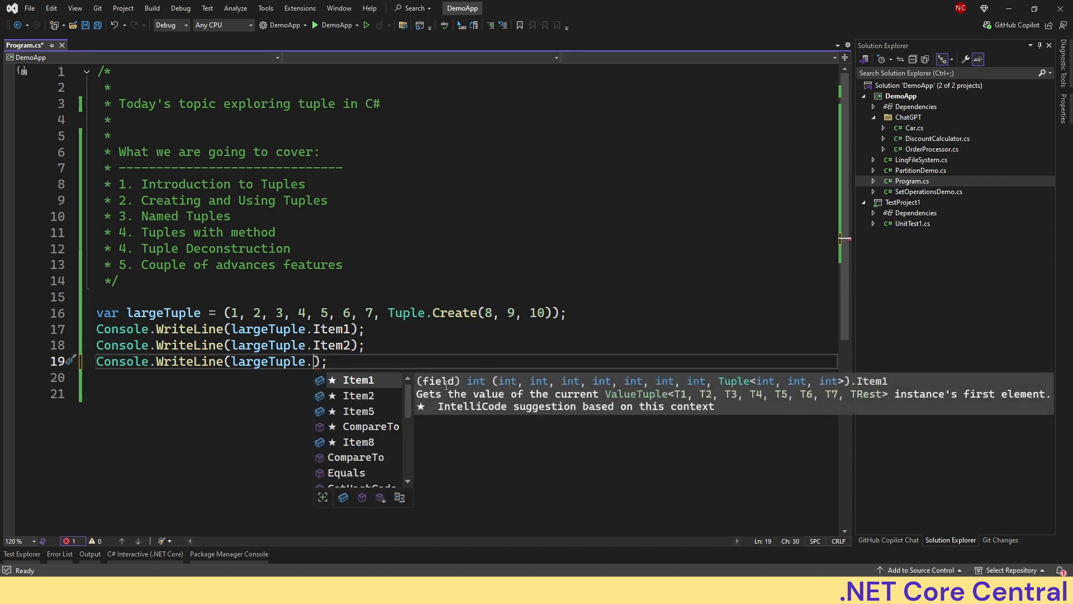
Make the last line print largeTuple.Rest.Item1 and append 11 after Tuple.Create(8, 9, 10).
text(Rest)
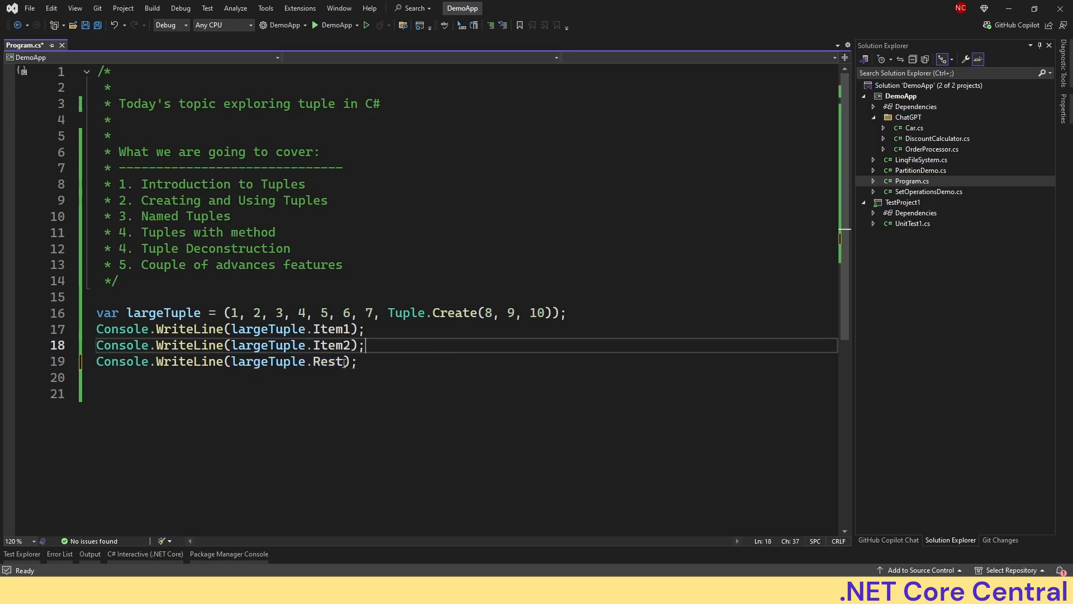
mouse_move(329, 361)
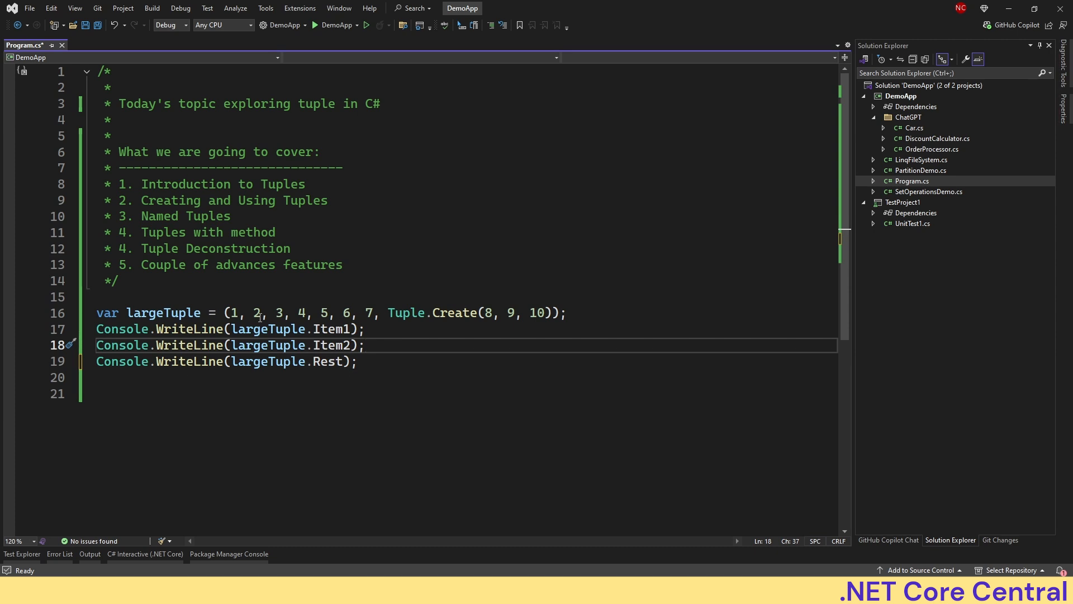
mouse_move(409, 329)
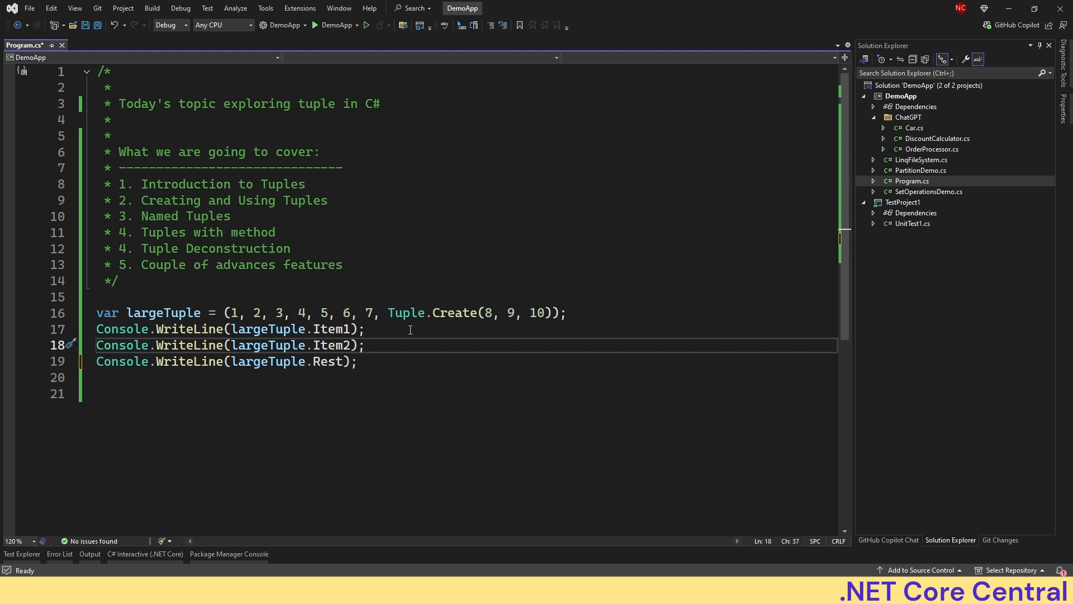
mouse_move(362, 302)
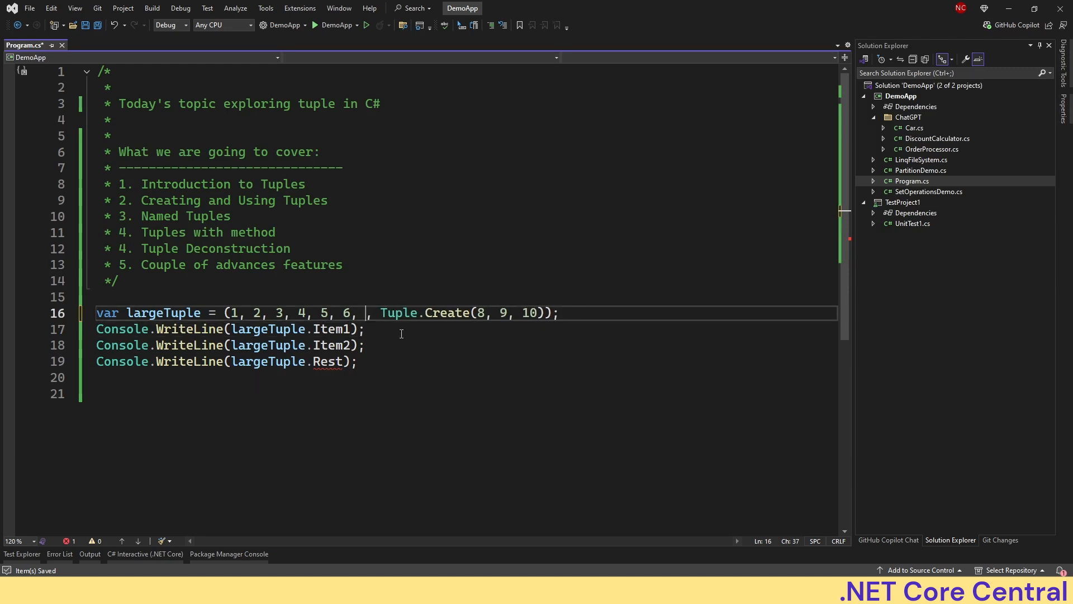
text(7)
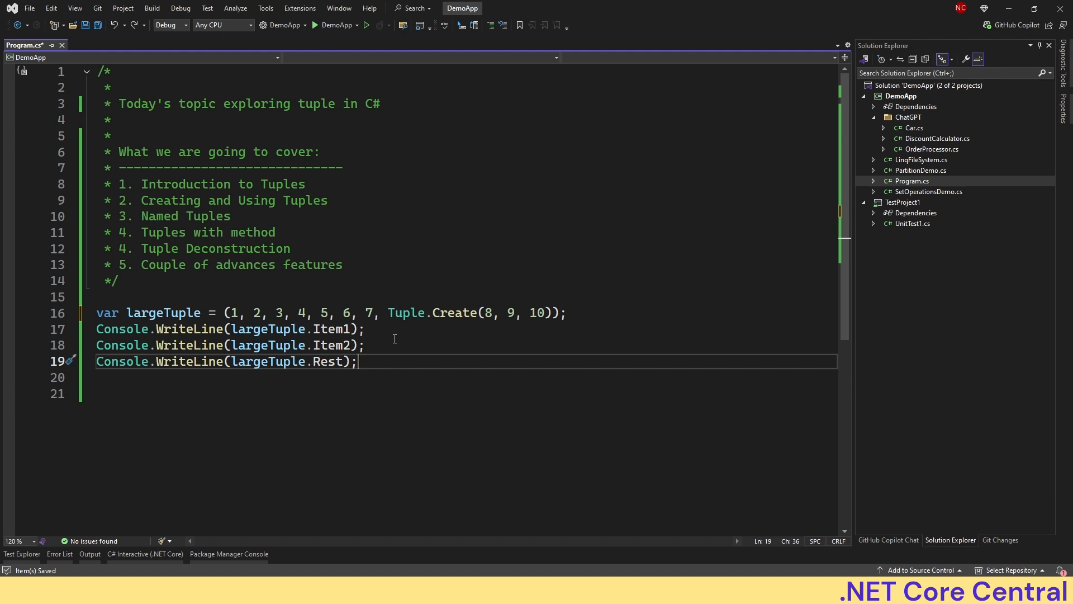
mouse_move(383, 309)
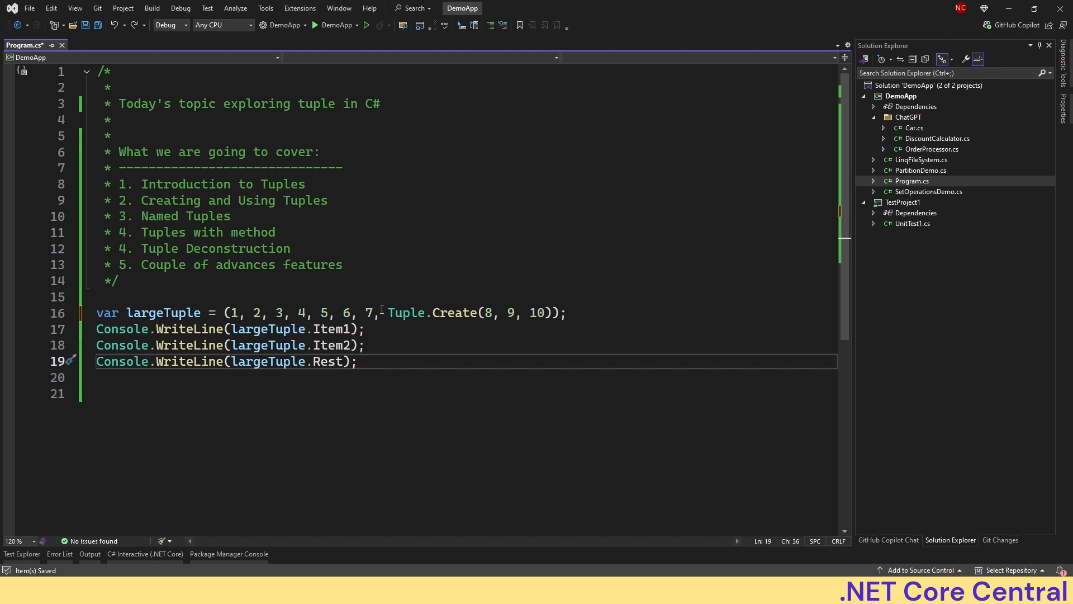
mouse_move(370, 313)
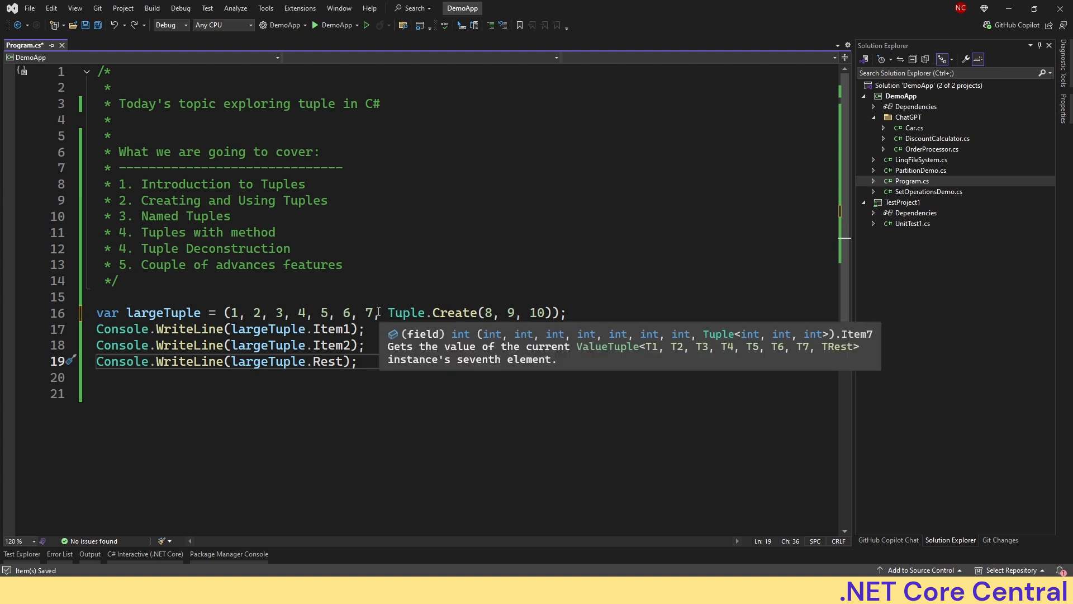
mouse_move(329, 361)
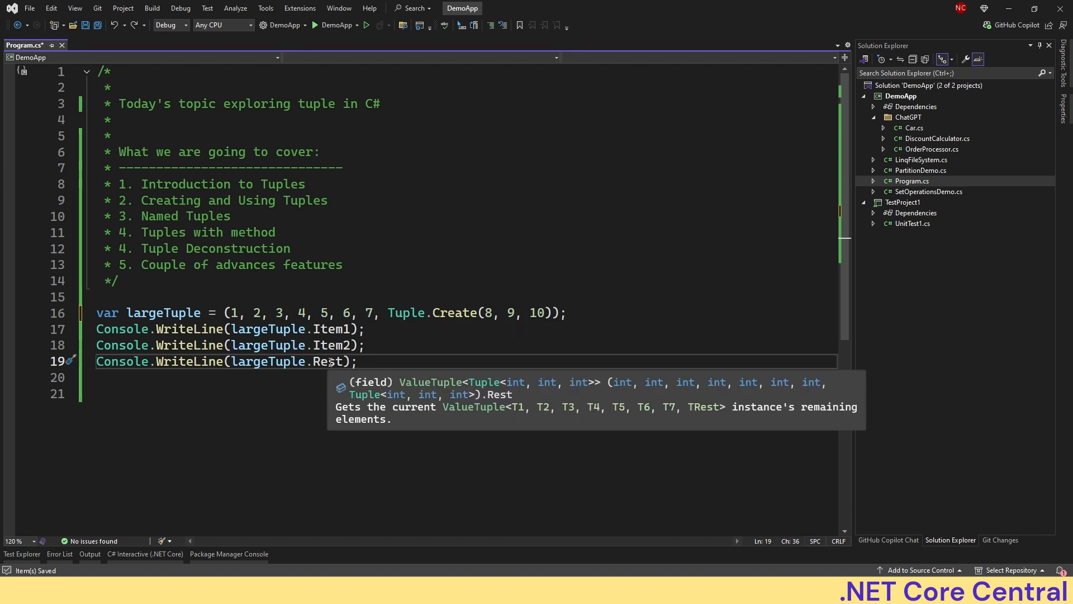
text(.)
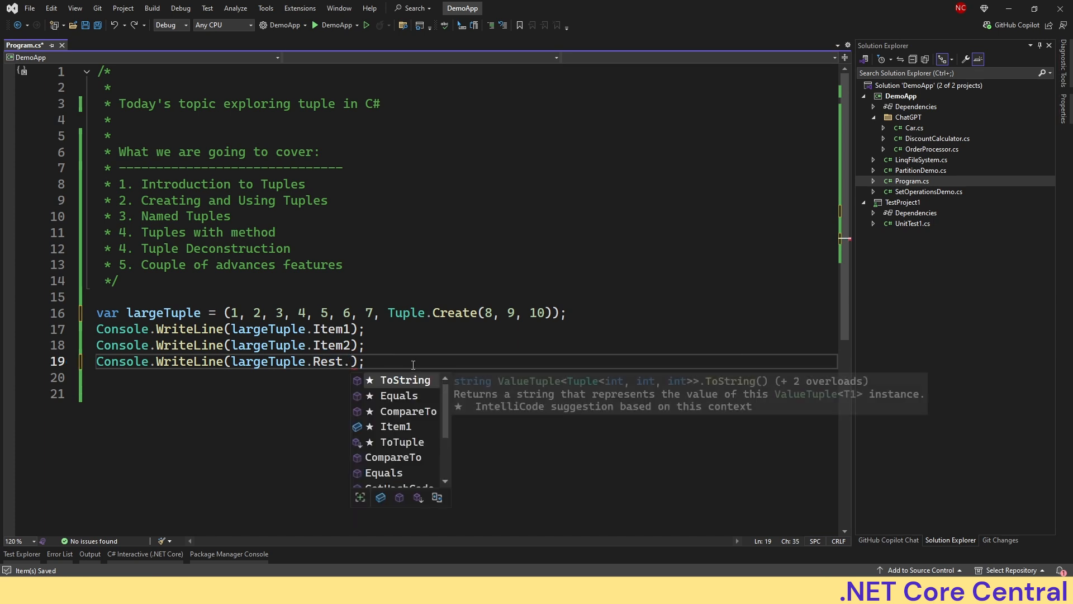
text(I)
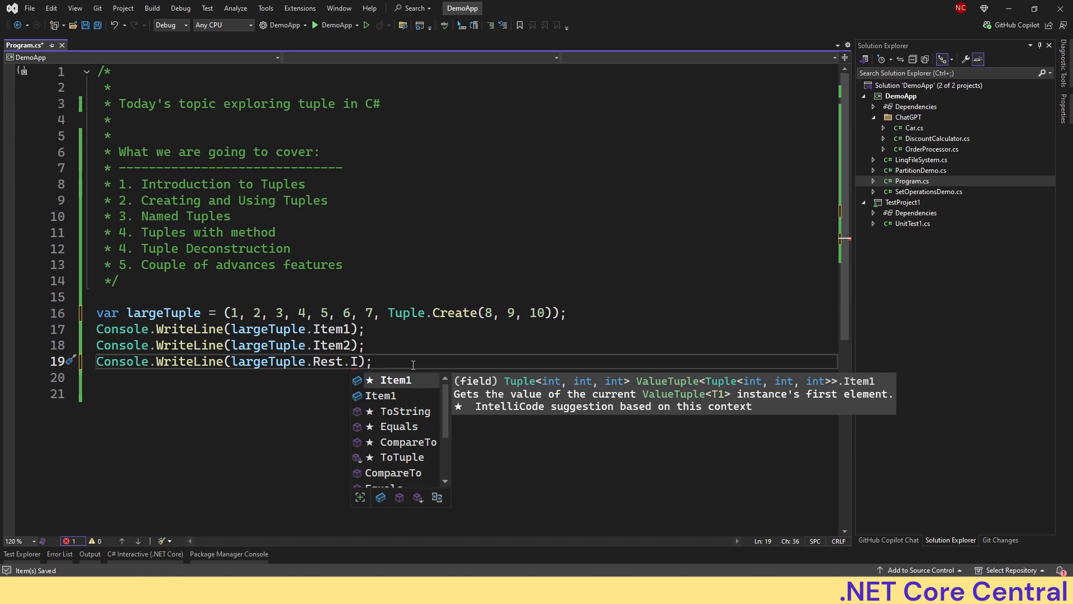
text(tem1)
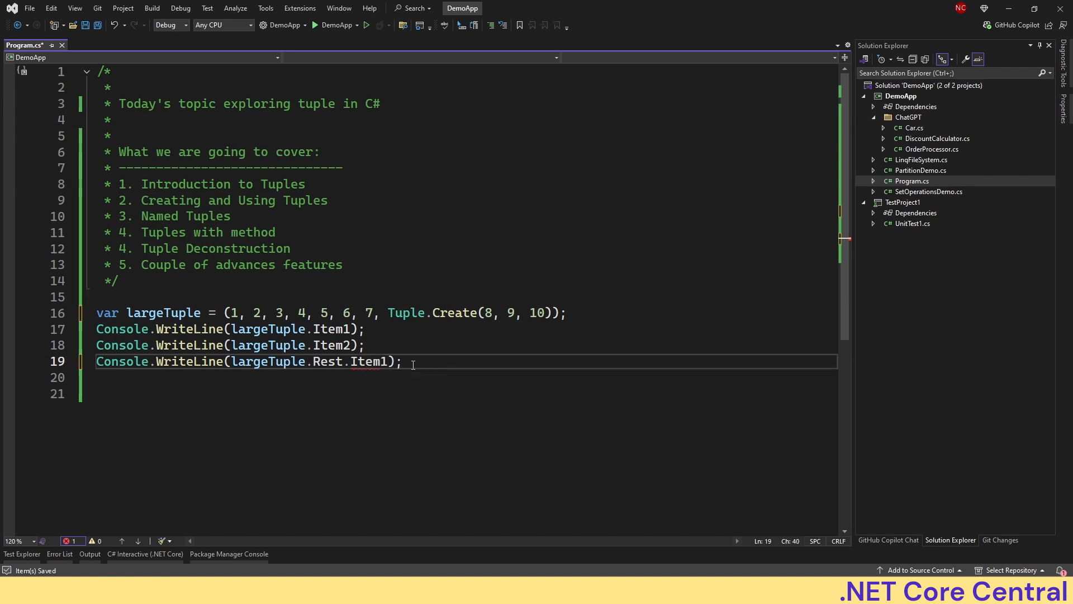
double_click(368, 361)
text(, 11)
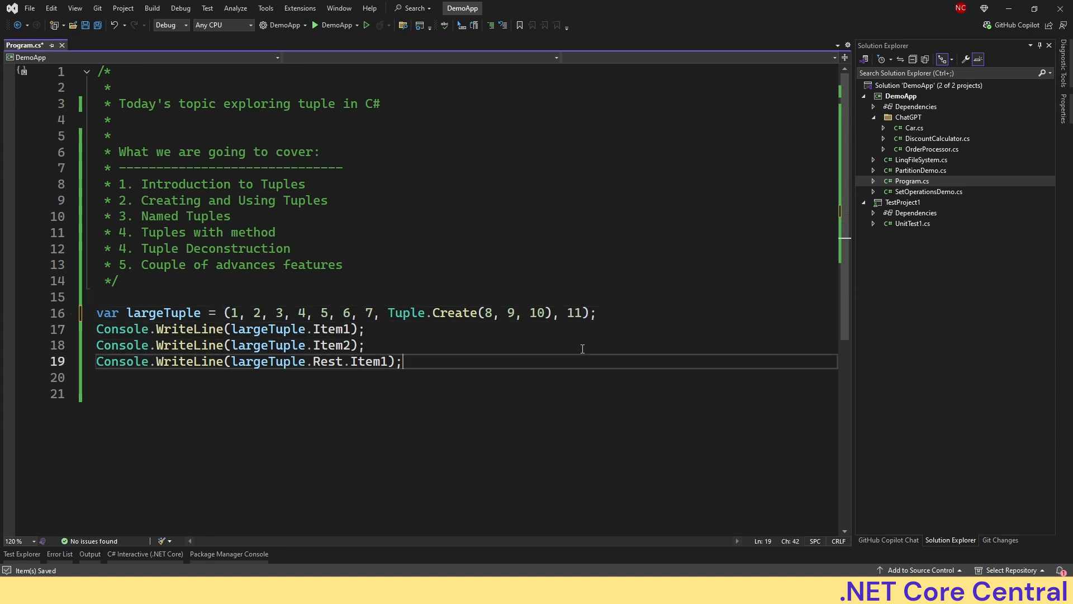
Add Console.WriteLine(largeTuple.Rest.Item2); and build and run the demo.
text(Console.WriteLine(largeTuple.Rest.Item2);)
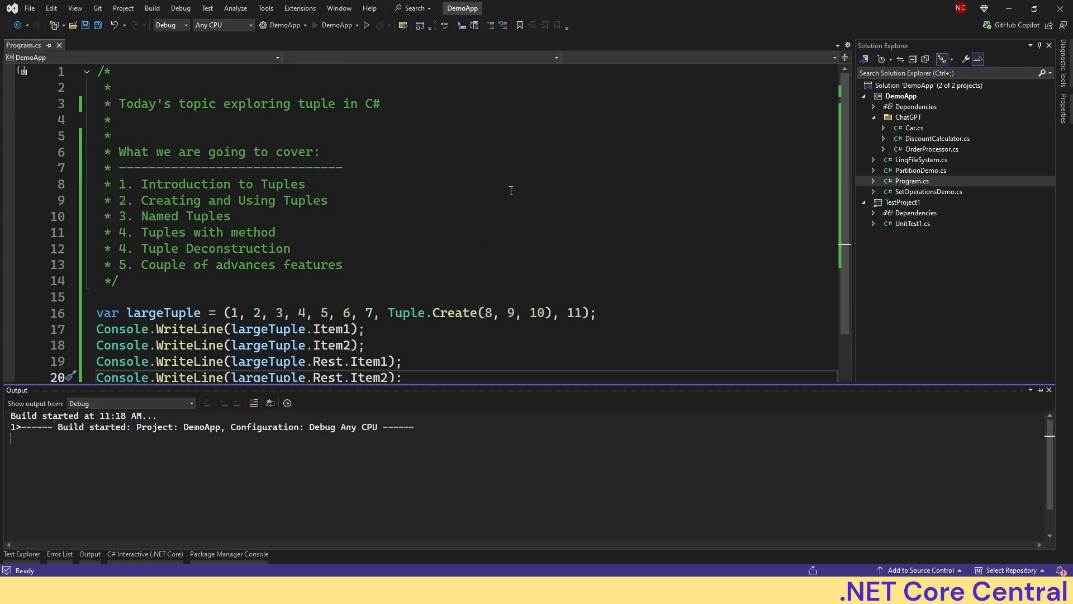
click(347, 26)
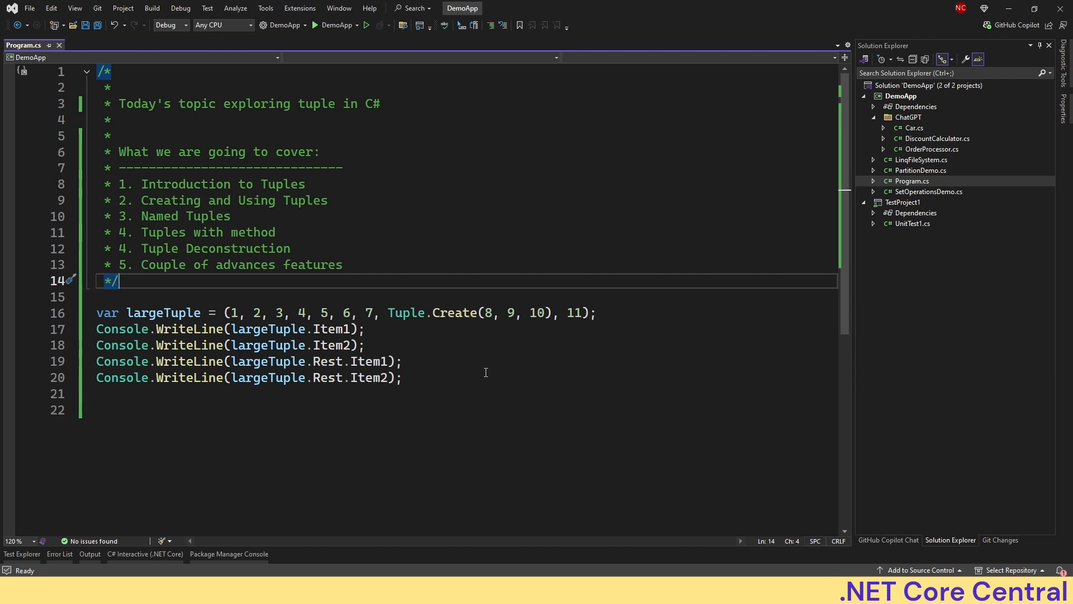
mouse_move(406, 376)
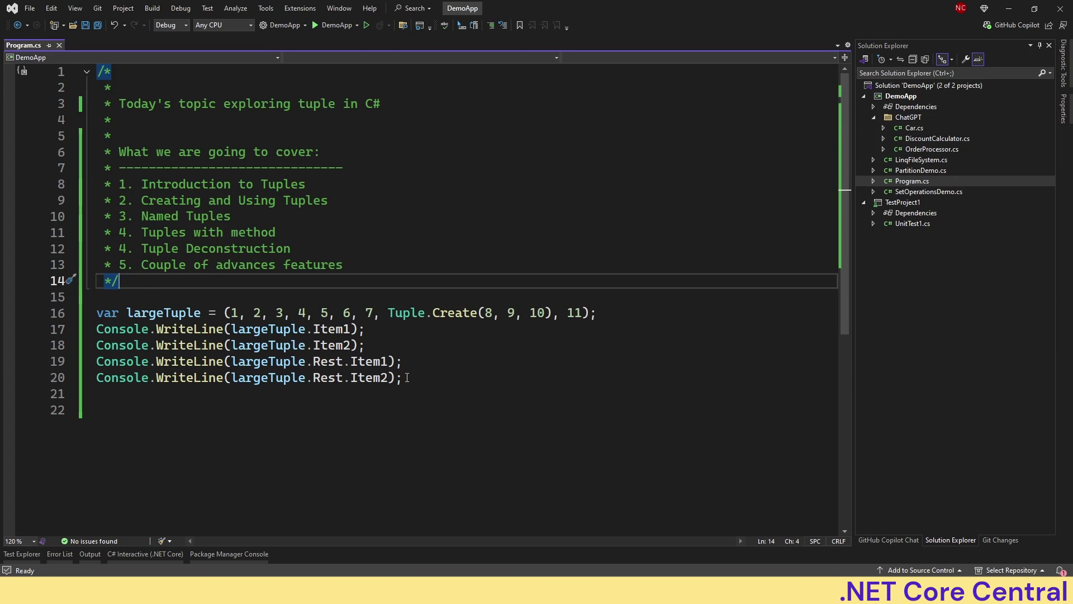
mouse_move(426, 388)
text(var n)
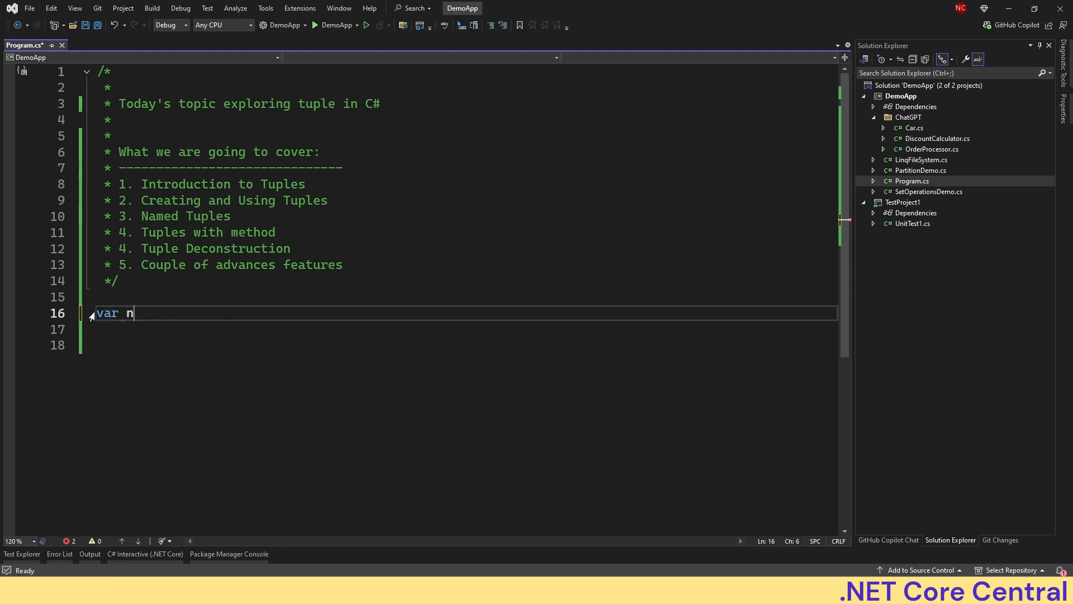
Write a numbers collection and LINQ Select mapping each n into an (n, n * n) tuple array.
text(umbers = (1, 2, 3, 4, 5);)
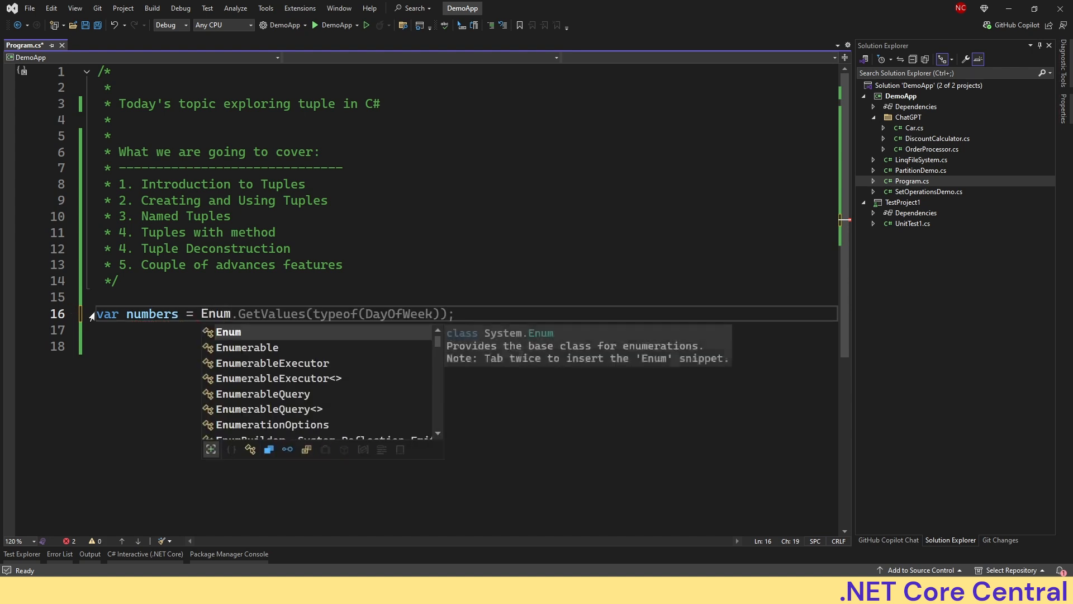
click(246, 346)
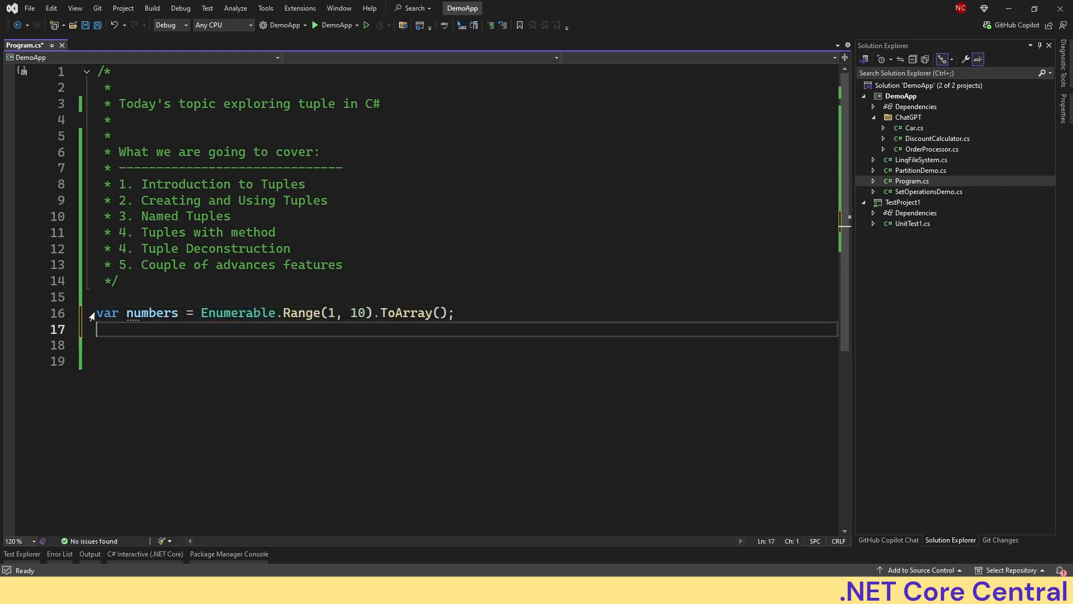
text(var tuple = (numbers[0], numbers[1], numbers[2]);)
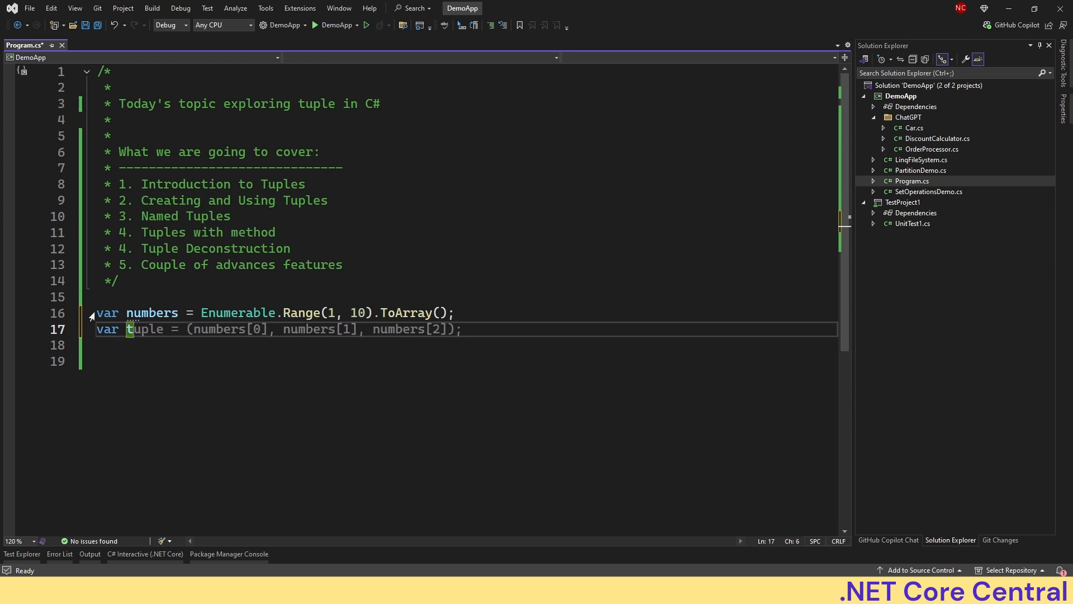
text(tuples = numbers.Select(n => (n, n * n)).ToArray();)
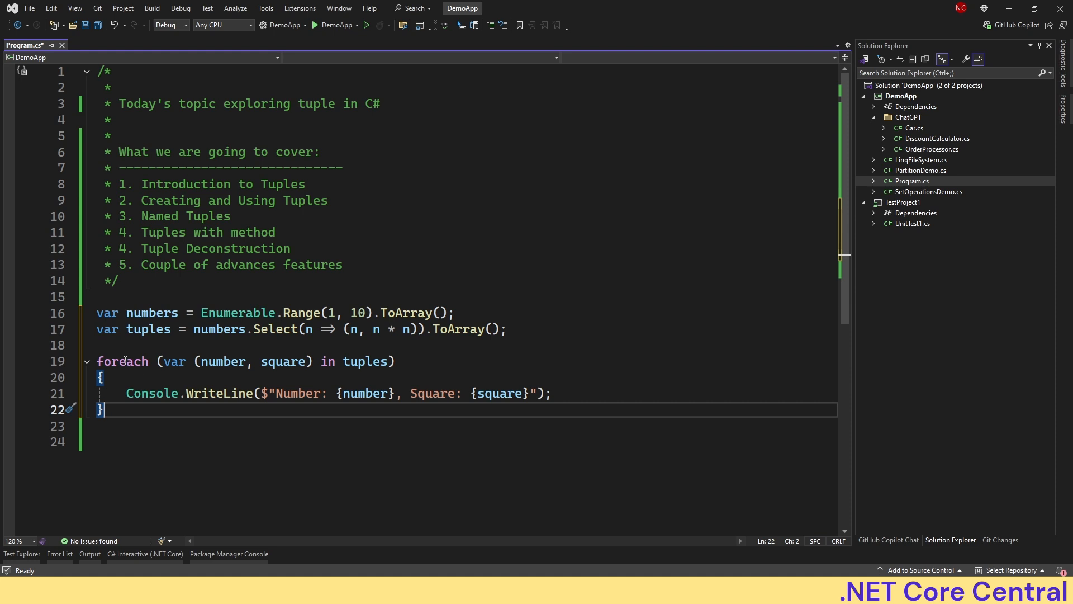
mouse_move(370, 363)
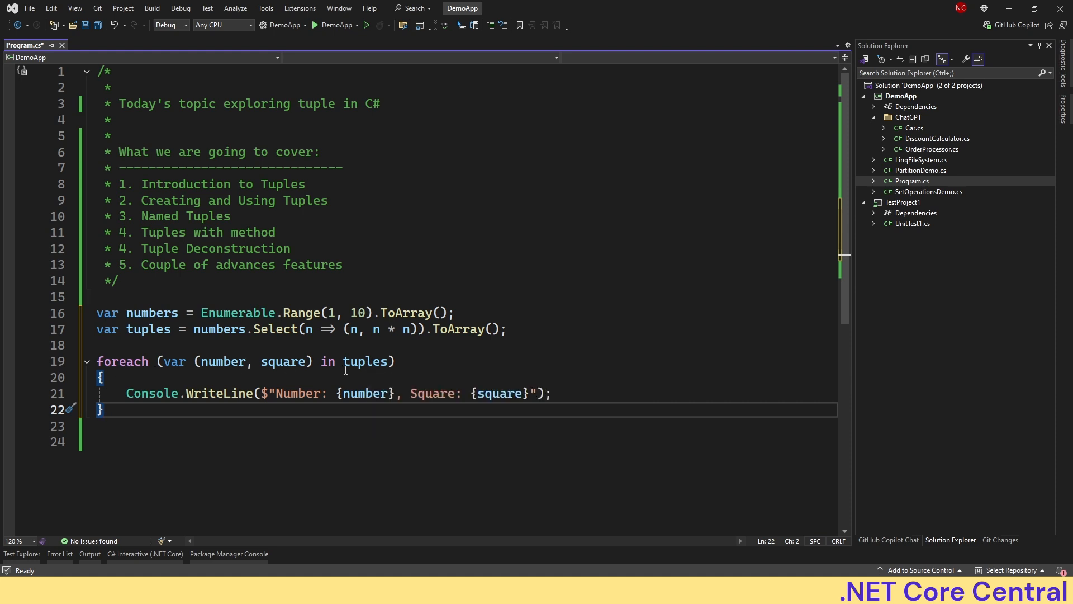
mouse_move(222, 361)
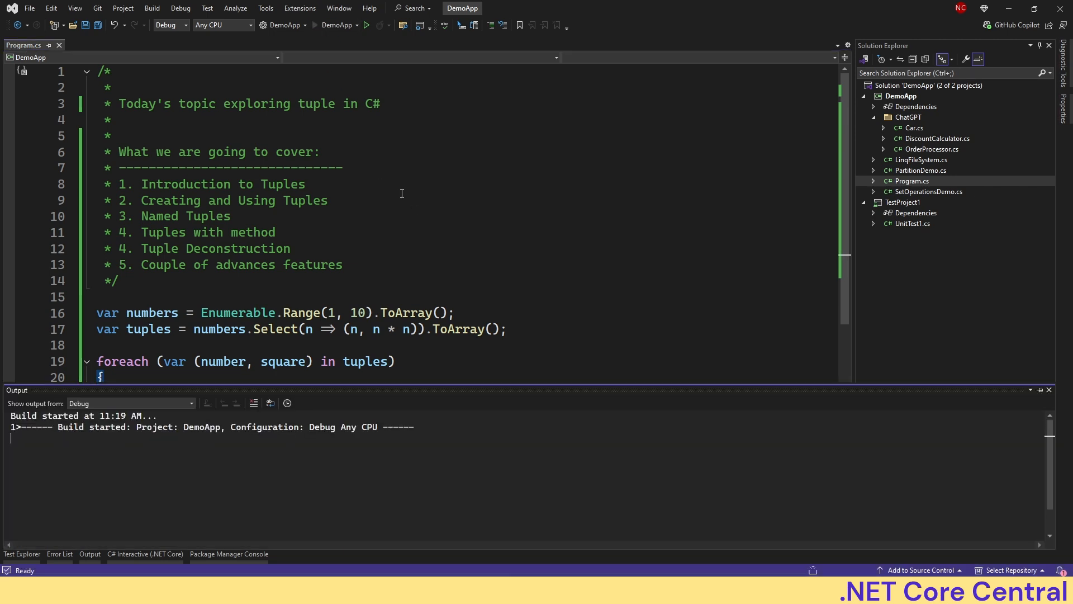
Dismiss the run output and return to the LINQ tuple code in Program.cs.
click(348, 26)
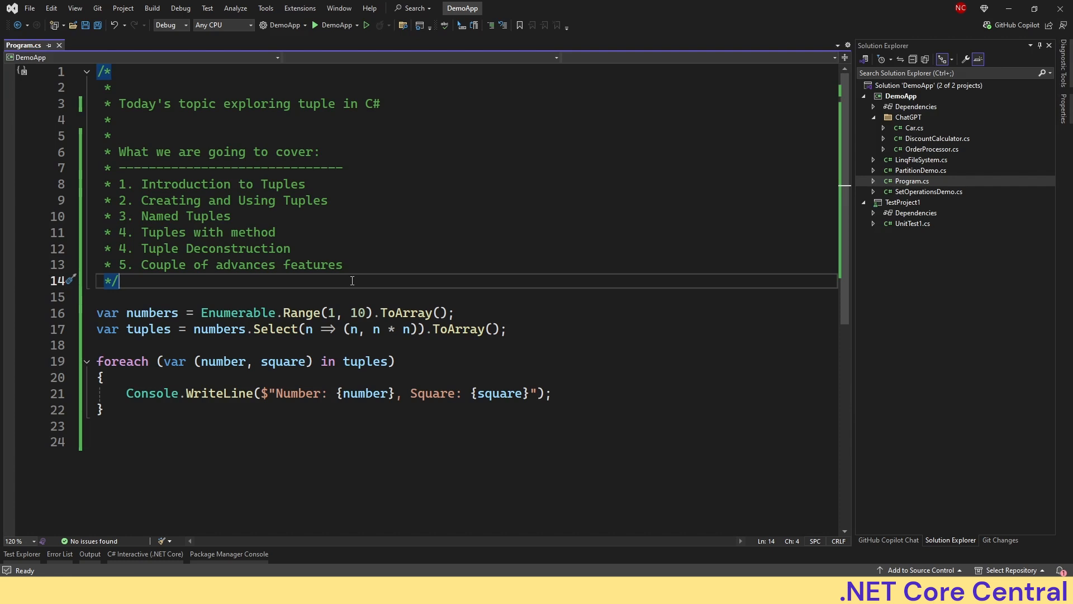
mouse_move(426, 286)
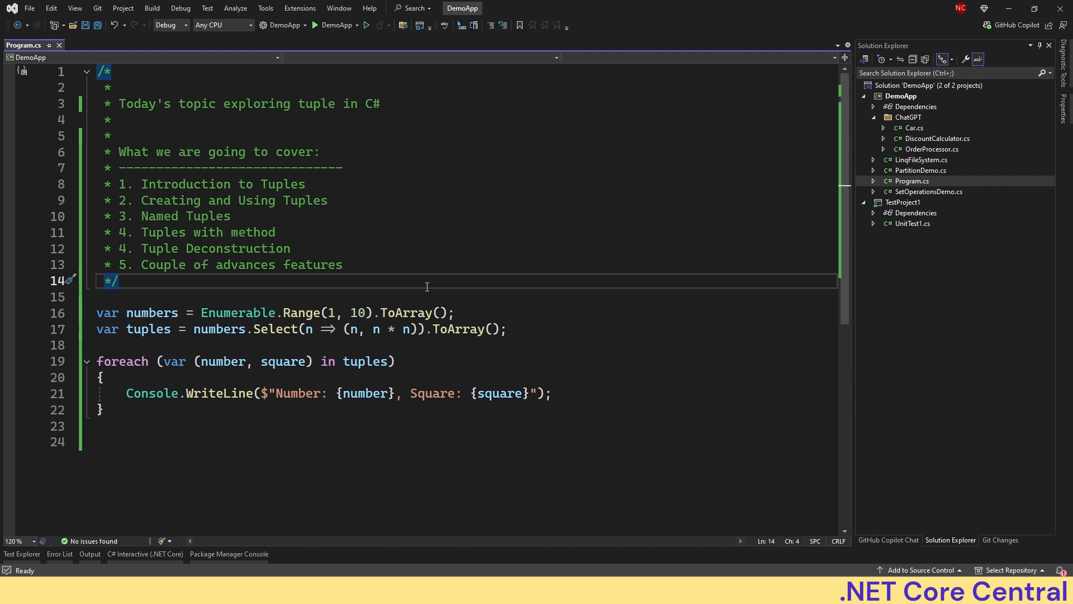
mouse_move(438, 272)
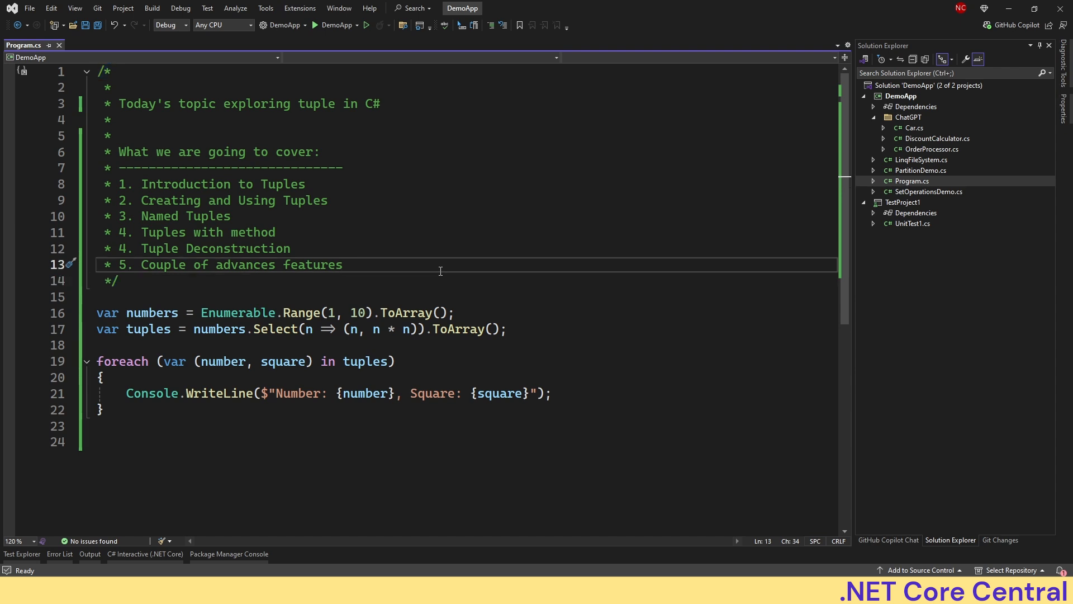
click(344, 265)
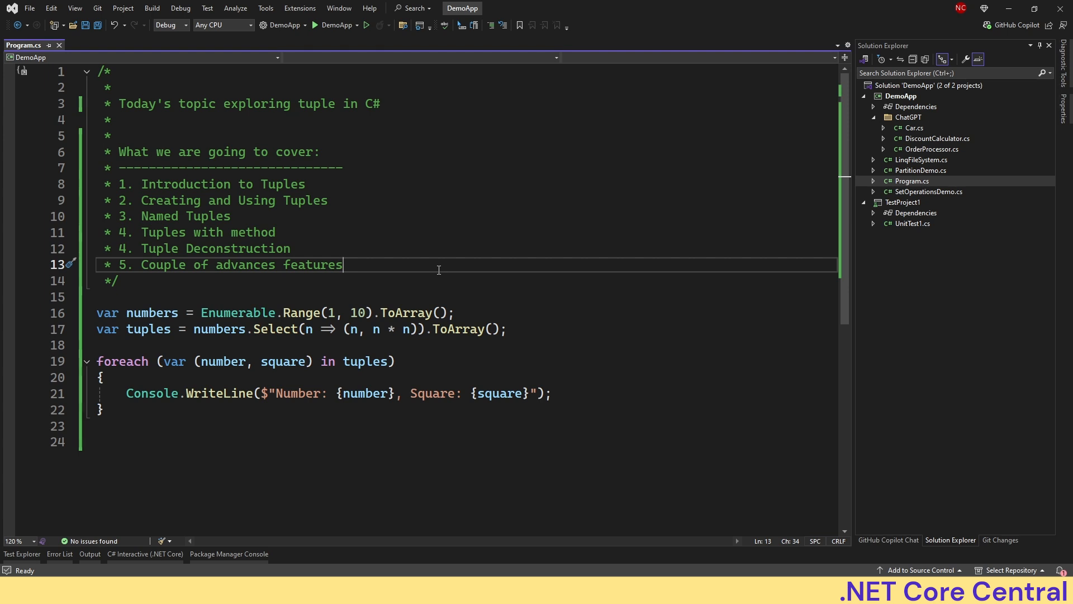